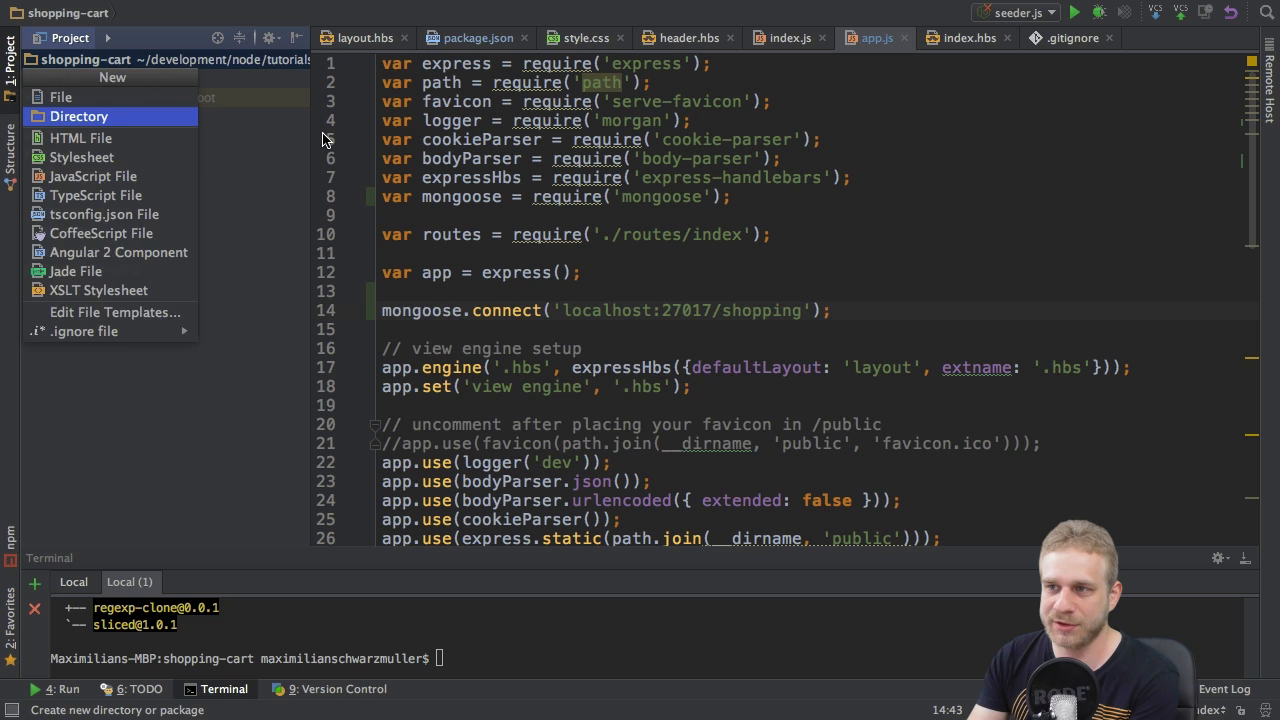
- Create a new directory named models in the shopping-cart project
{"action": "left_click", "coordinate": [78, 116]}
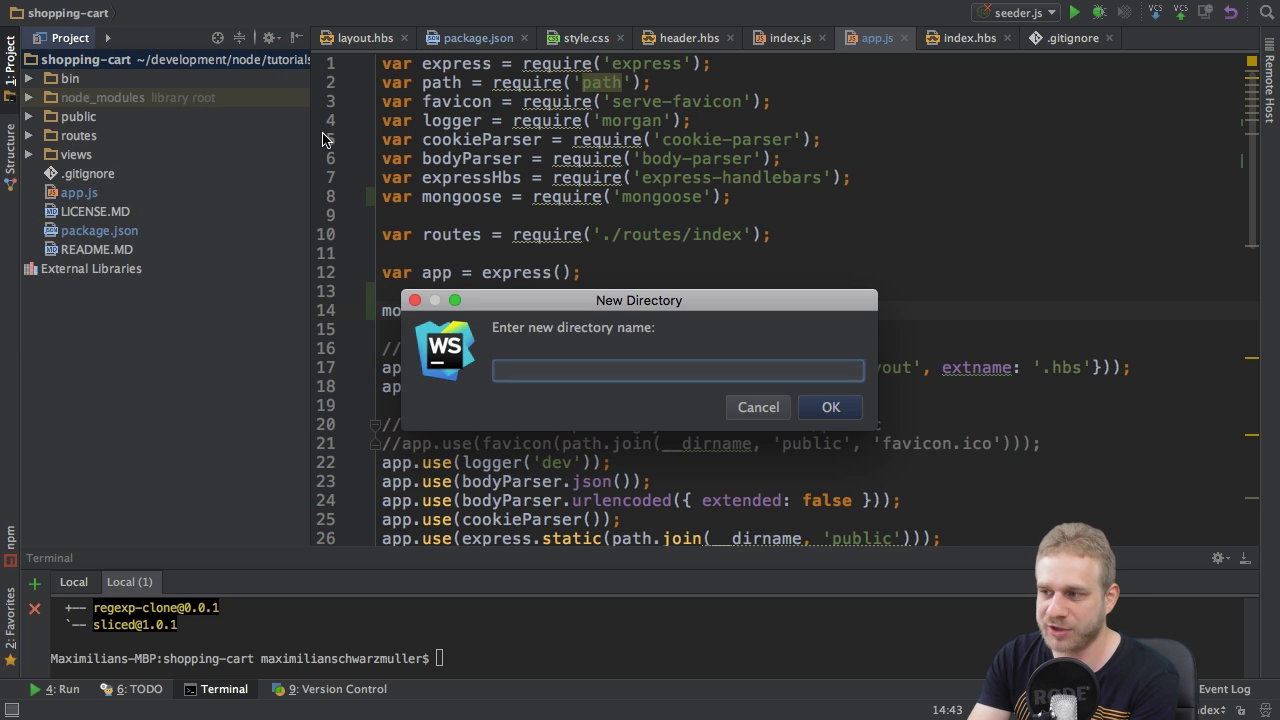
{"action": "type", "text": "models"}
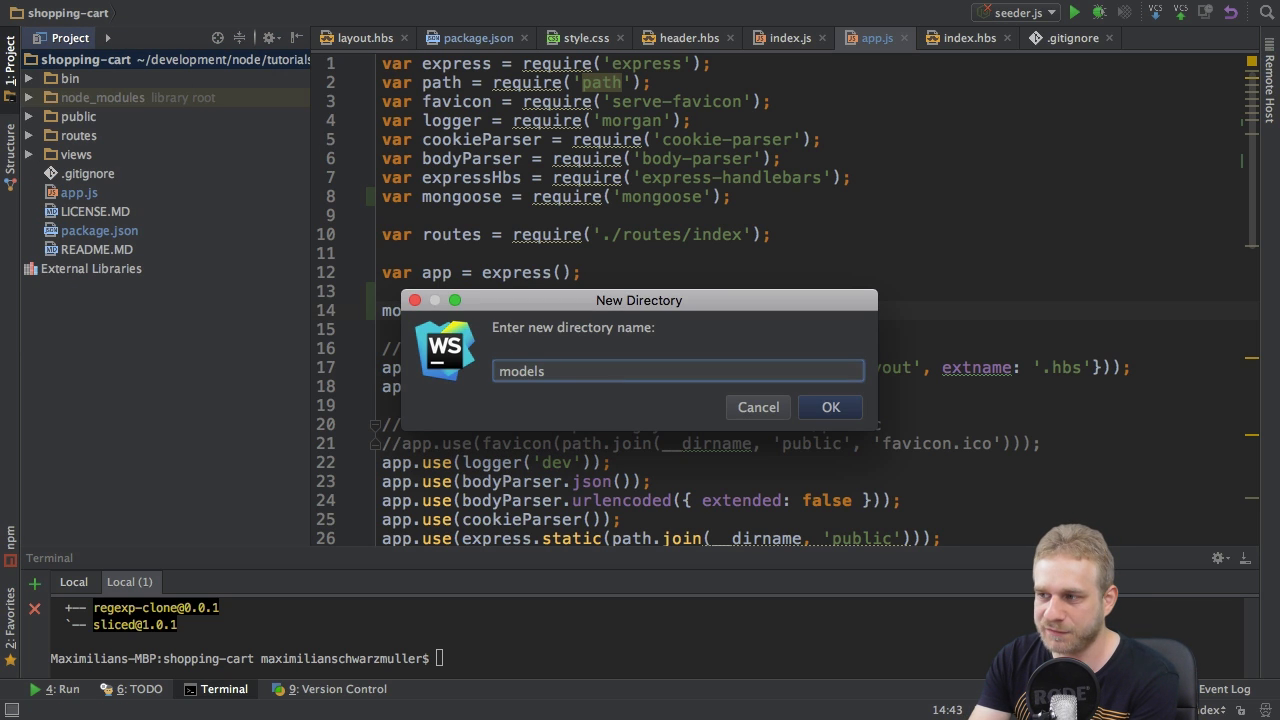
{"action": "left_click", "coordinate": [830, 408]}
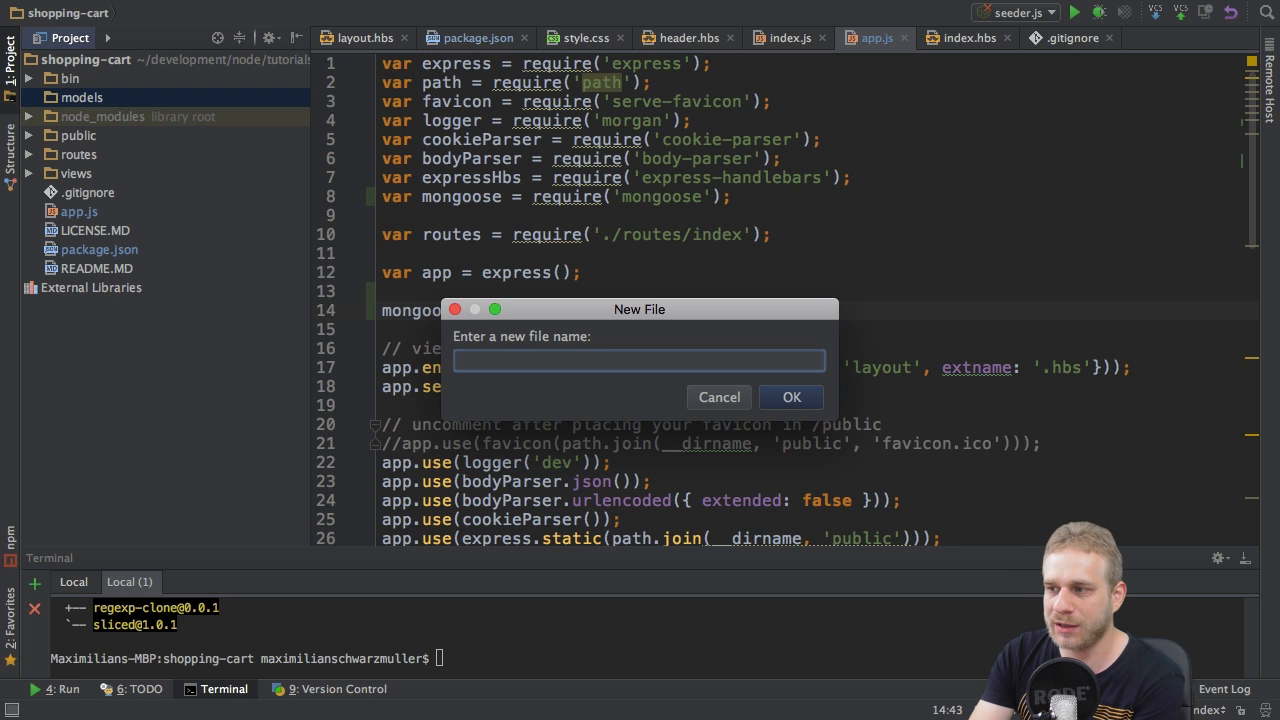
- Create an empty product.js file inside the models folder
{"action": "type", "text": "product"}
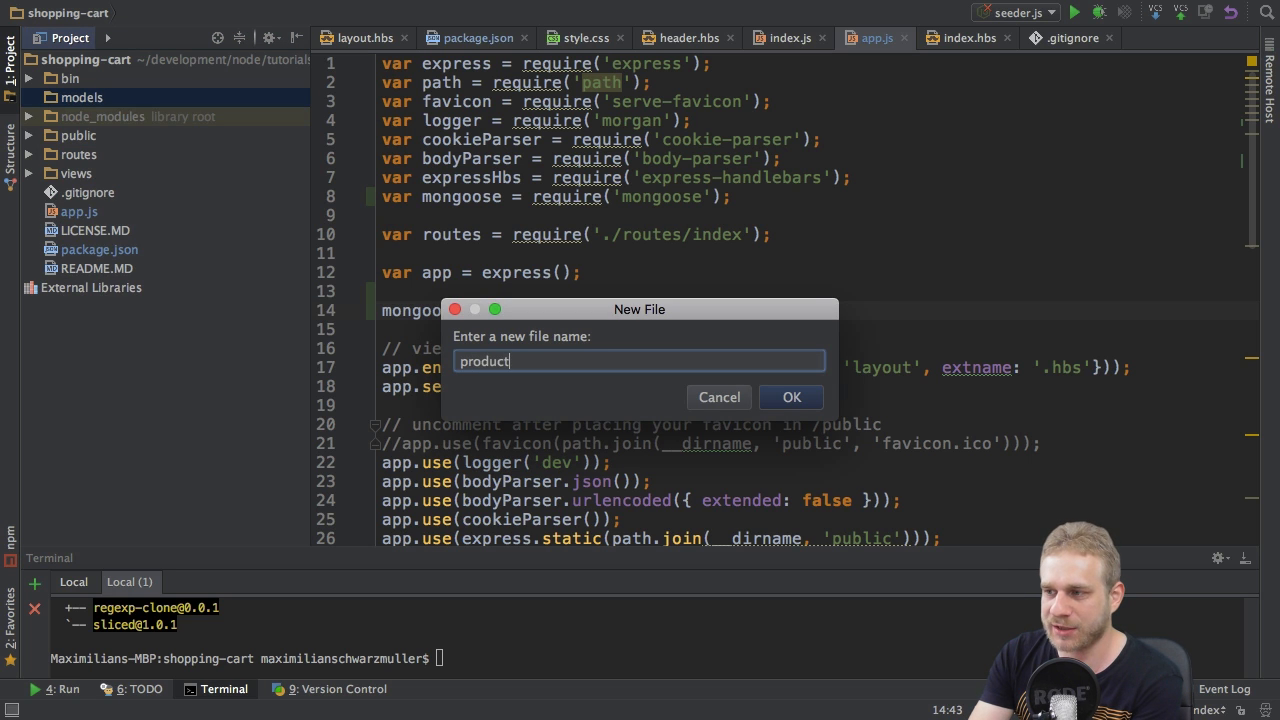
{"action": "left_click", "coordinate": [790, 396]}
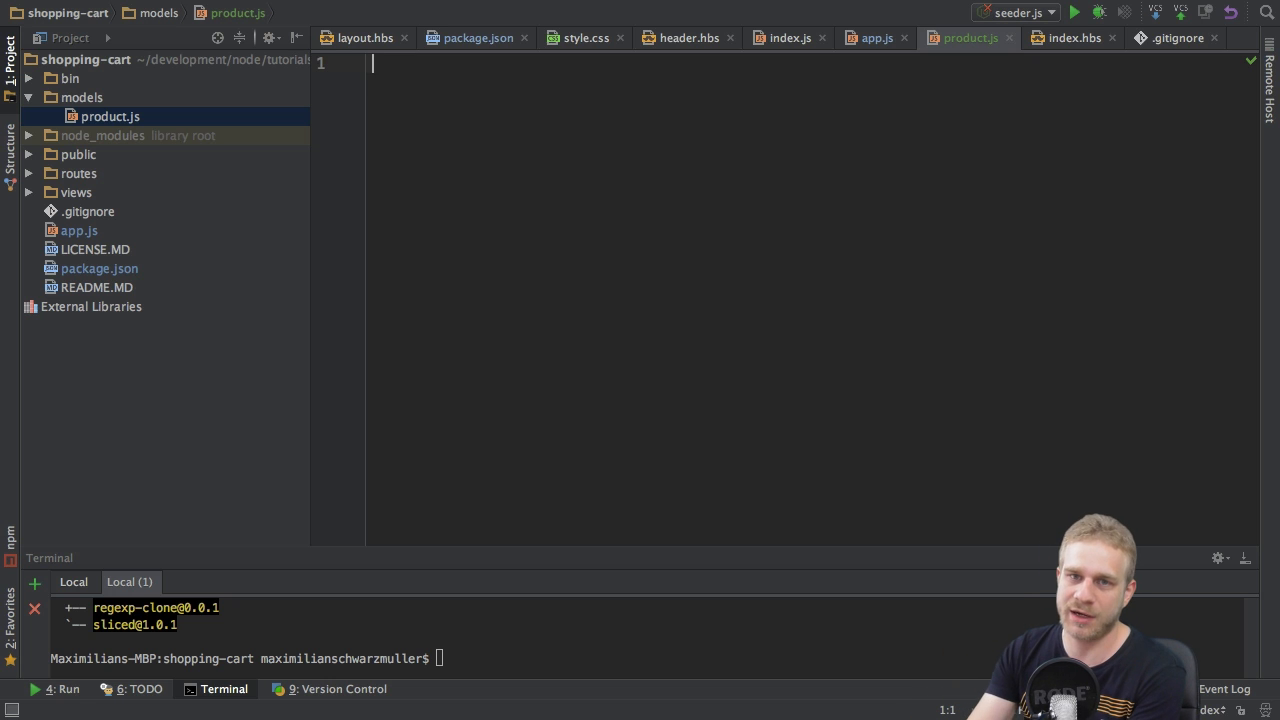
- Write var mongoose = require('mongoose'); and var Schema = mongoose.Schema; in product.js
{"action": "type", "text": "var mo"}
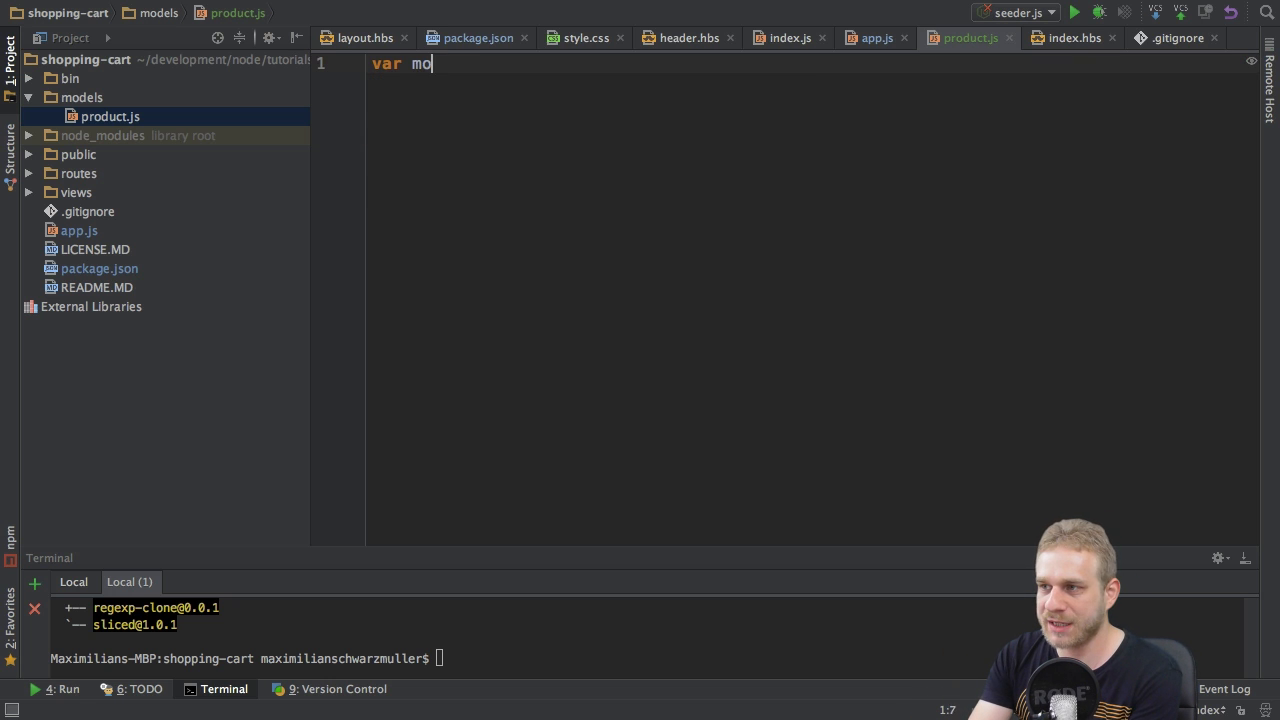
{"action": "type", "text": "ngoose = require('mongoose');"}
{"action": "type", "text": "v"}
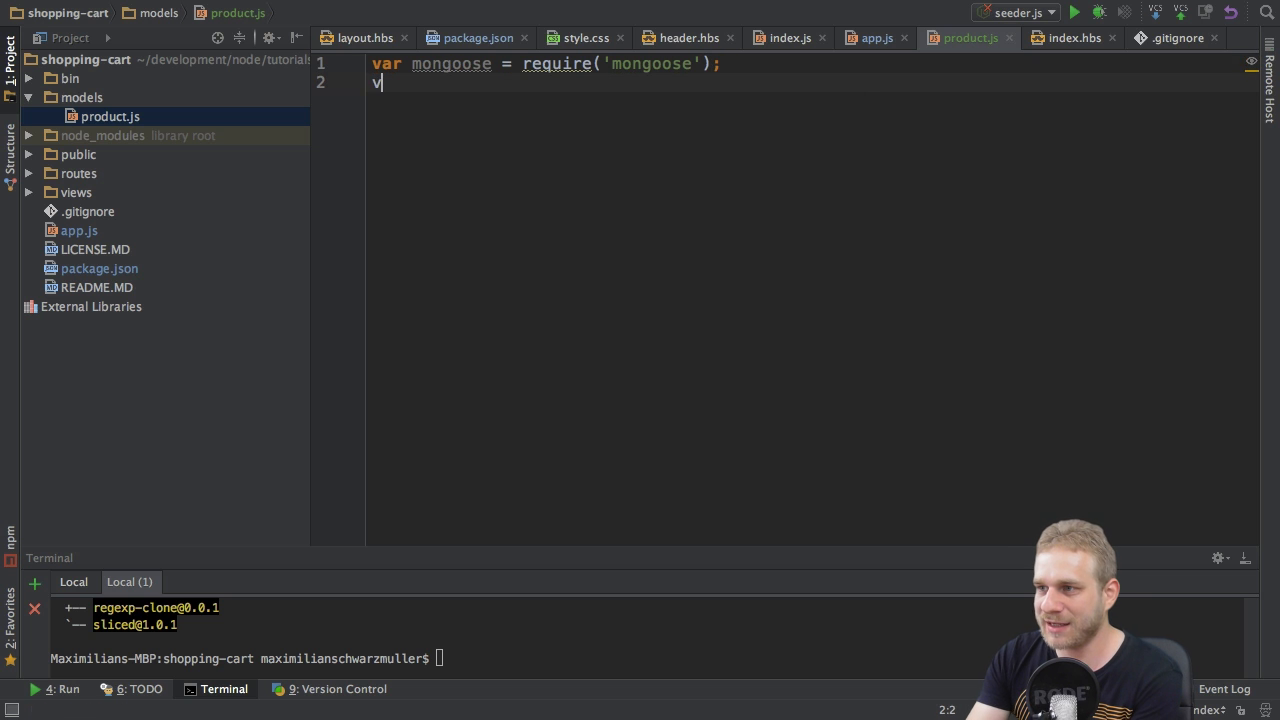
{"action": "type", "text": "ar"}
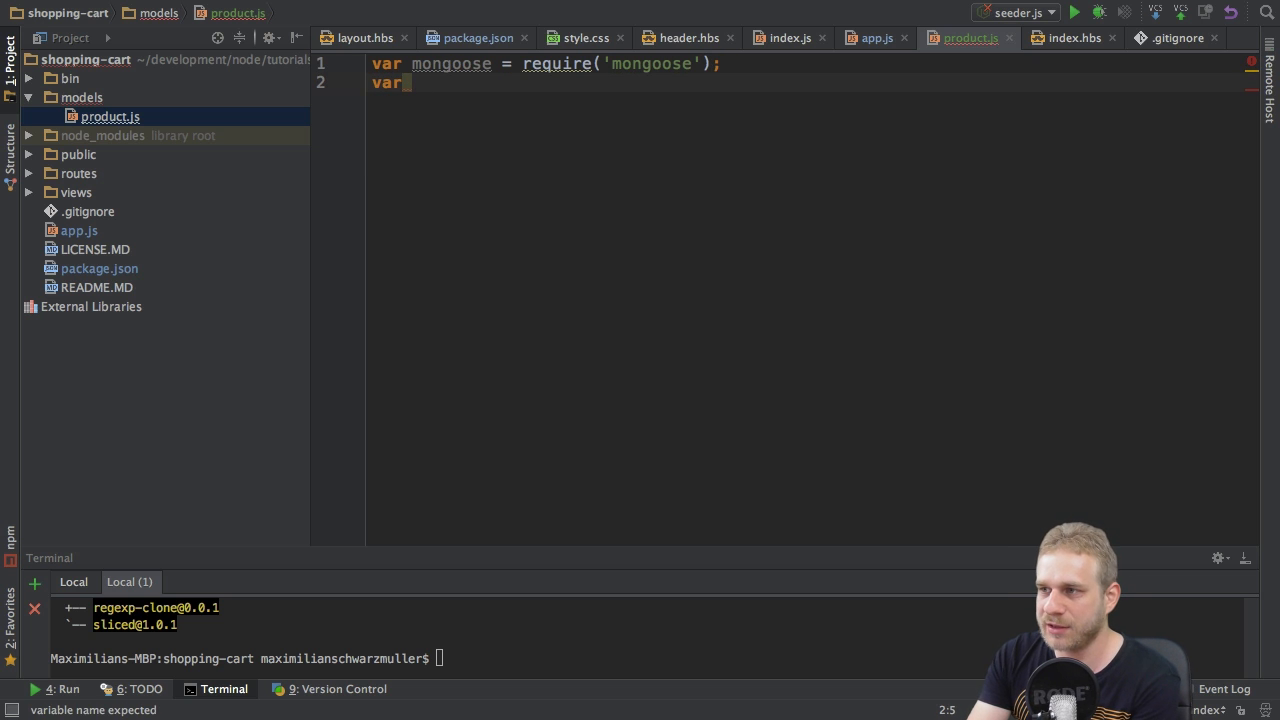
{"action": "type", "text": "Schema"}
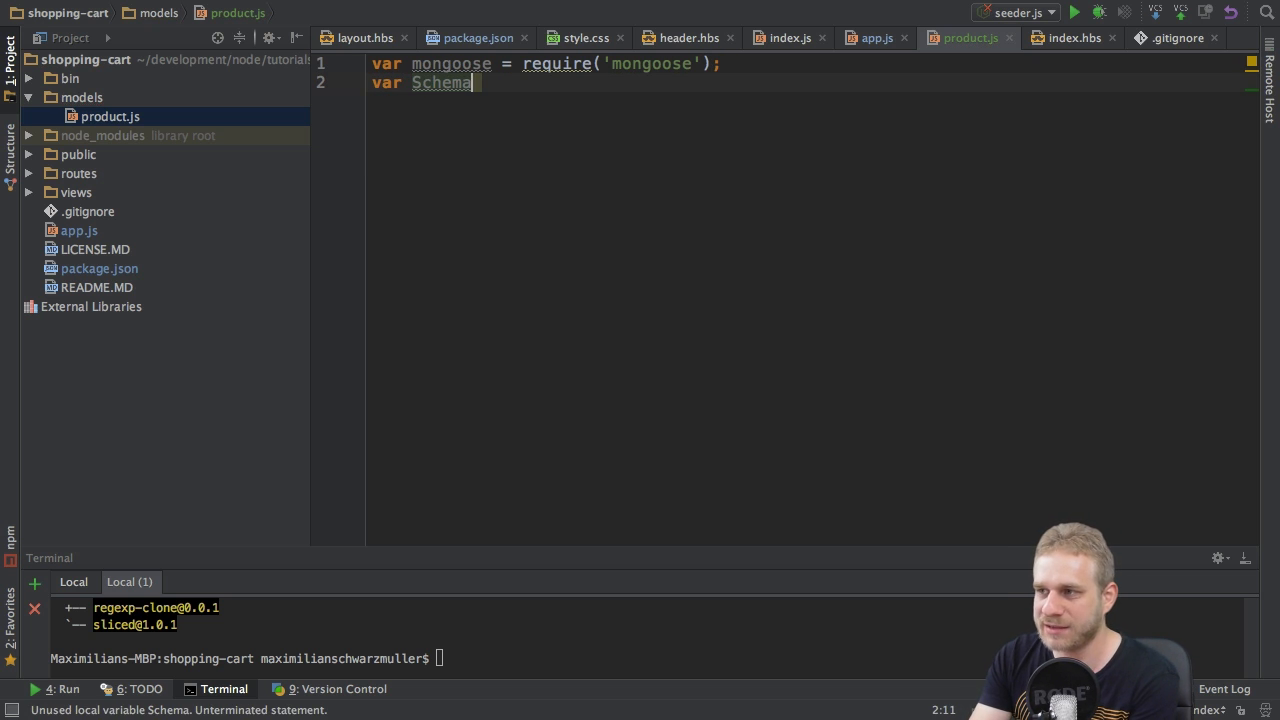
{"action": "type", "text": "="}
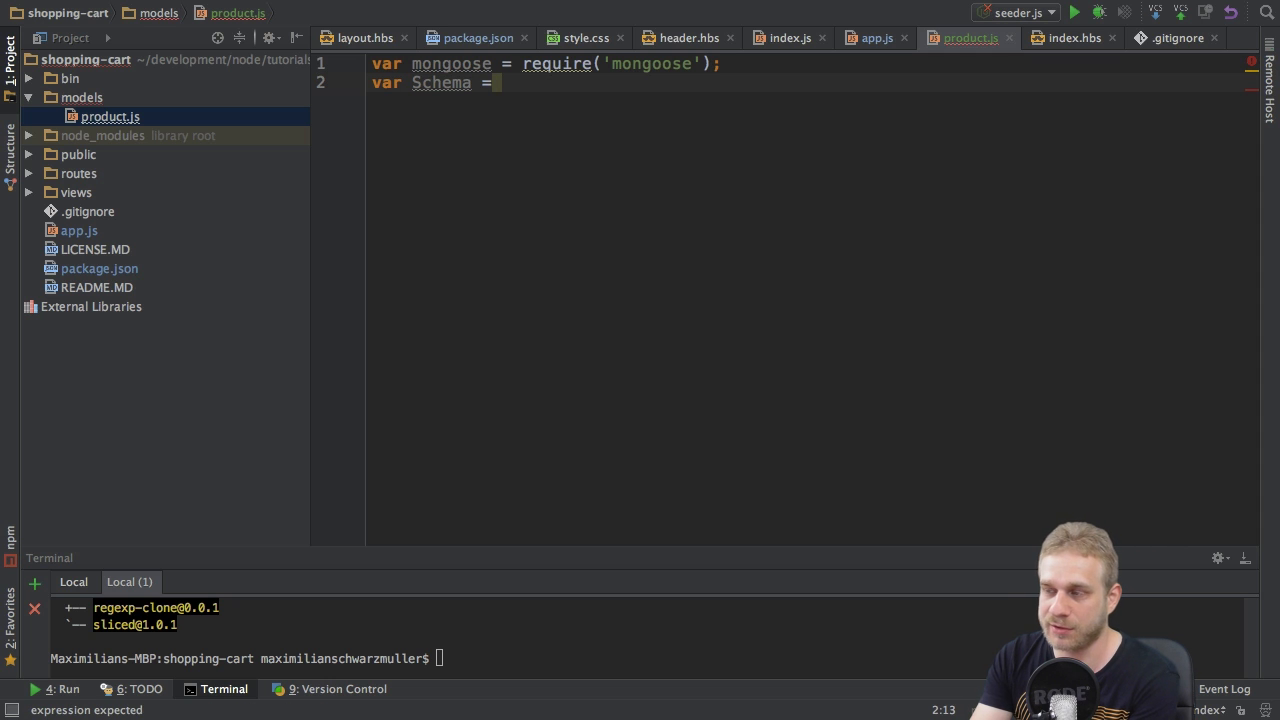
{"action": "type", "text": "mo"}
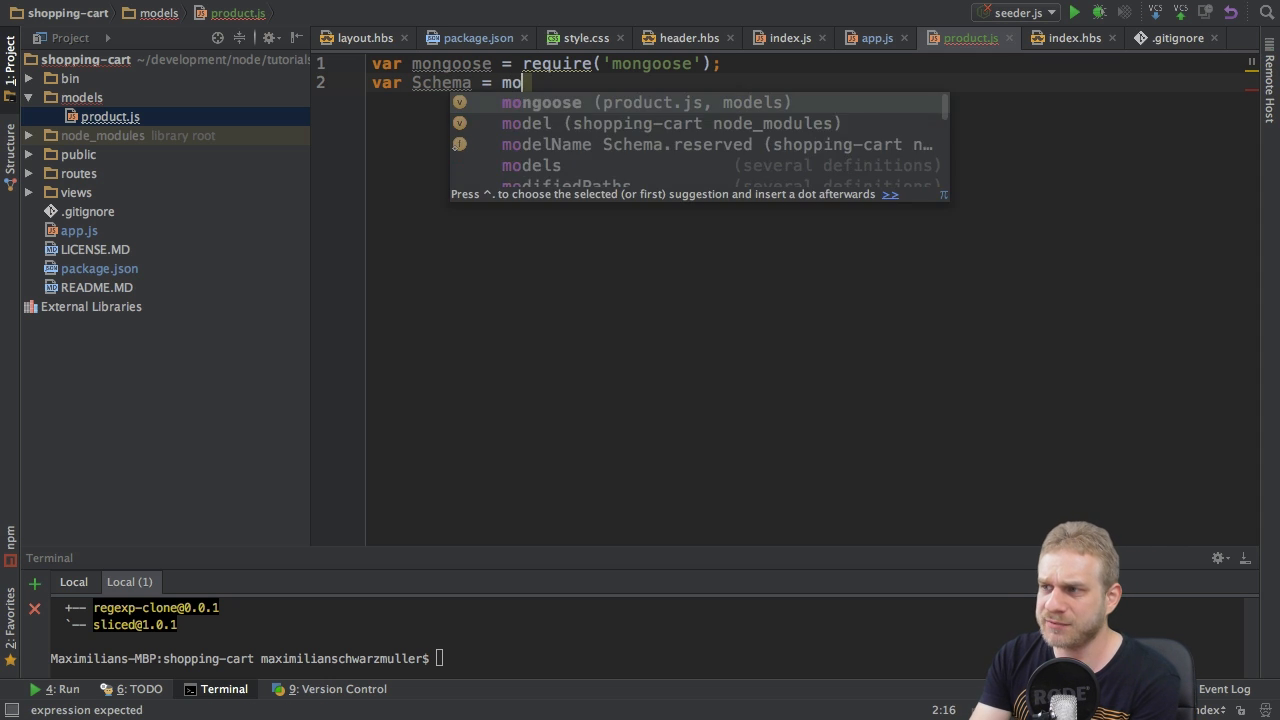
{"action": "type", "text": "ngoose.Schema;"}
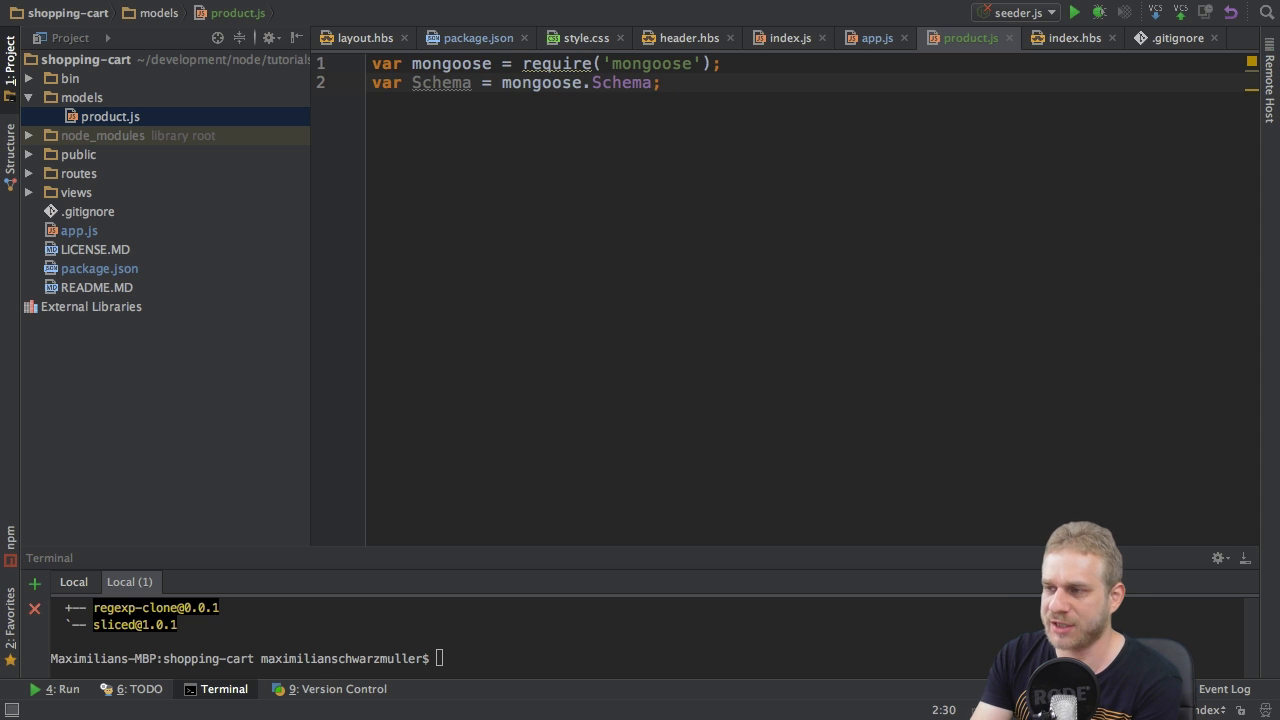
{"action": "key", "text": "enter"}
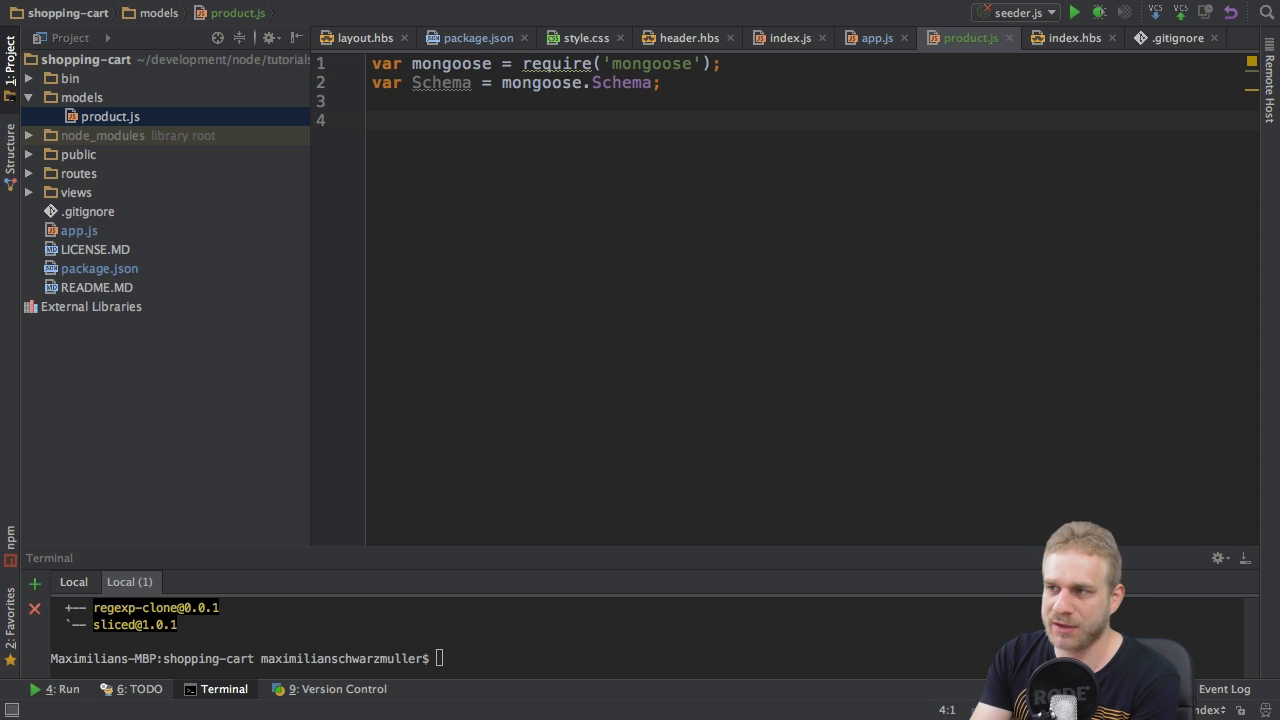
- Begin declaring var schema = new Schema({ below the imports
{"action": "type", "text": "var schema ="}
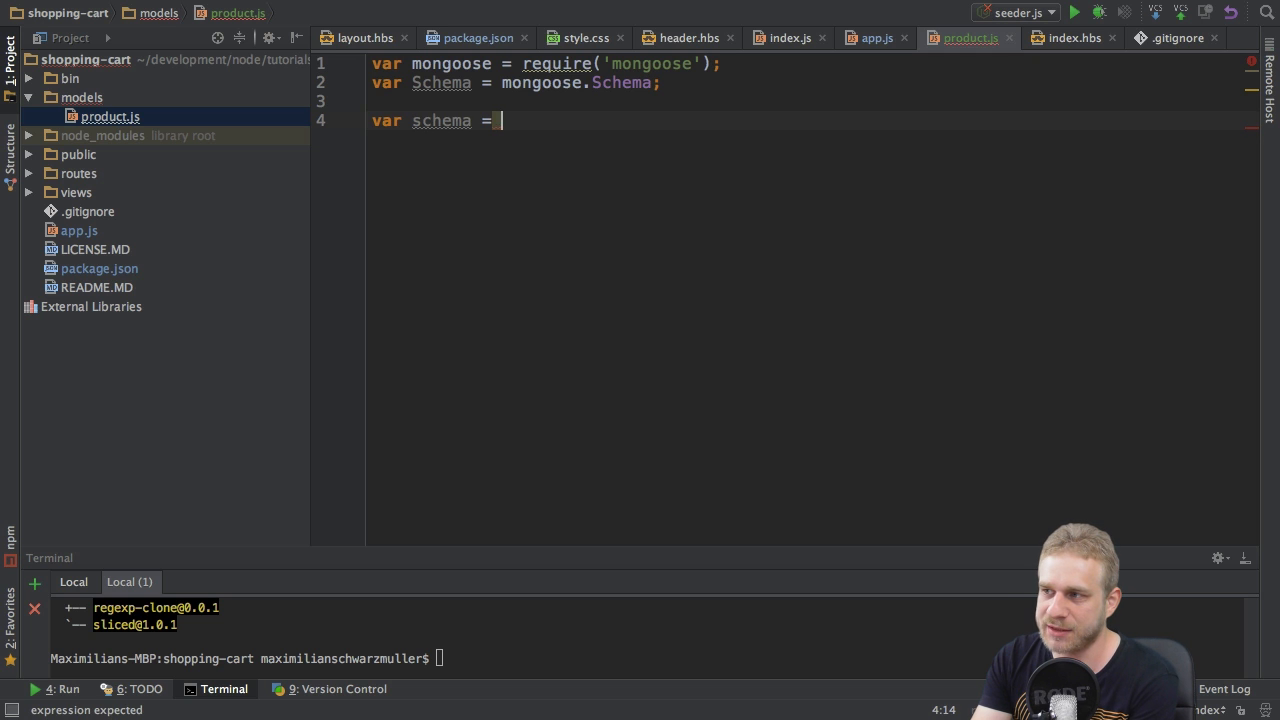
{"action": "type", "text": "new Schema();"}
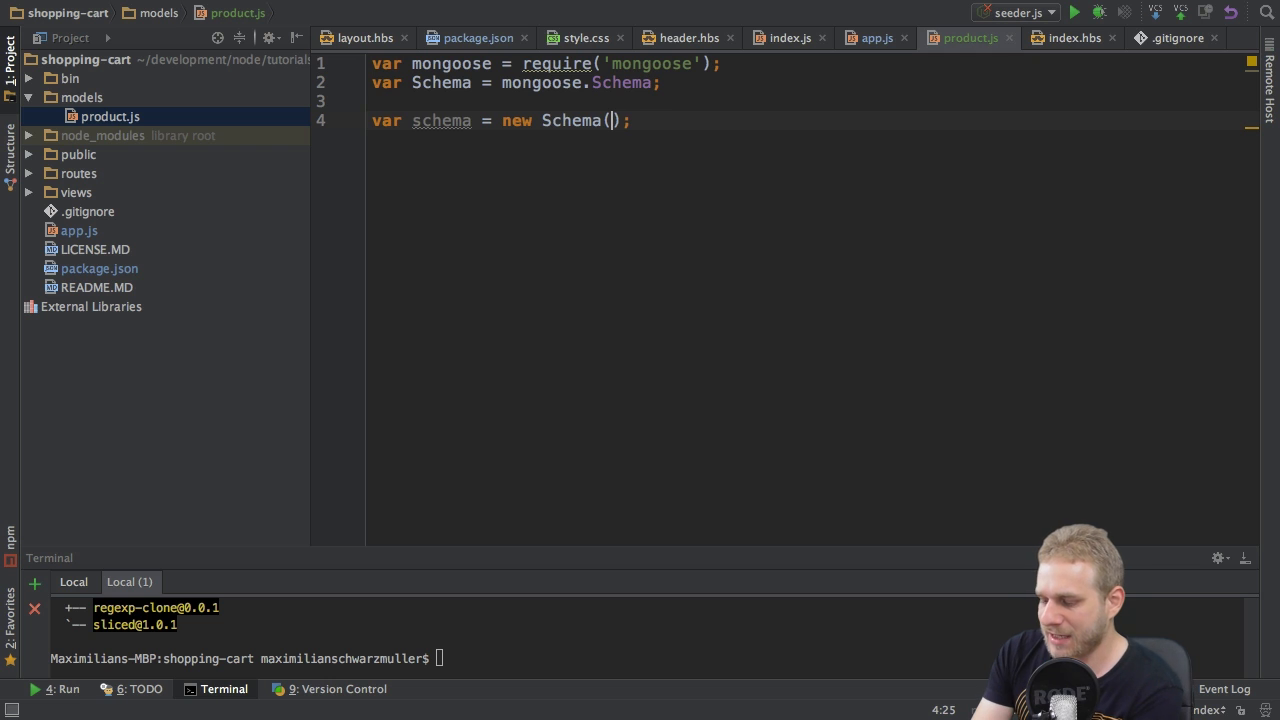
{"action": "type", "text": "{"}
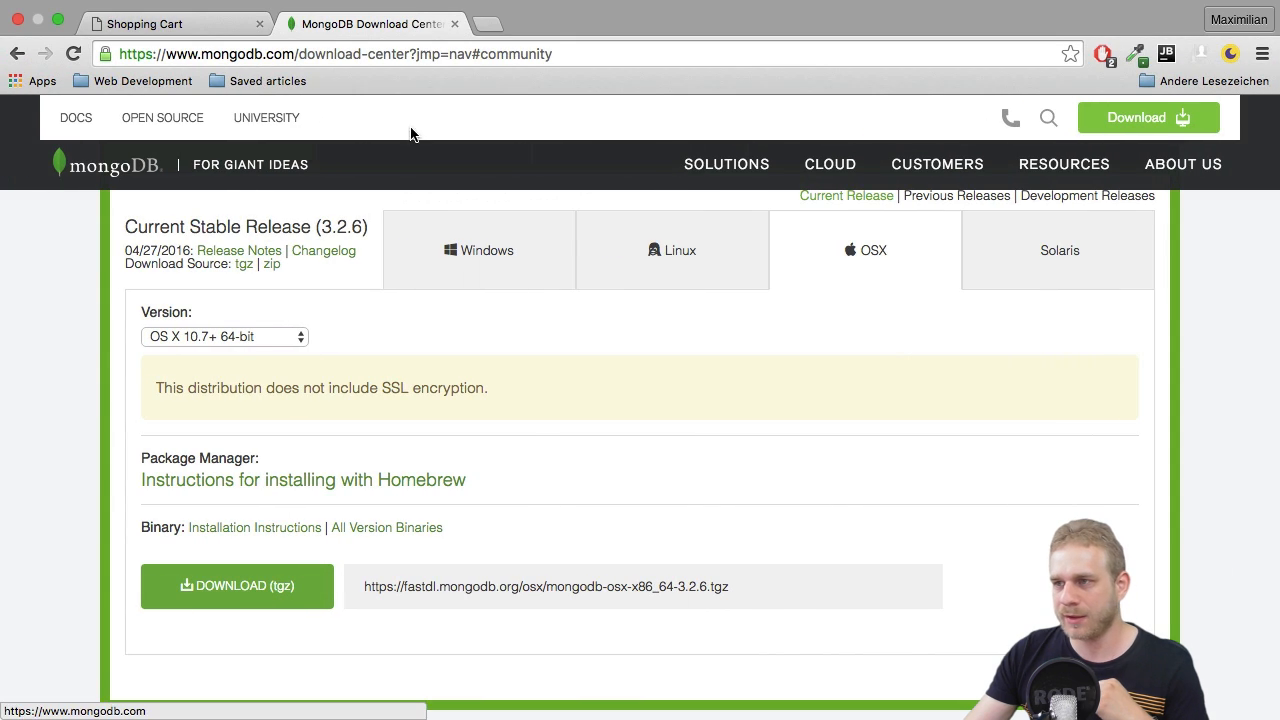
- Switch Chrome to the Shopping Cart tab at localhost:3000 showing the product cards
{"action": "left_click", "coordinate": [160, 24]}
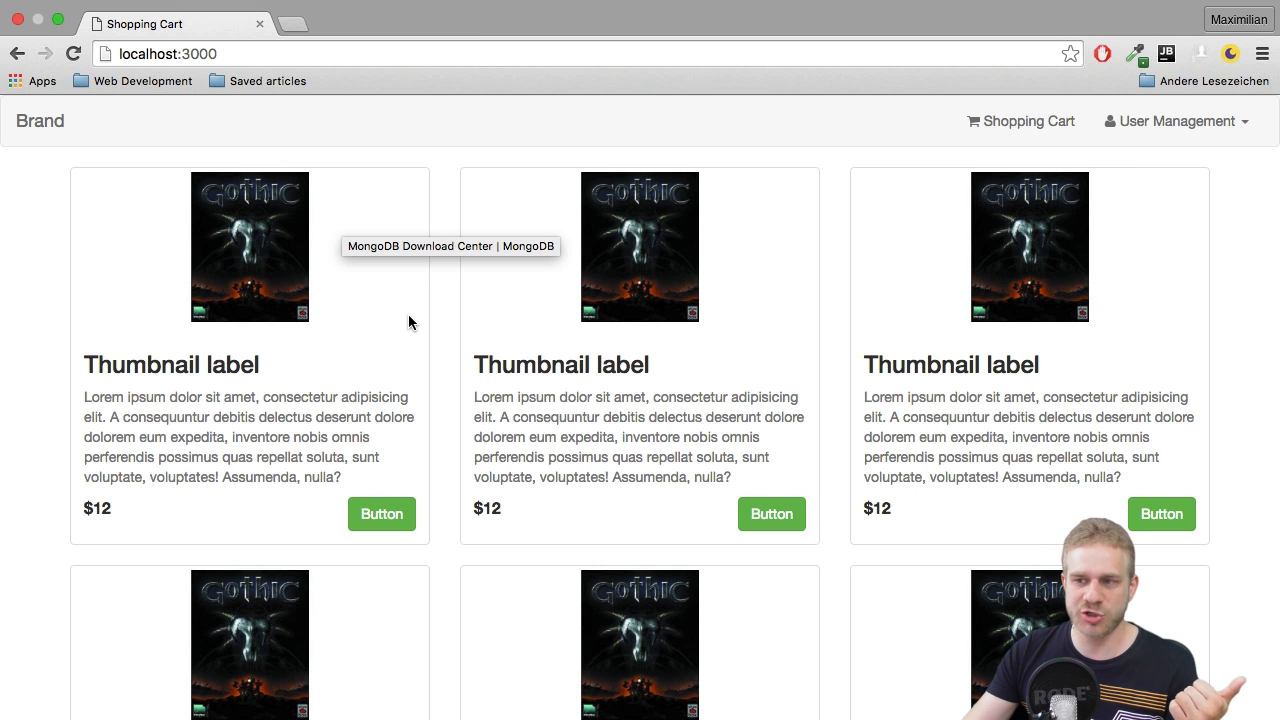
{"action": "mouse_move", "coordinate": [138, 390]}
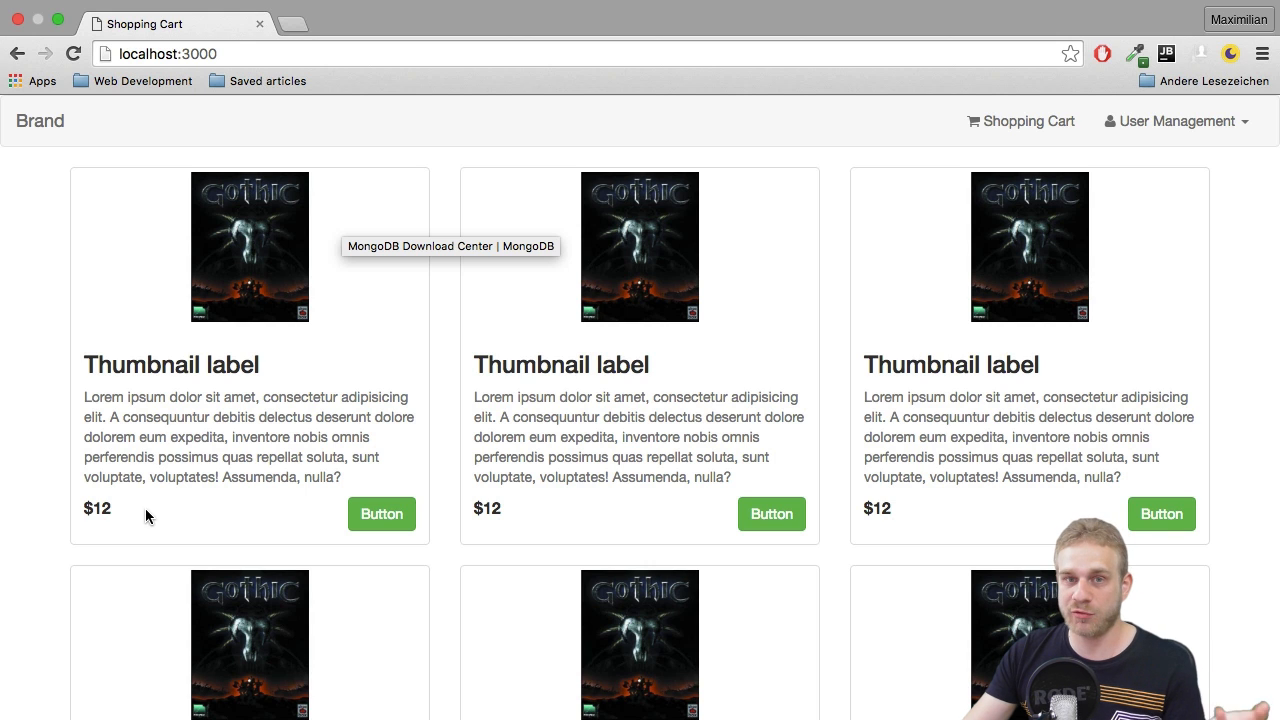
{"action": "mouse_move", "coordinate": [112, 516]}
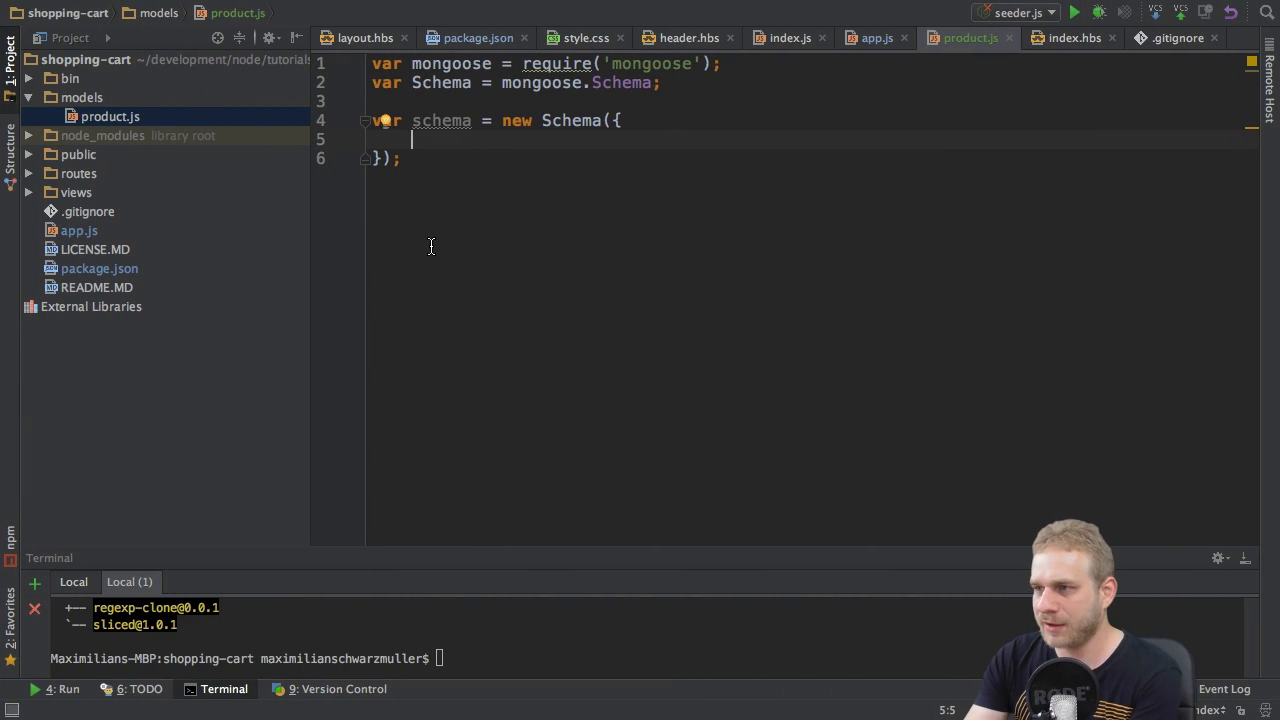
- Add an imagePath field of type String with required: true to the schema
{"action": "type", "text": "imagePath"}
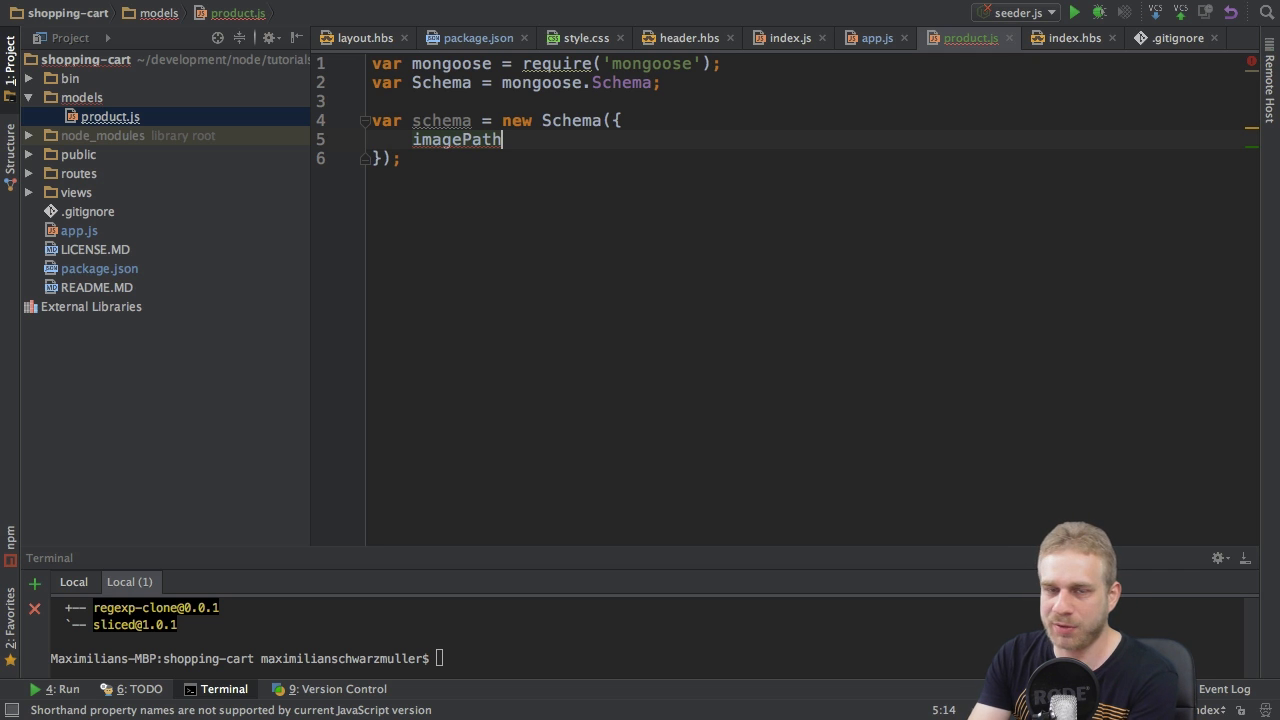
{"action": "type", "text": ":"}
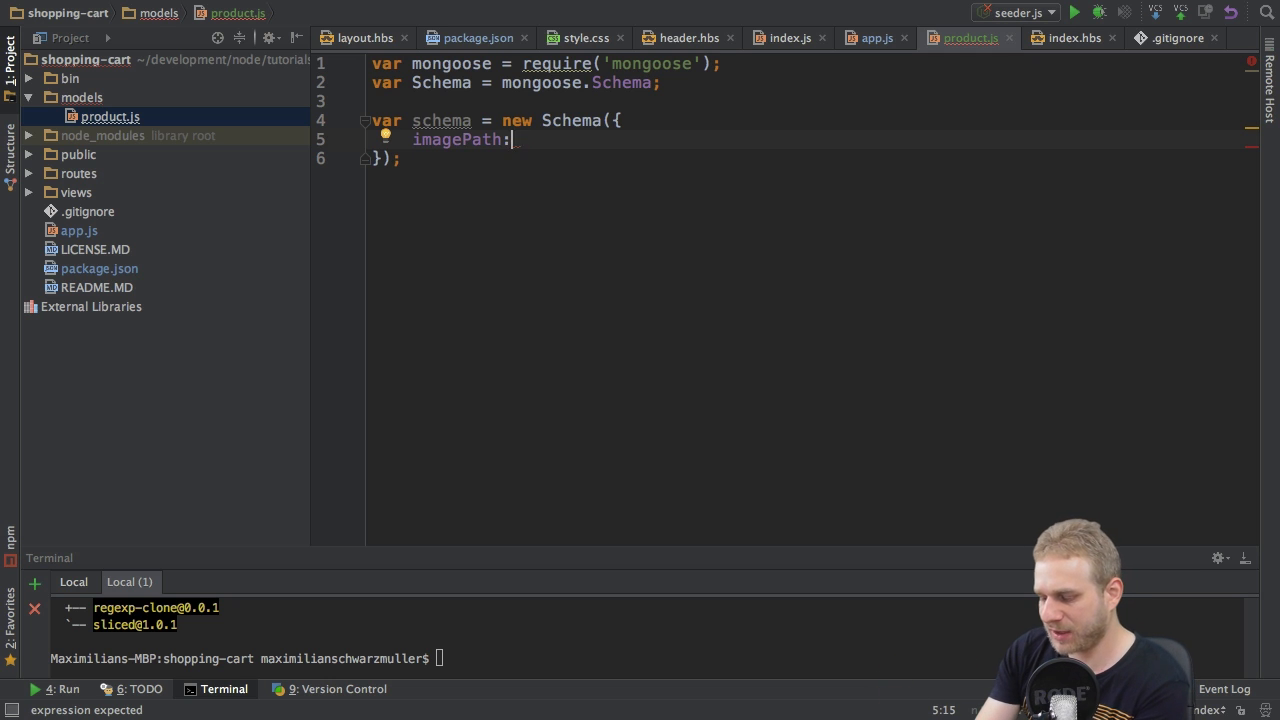
{"action": "type", "text": "{}"}
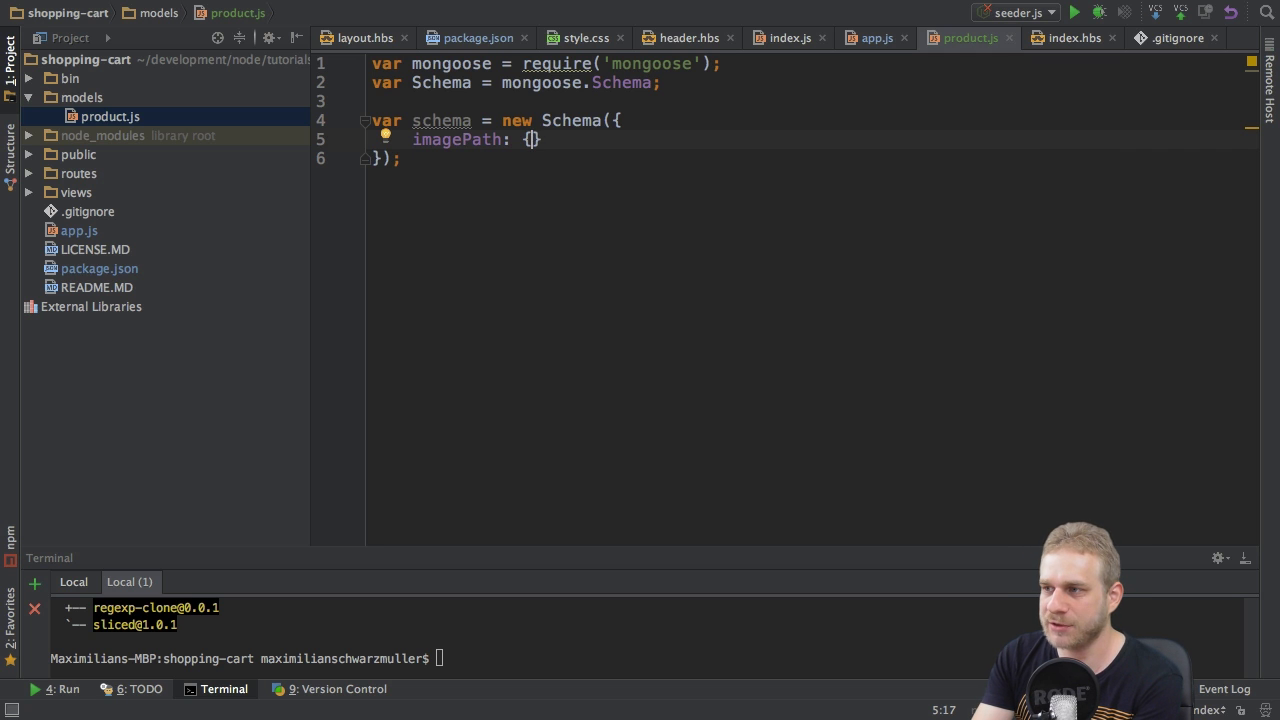
{"action": "type", "text": "type: S"}
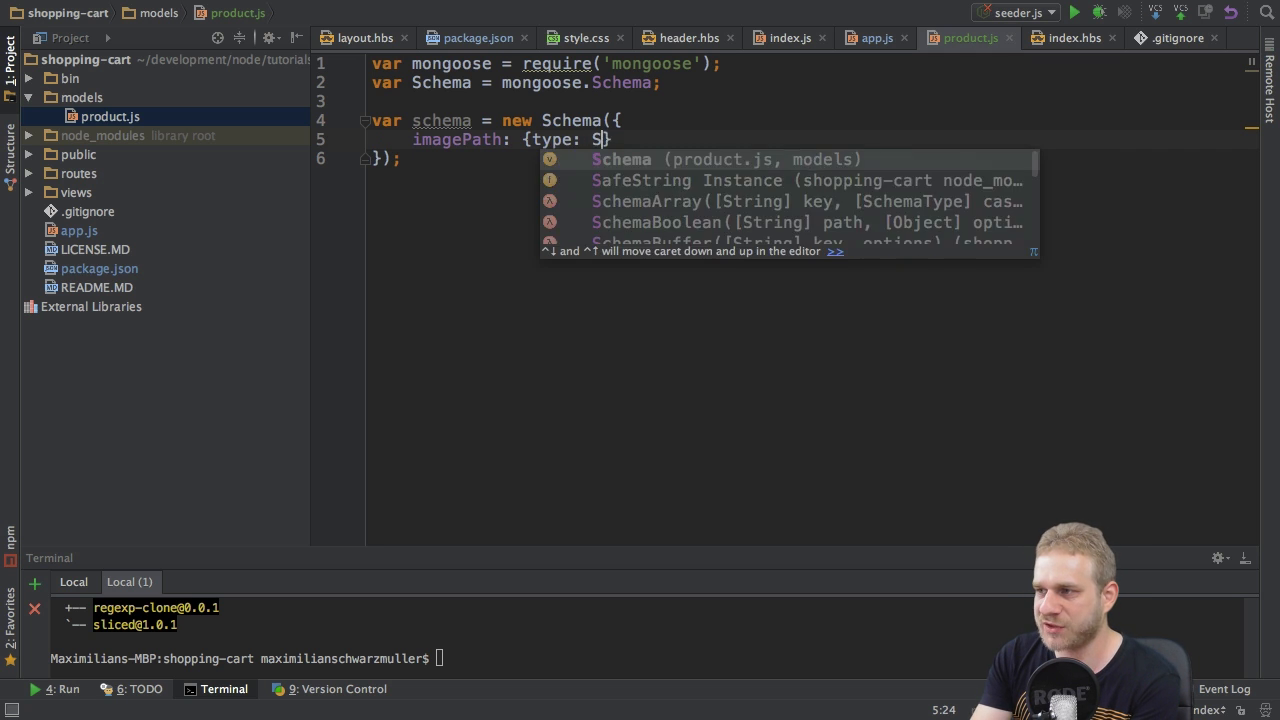
{"action": "type", "text": "tring,"}
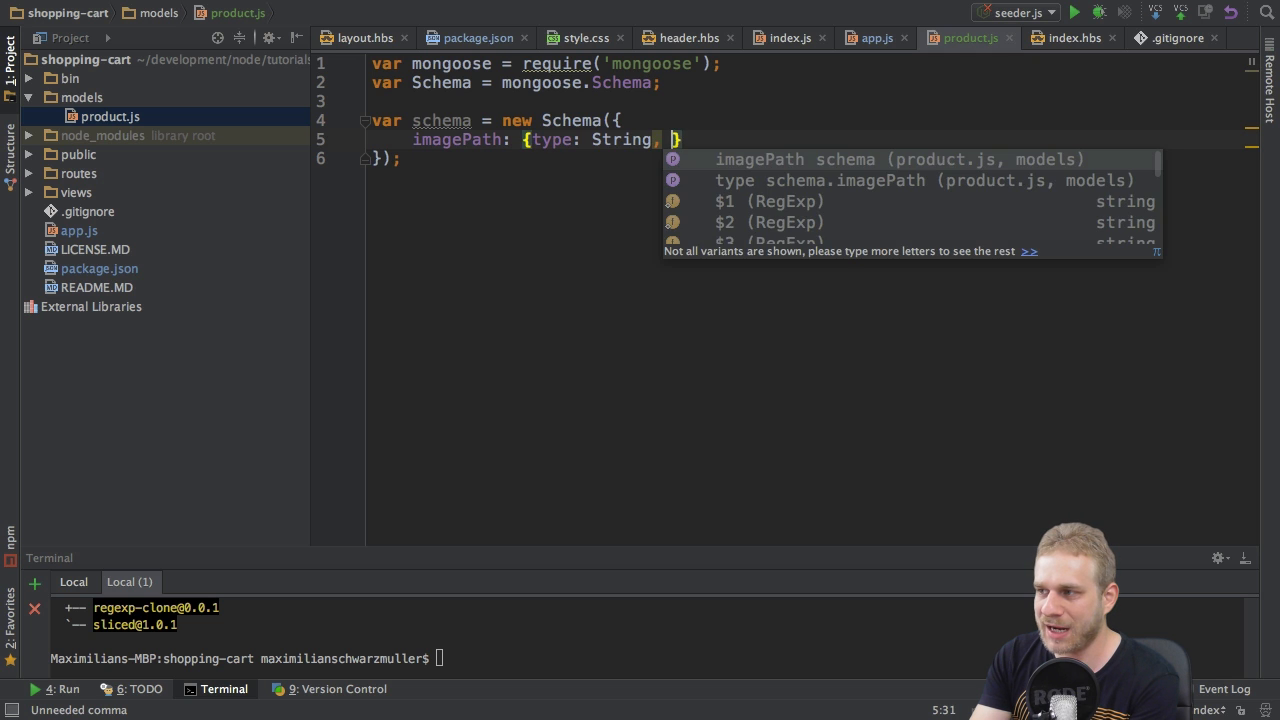
{"action": "type", "text": "required:"}
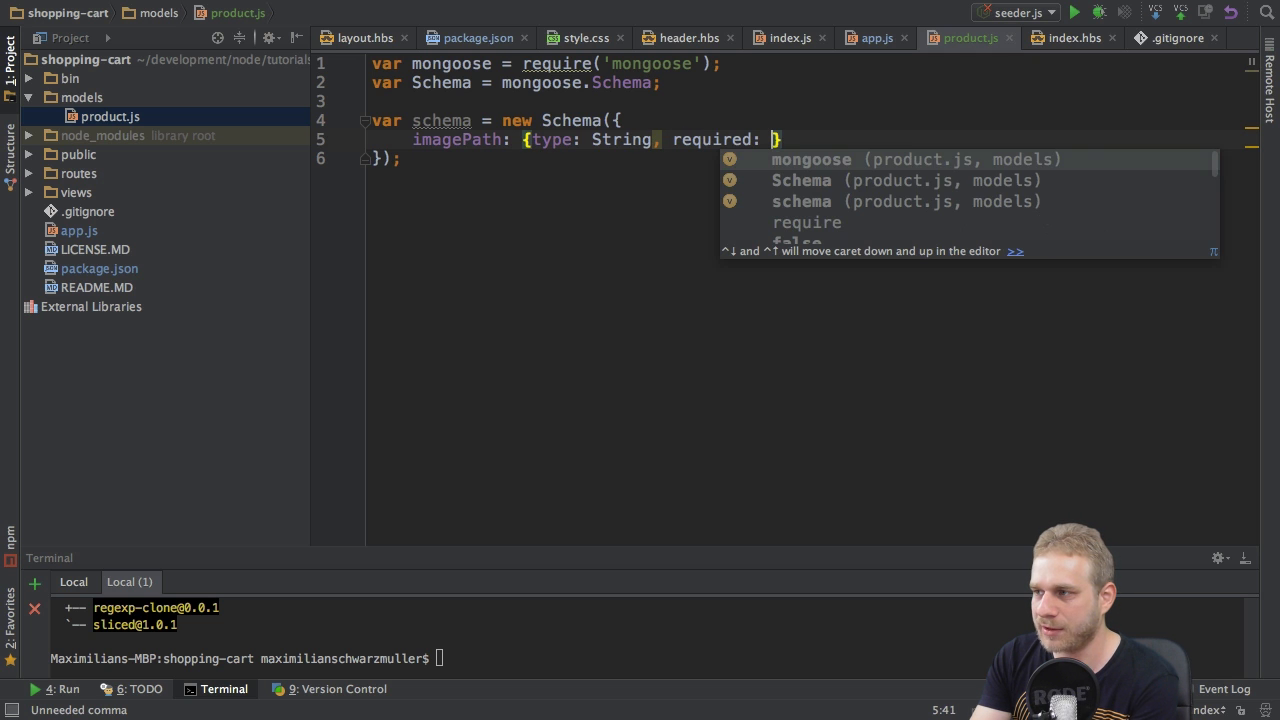
{"action": "type", "text": "true}"}
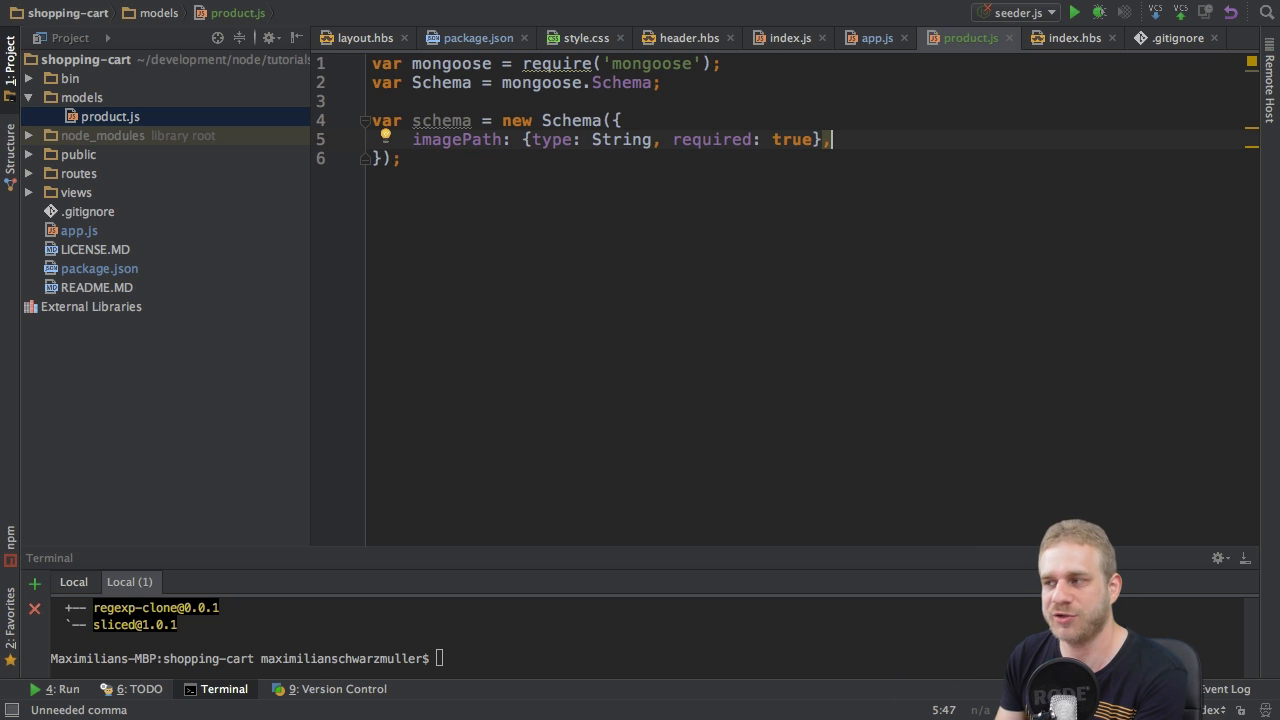
{"action": "mouse_move", "coordinate": [556, 244]}
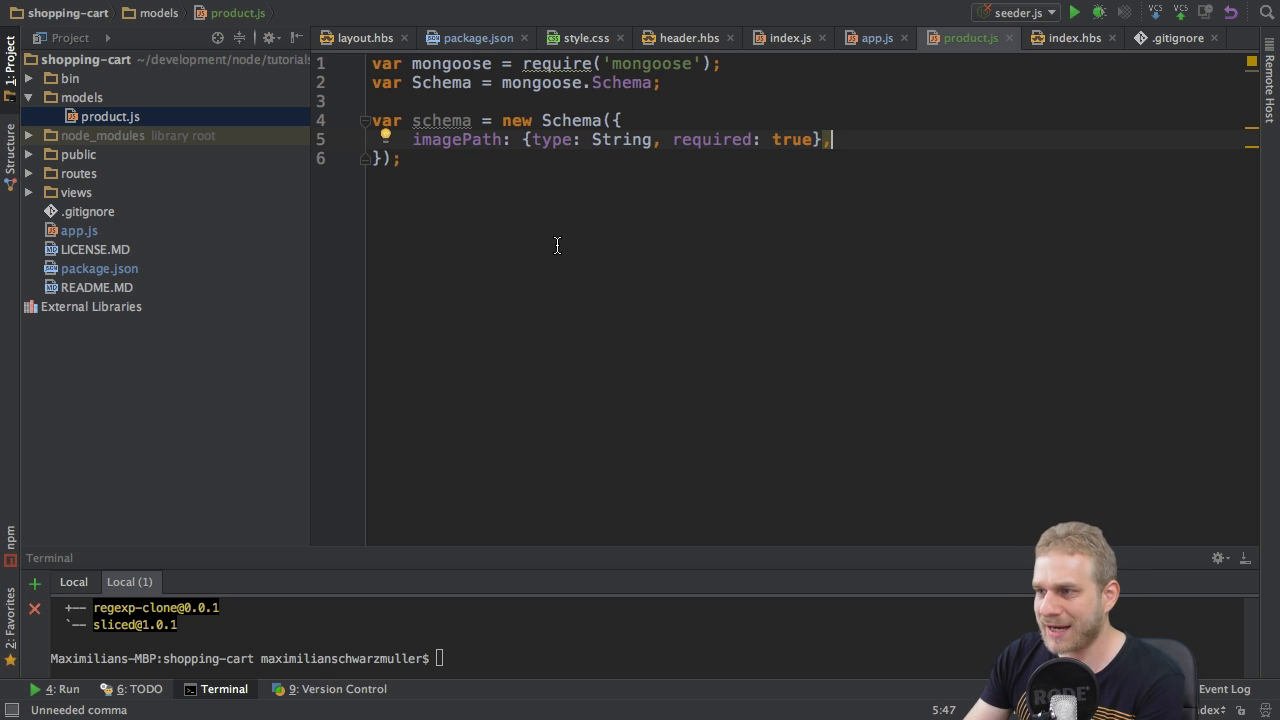
- Add required String title and description fields and a required Number price field
{"action": "type", "text": "ti: {type: String, required: true},"}
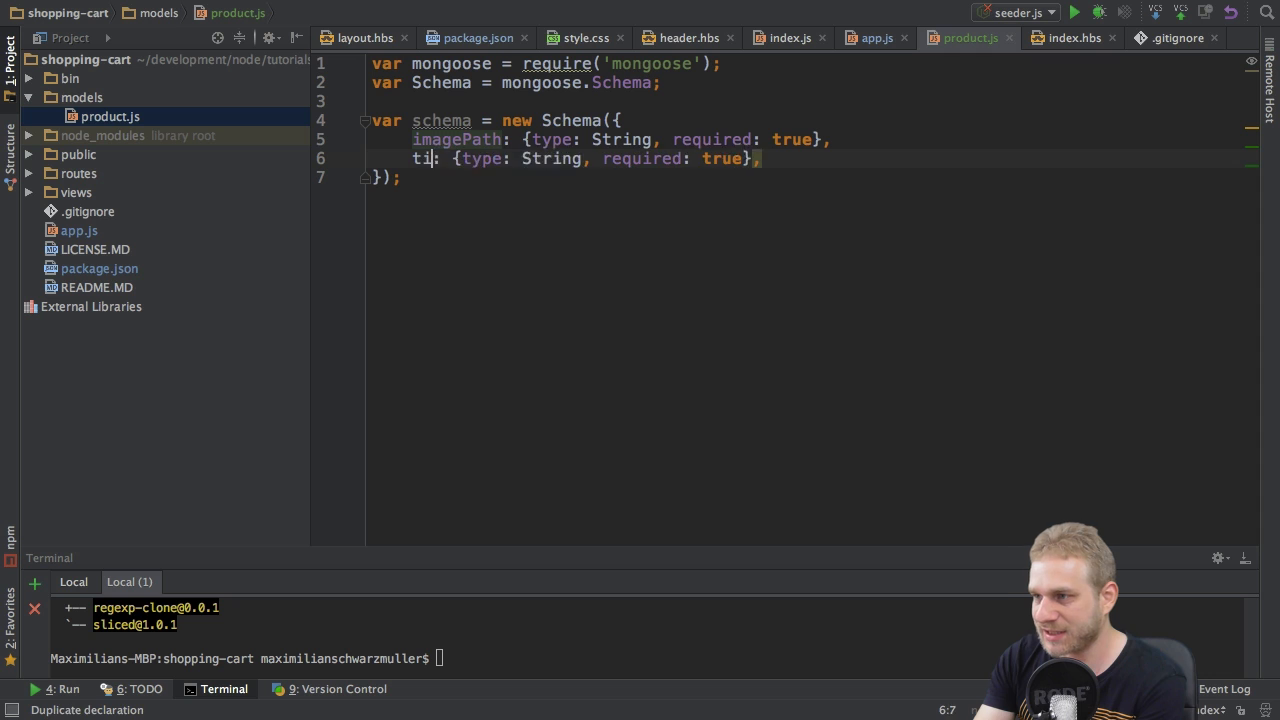
{"action": "type", "text": "tle"}
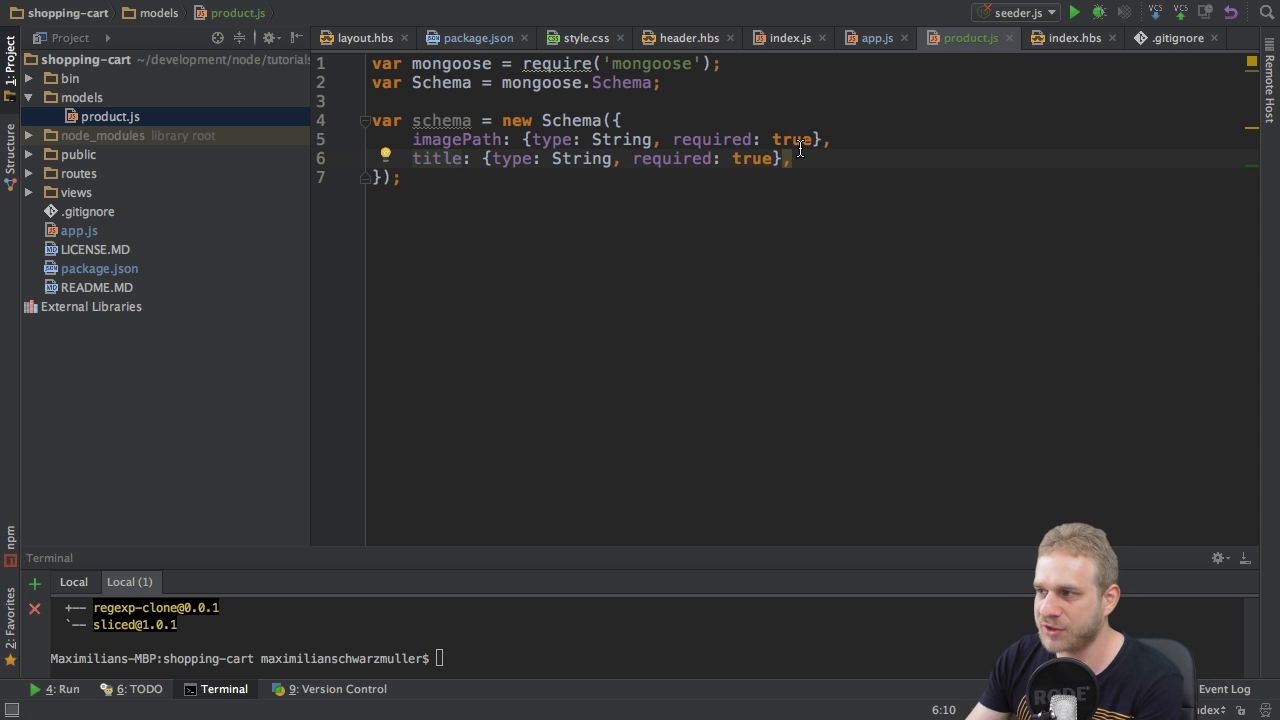
{"action": "type", "text": "desc: {type: String, required: true},"}
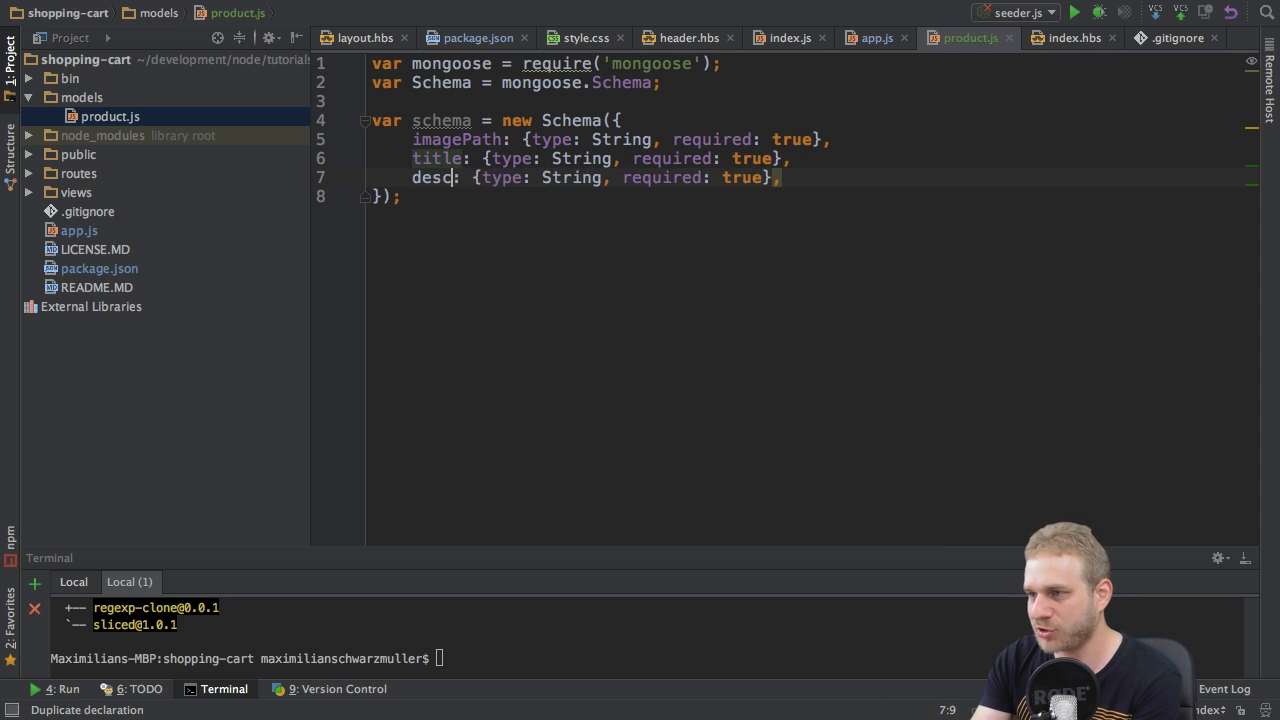
{"action": "type", "text": "ription"}
{"action": "type", "text": "price: {type: String, required: true},"}
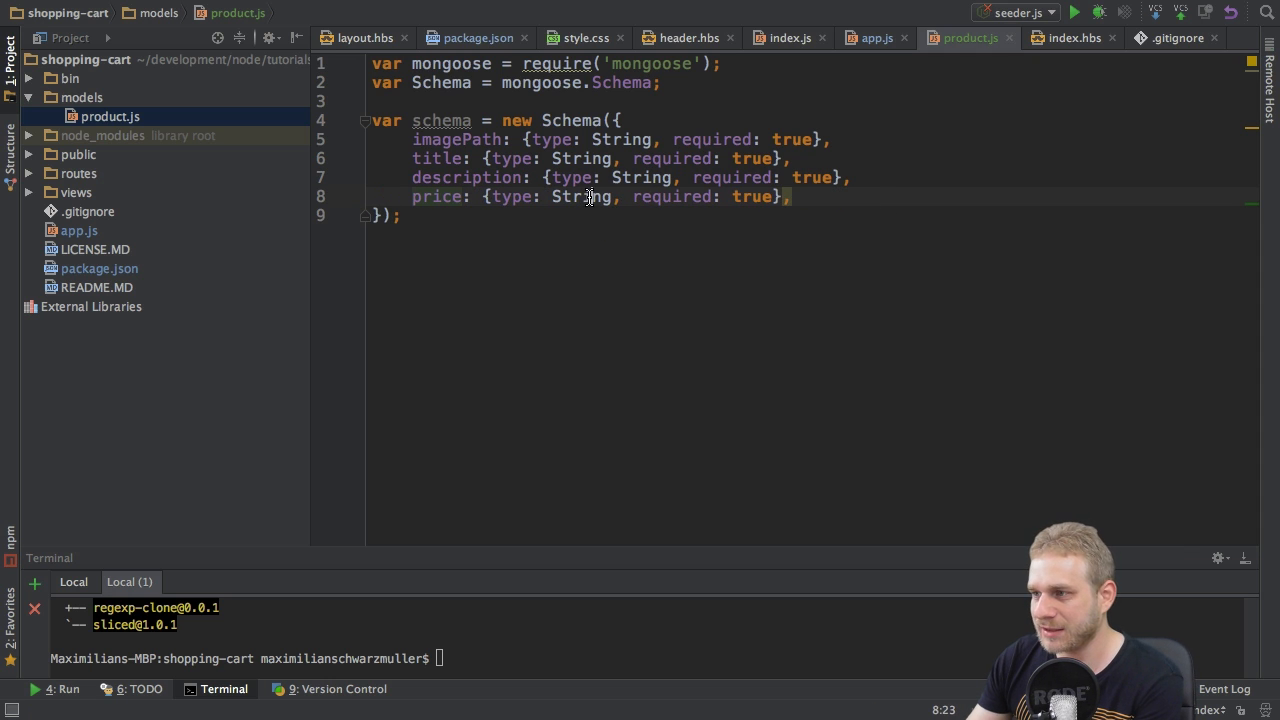
{"action": "type", "text": "Numbe"}
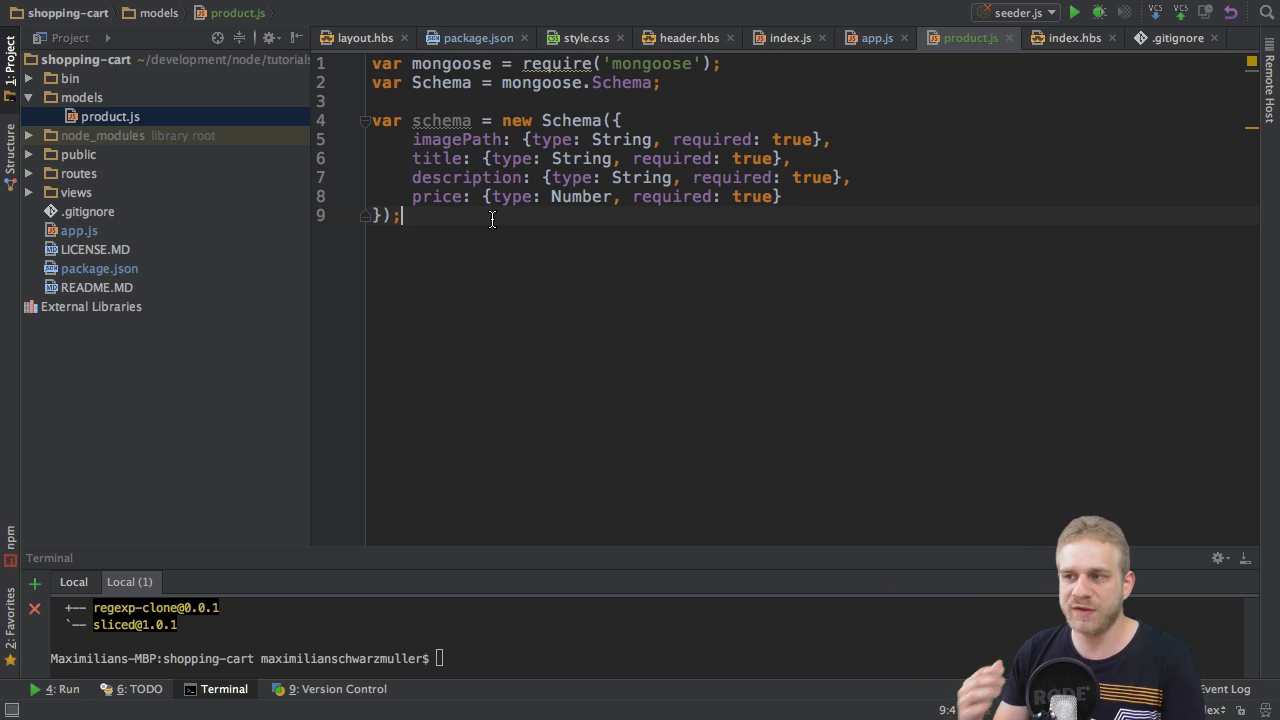
- Write model.exports = mongoose.model('Product', schema); below the schema
{"action": "type", "text": "mo"}
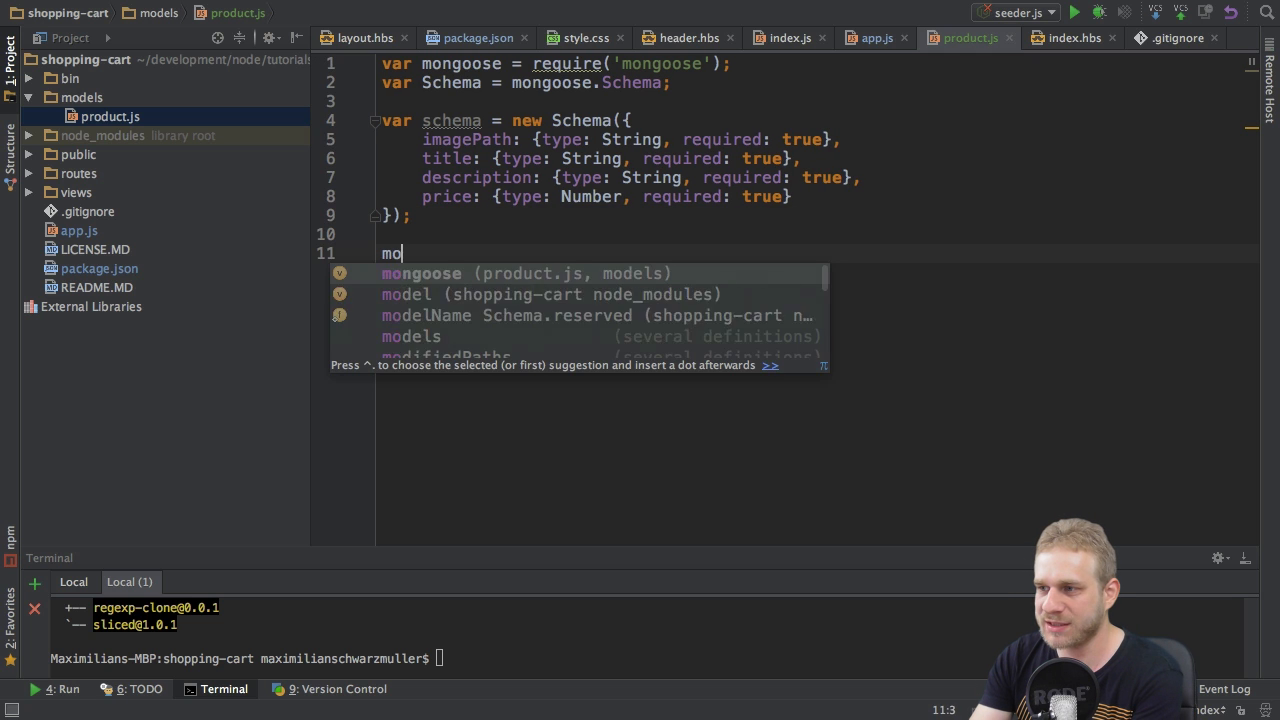
{"action": "type", "text": "del.ex"}
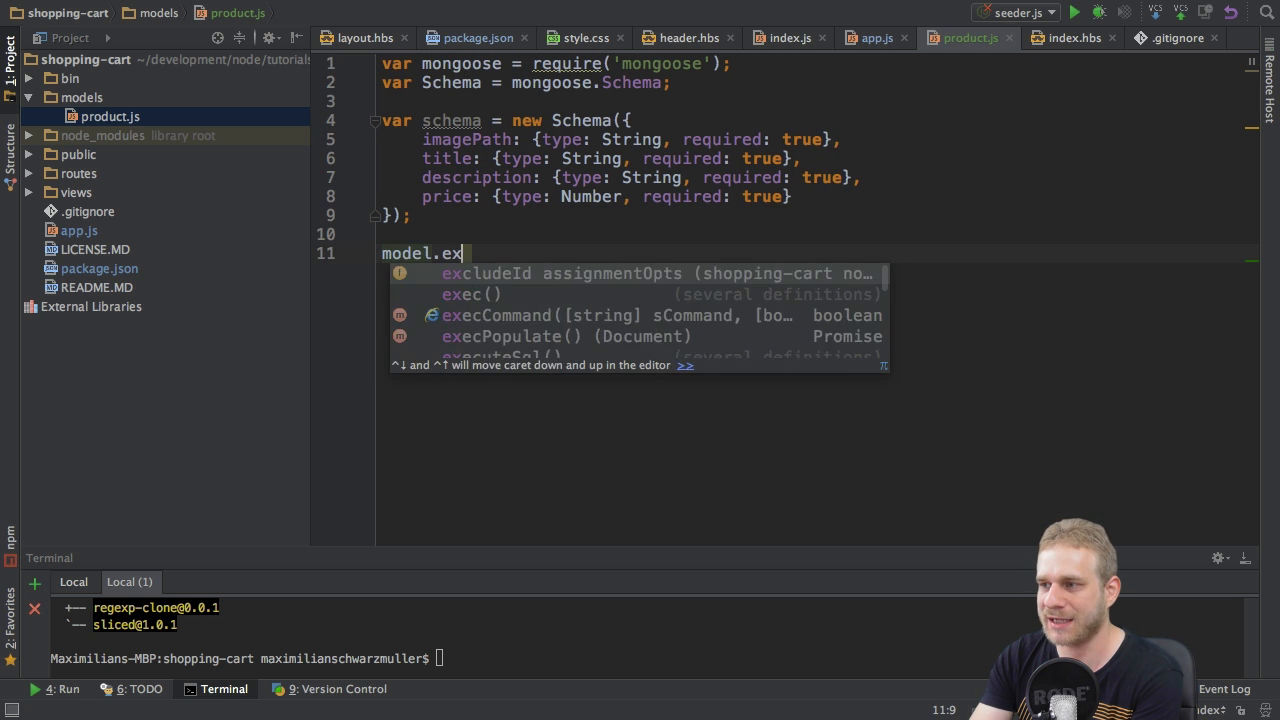
{"action": "type", "text": "ports ="}
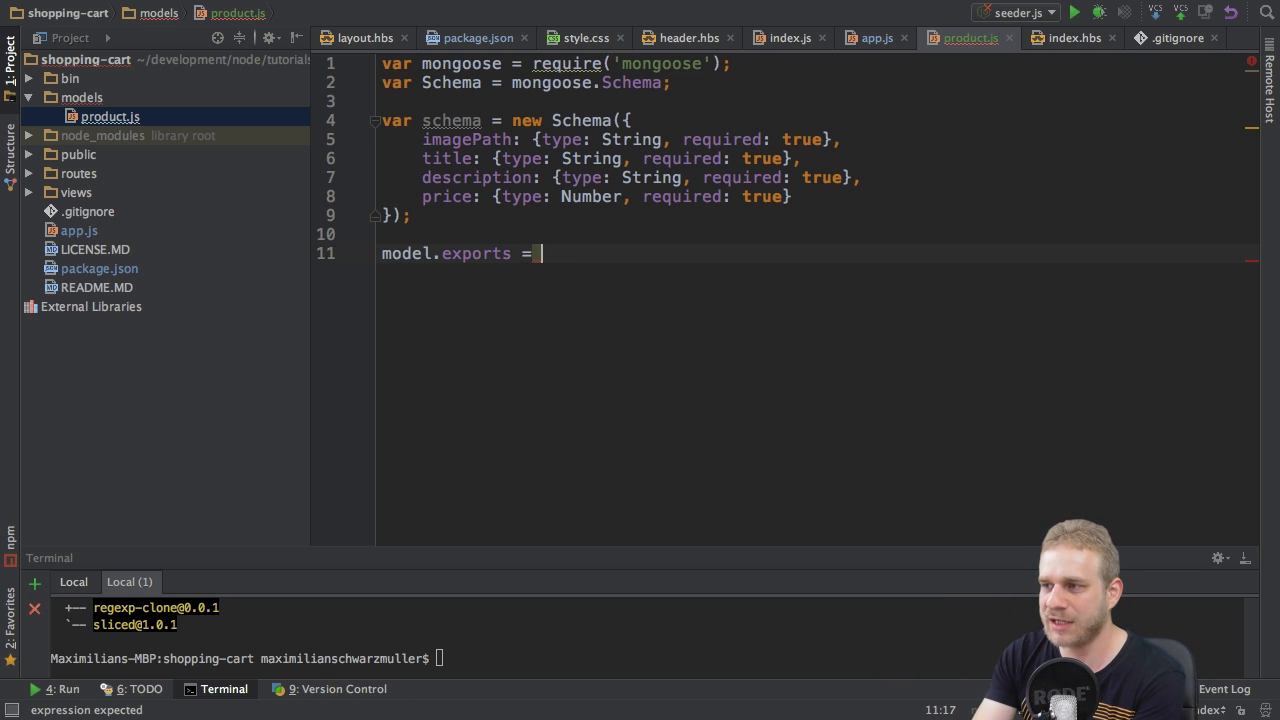
{"action": "type", "text": "mongoose.model('');"}
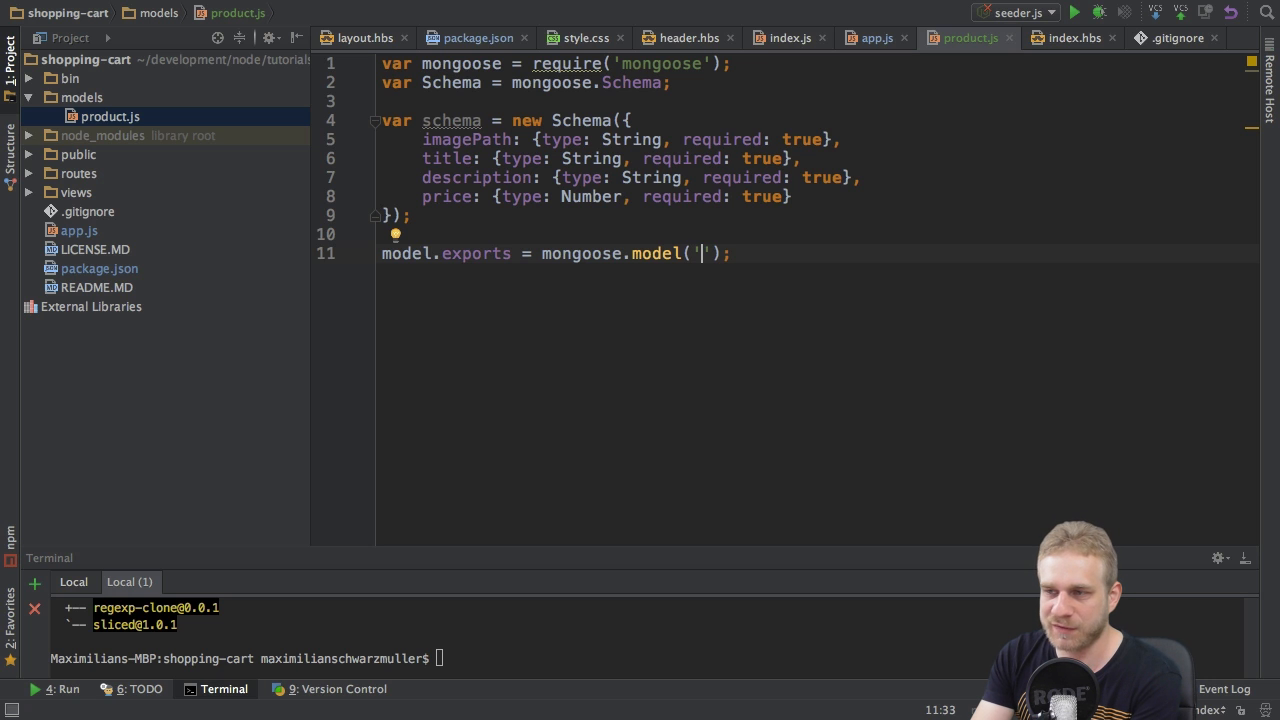
{"action": "type", "text": "Product"}
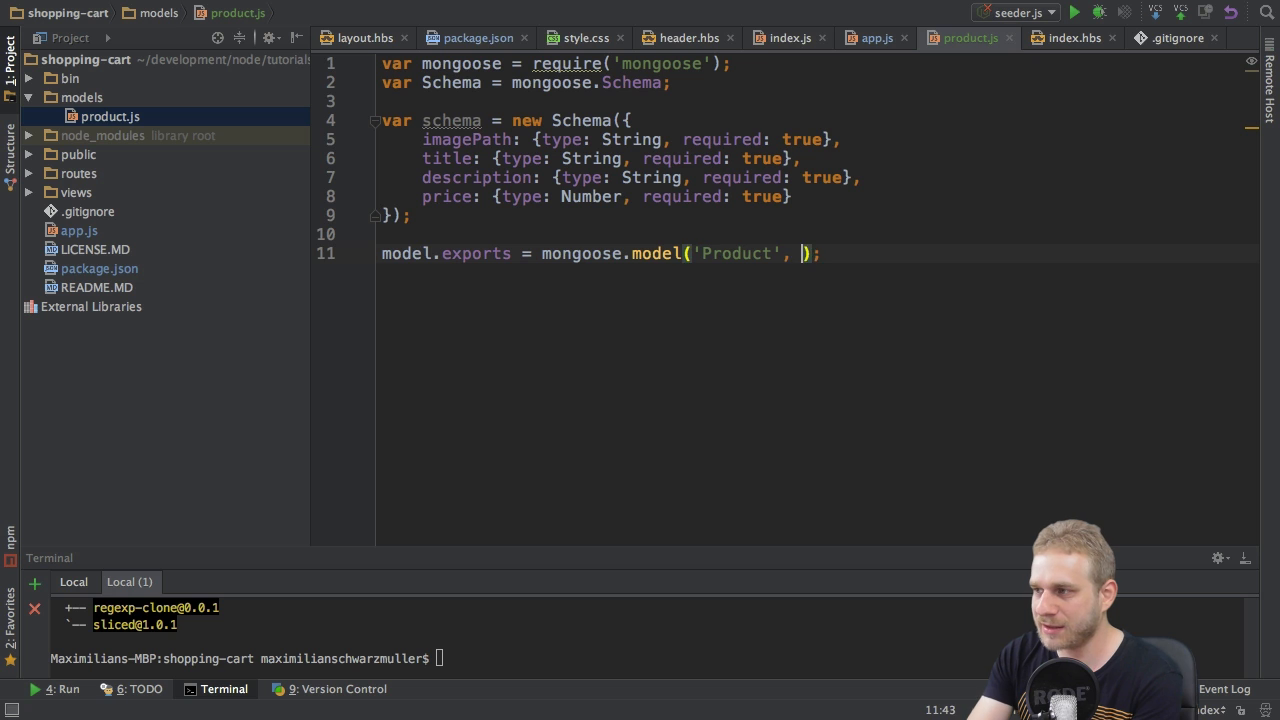
{"action": "type", "text": "schema"}
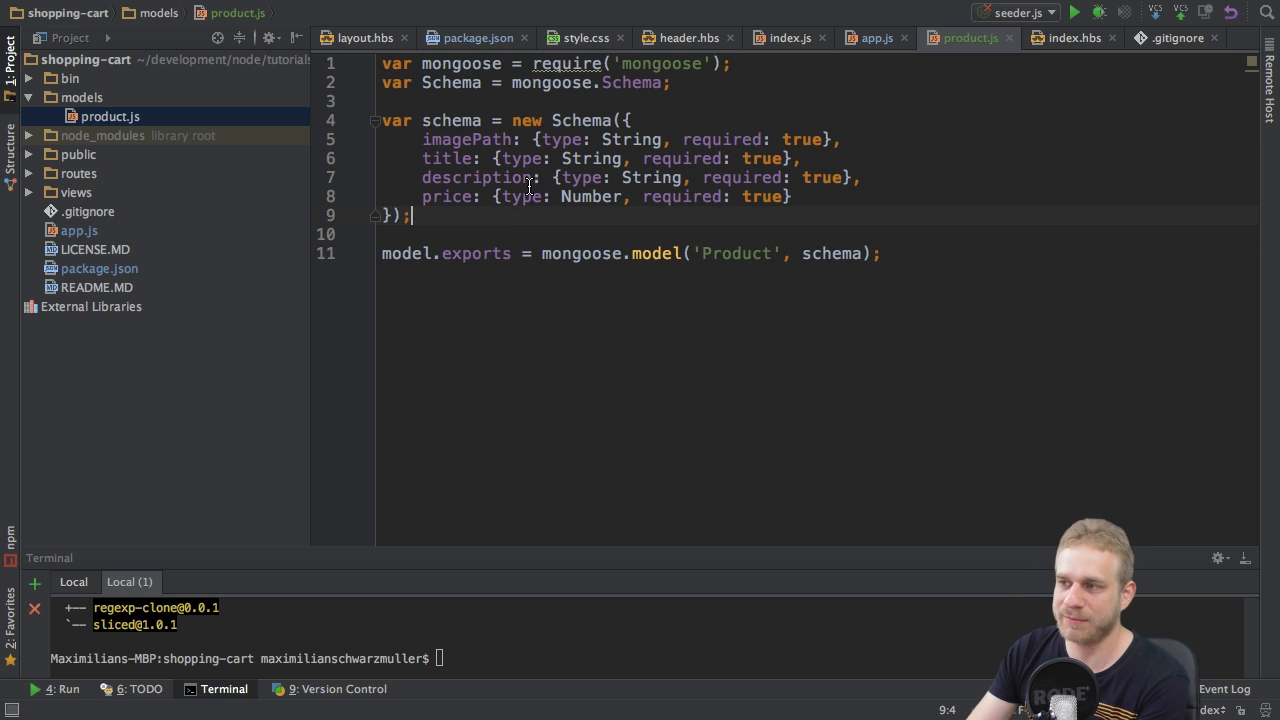
{"action": "mouse_move", "coordinate": [476, 336]}
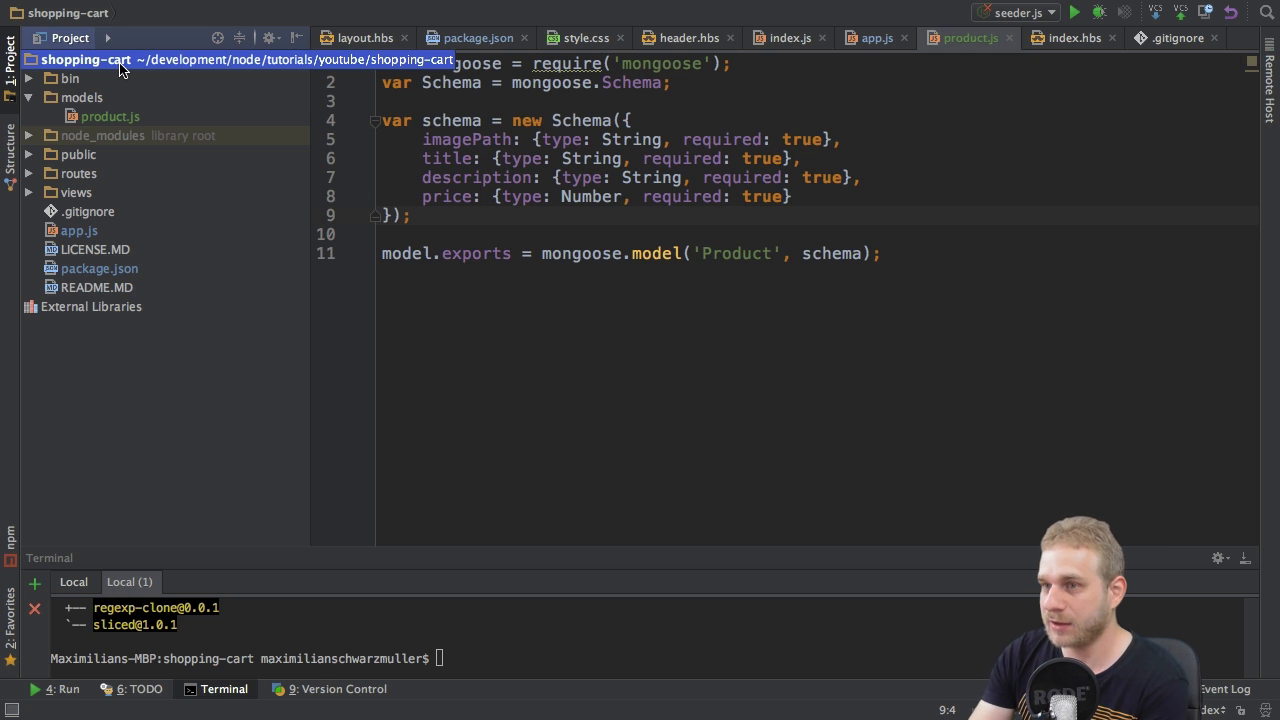
- Bring up the New menu from the shopping-cart project root
{"action": "right_click", "coordinate": [84, 60]}
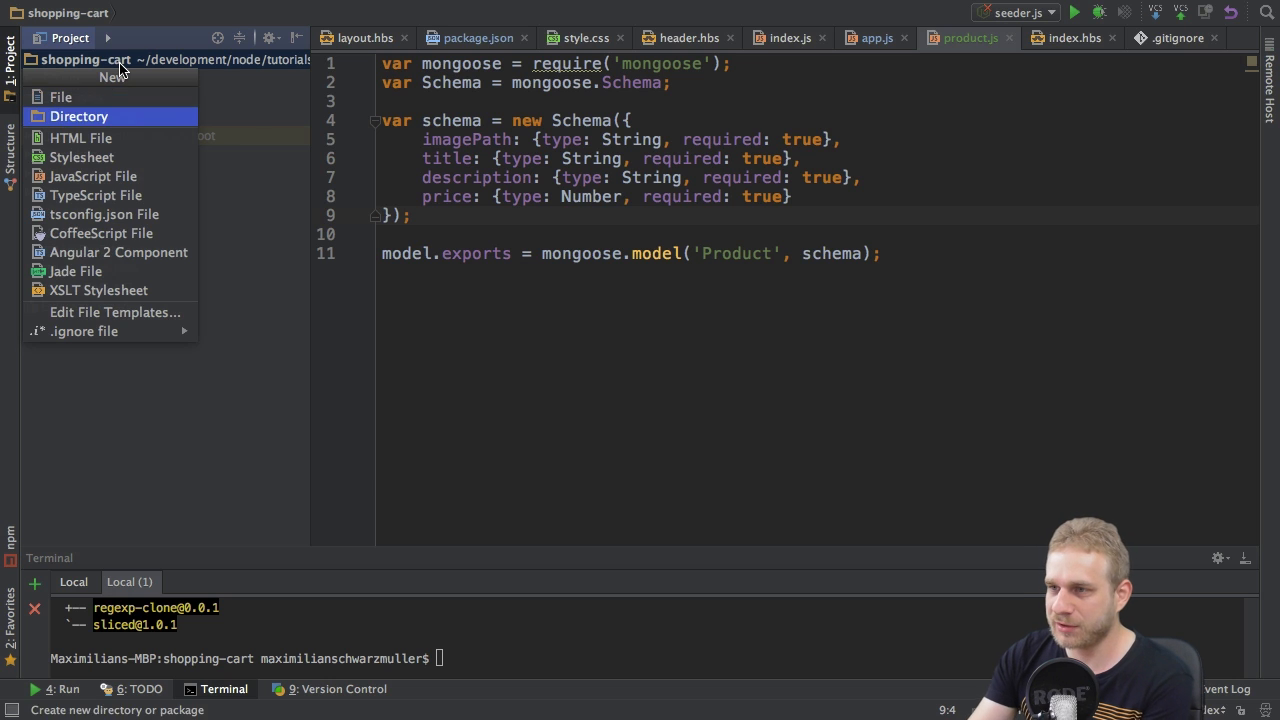
- Create a new directory named seed in the project
{"action": "left_click", "coordinate": [78, 116]}
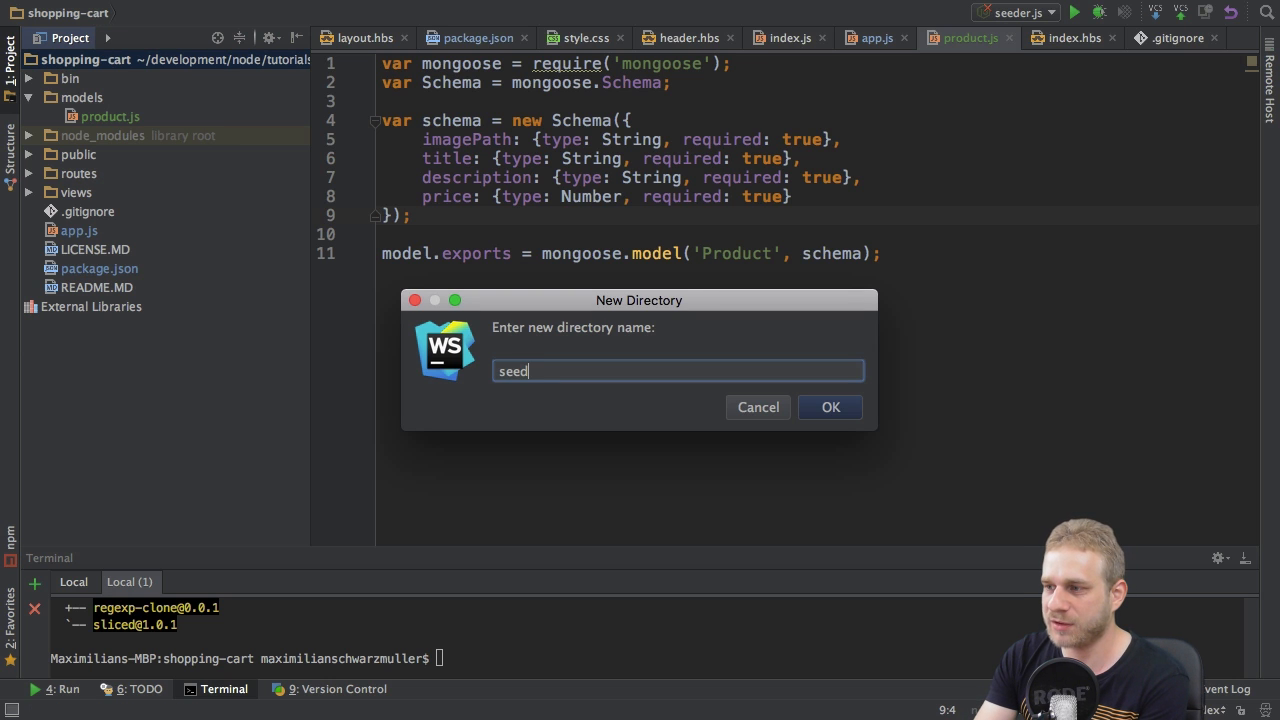
{"action": "left_click", "coordinate": [830, 408]}
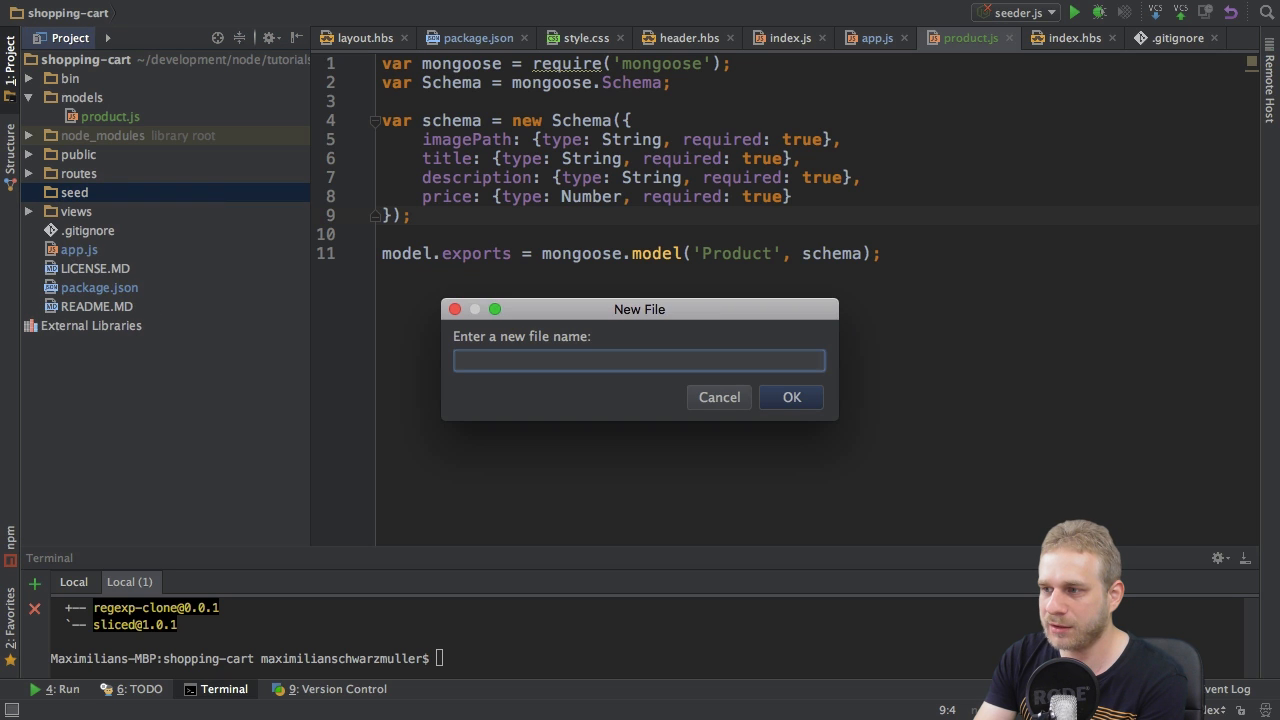
- Create an empty product-seeder.js file inside the seed folder
{"action": "type", "text": "ProductSeeder.js"}
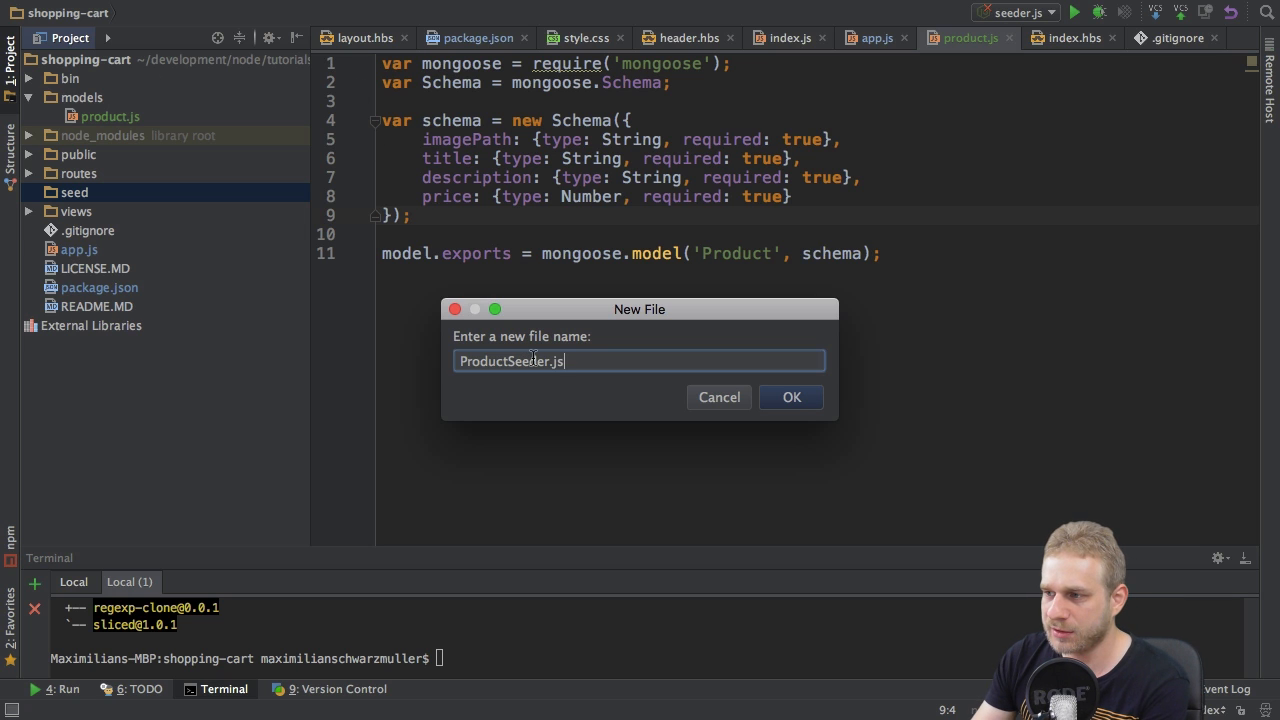
{"action": "type", "text": "productSeeder.js"}
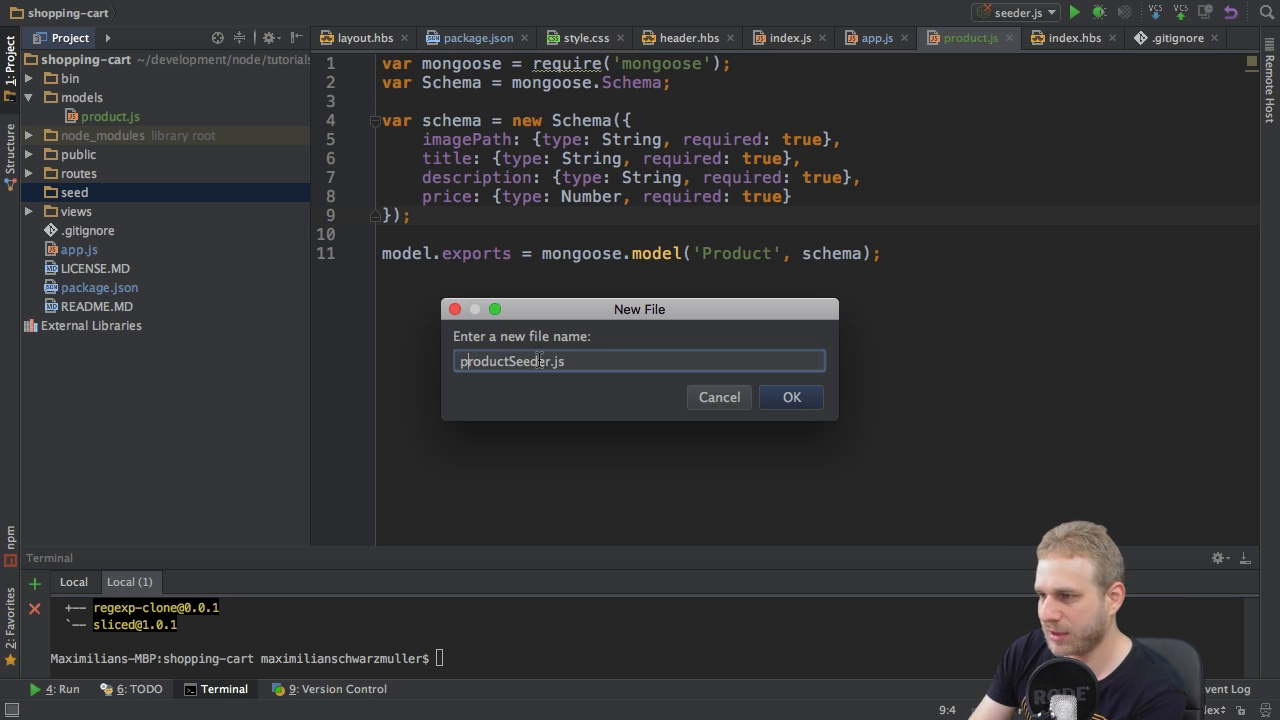
{"action": "type", "text": "productseeder.js"}
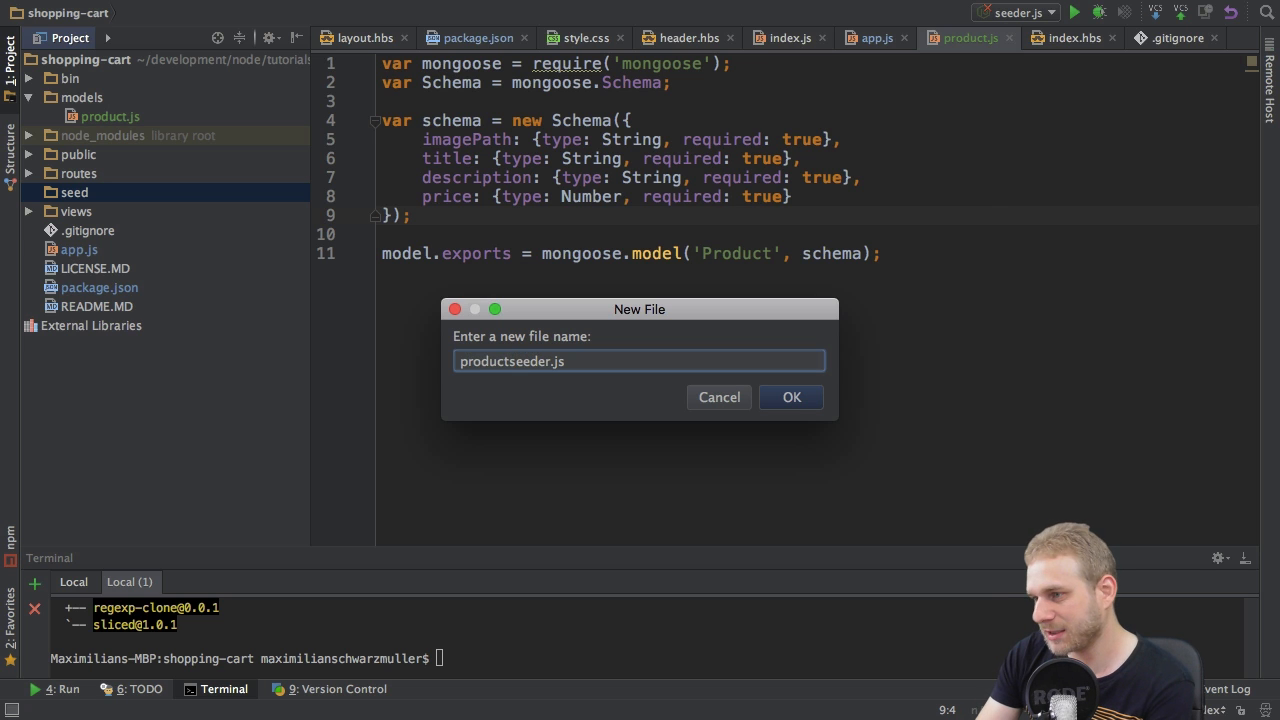
{"action": "left_click", "coordinate": [790, 396]}
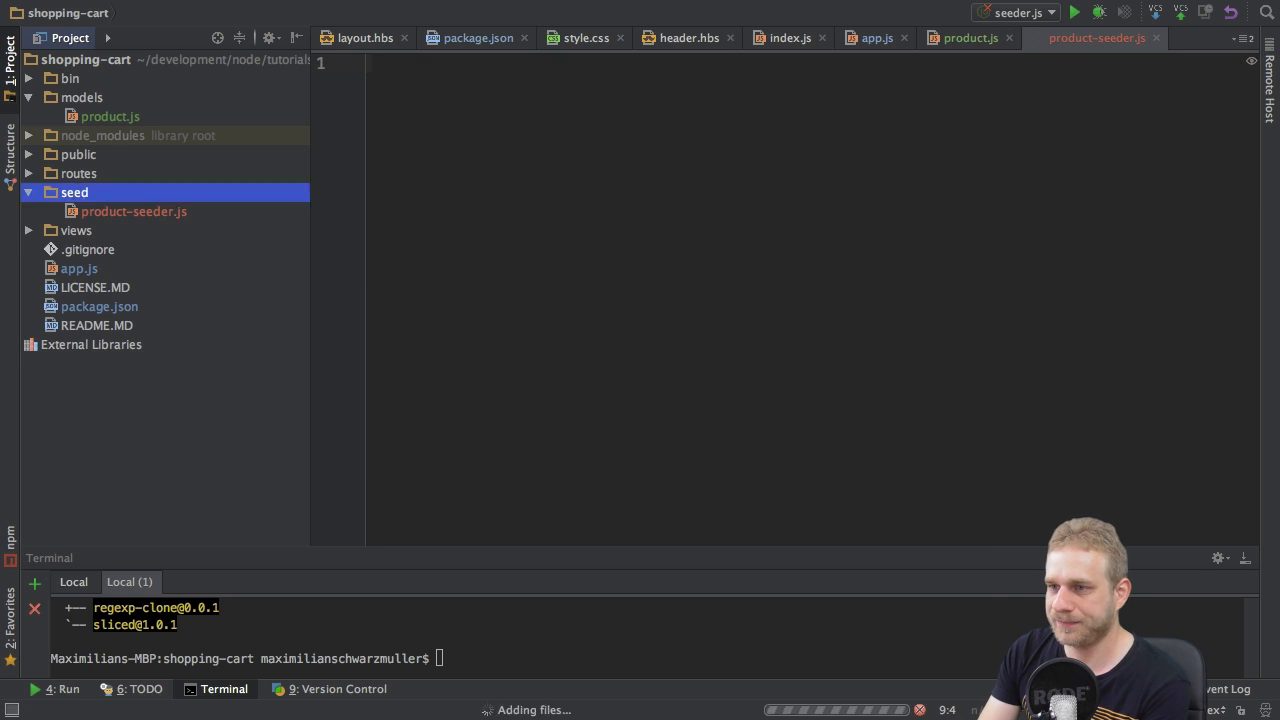
- Write var Product = require('../models/product'); in product-seeder.js with blank lines below
{"action": "left_click", "coordinate": [132, 212]}
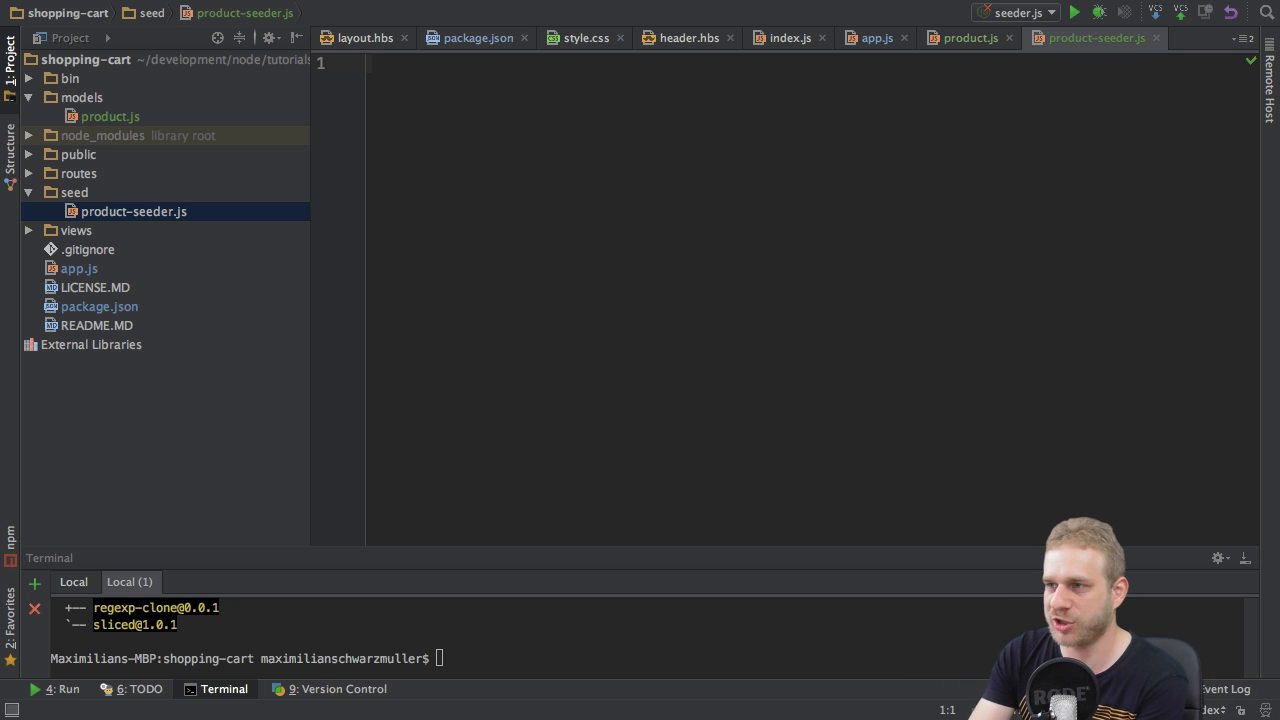
{"action": "type", "text": "var"}
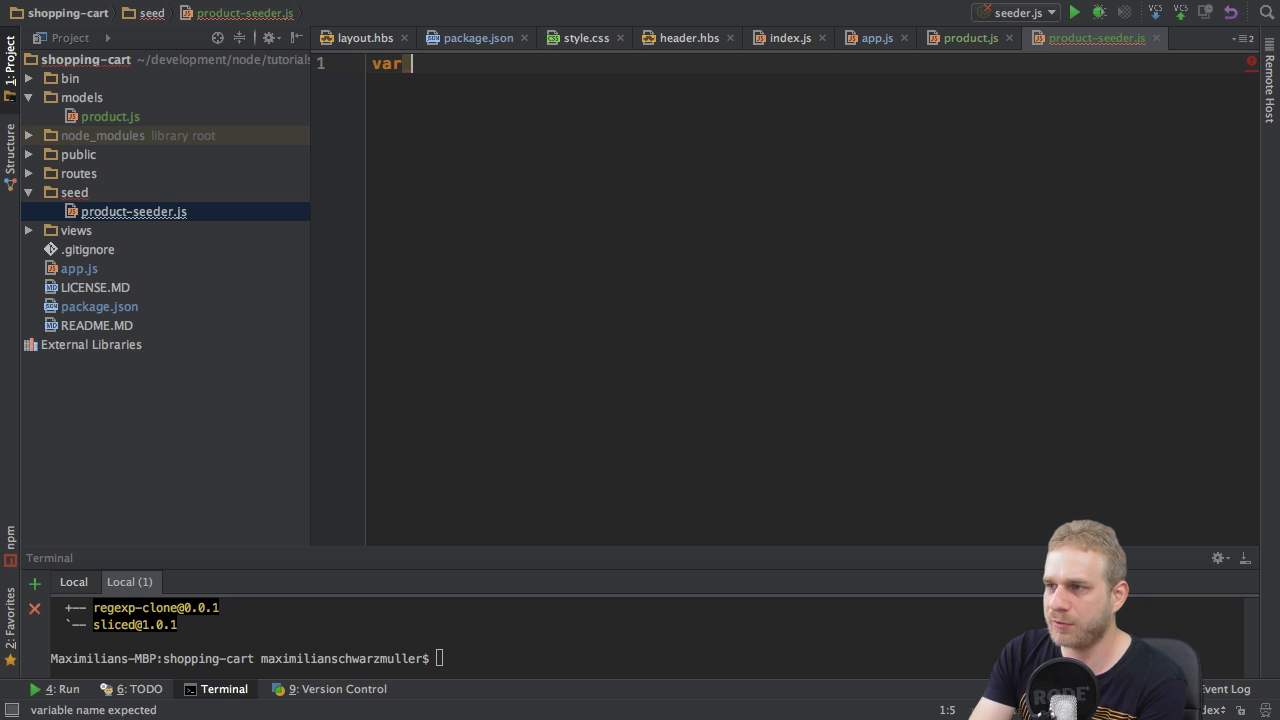
{"action": "type", "text": "Prdoc"}
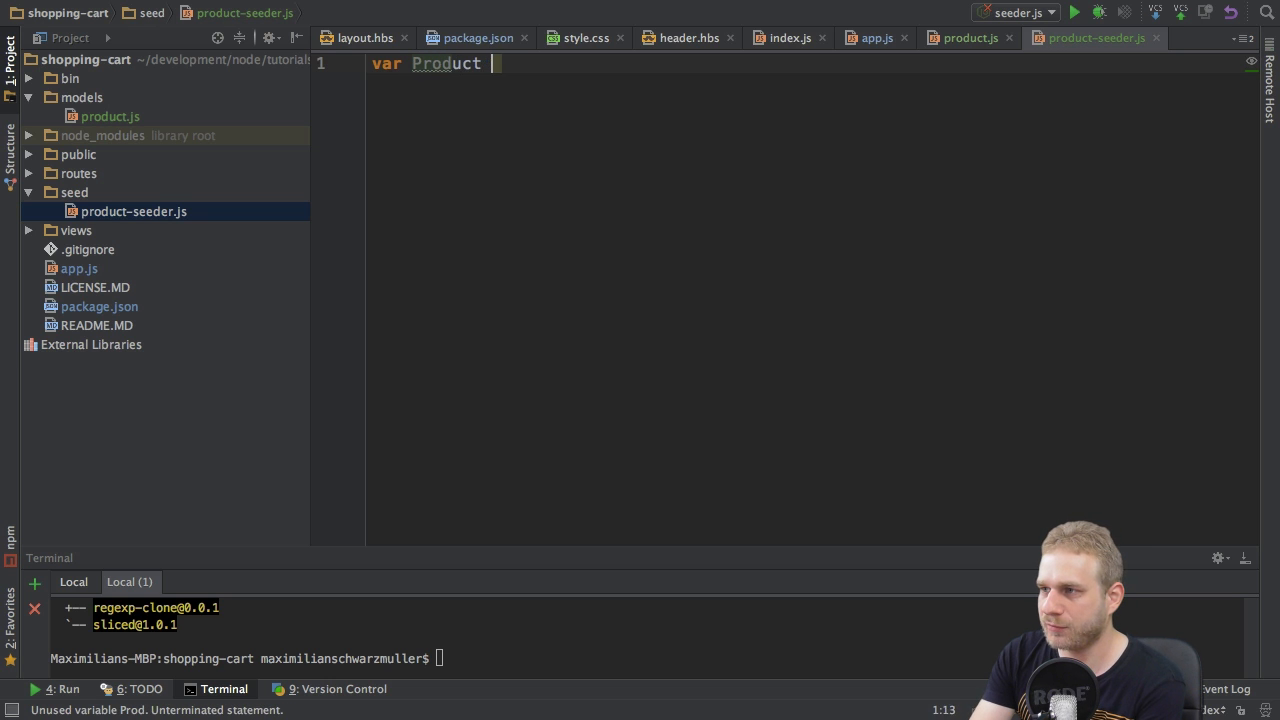
{"action": "type", "text": "= requie"}
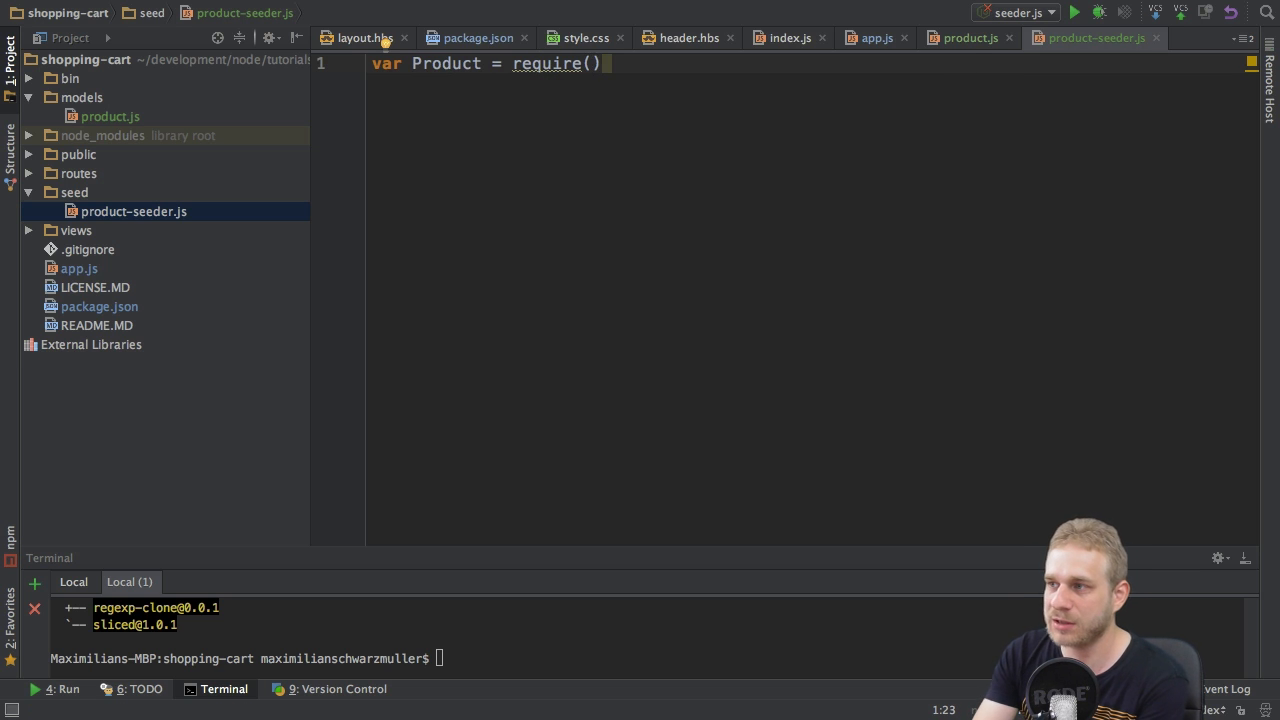
{"action": "type", "text": "../'"}
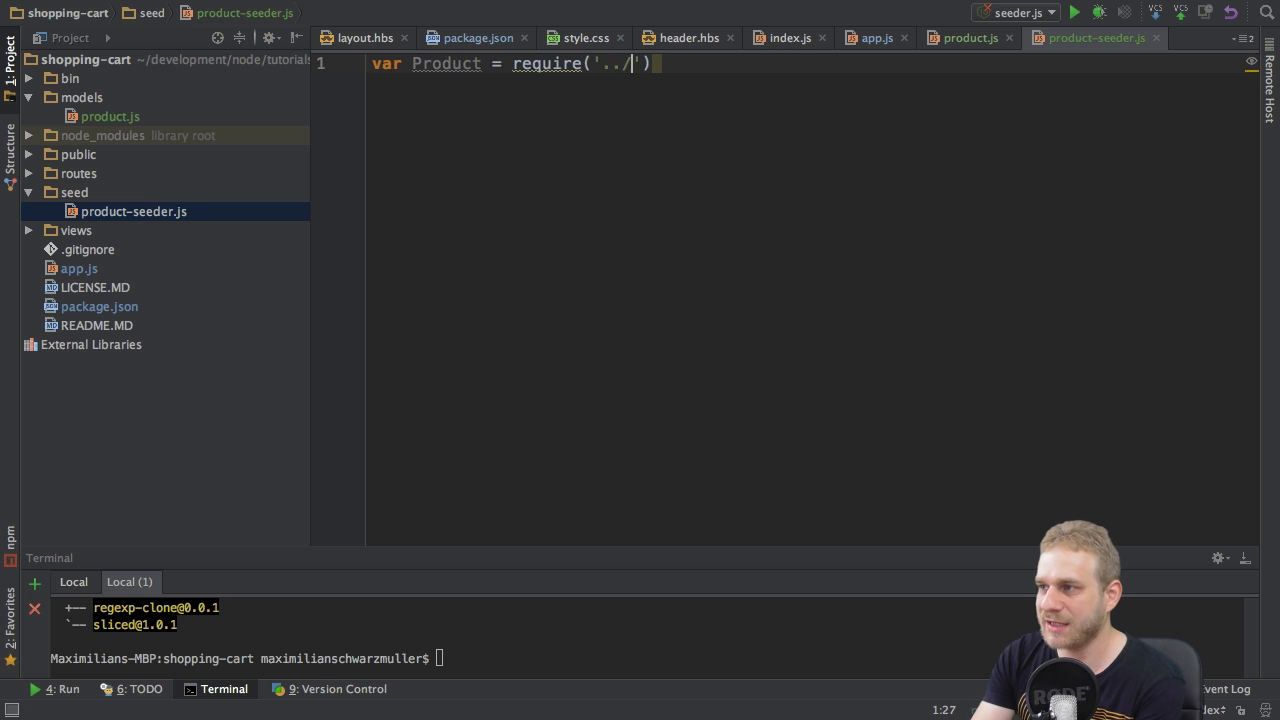
{"action": "type", "text": "models/product"}
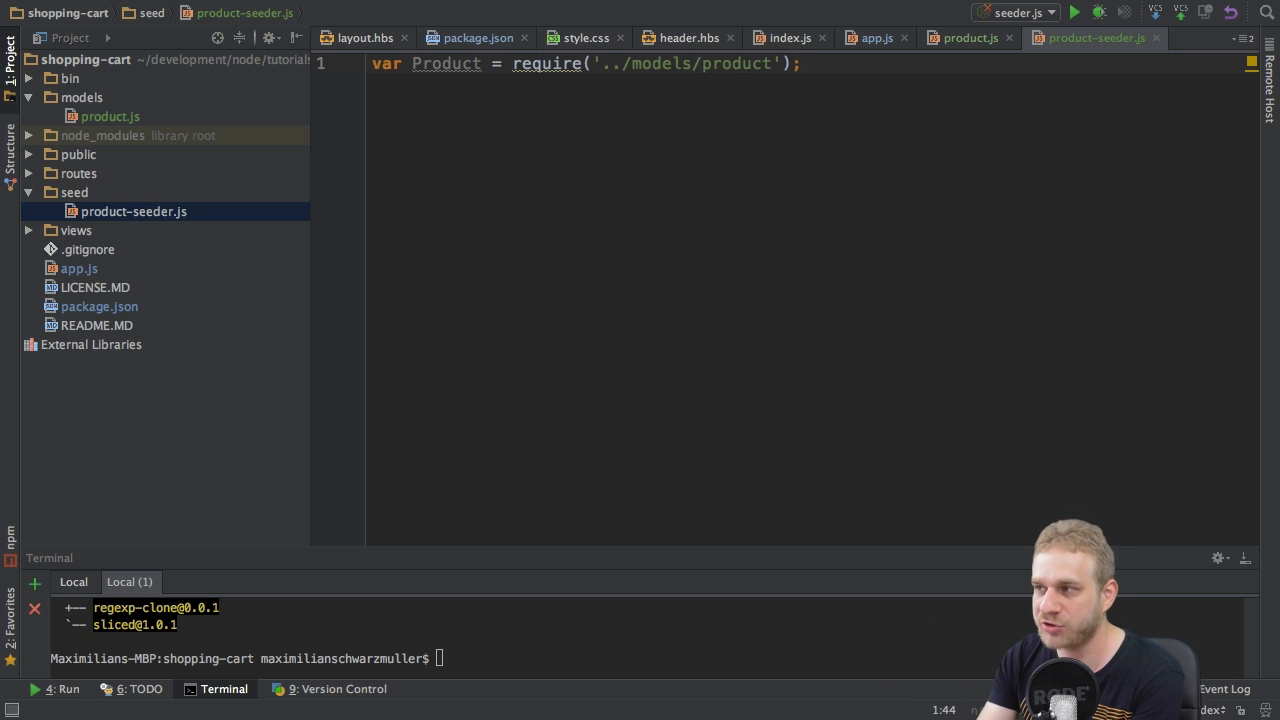
{"action": "key", "text": "enter"}
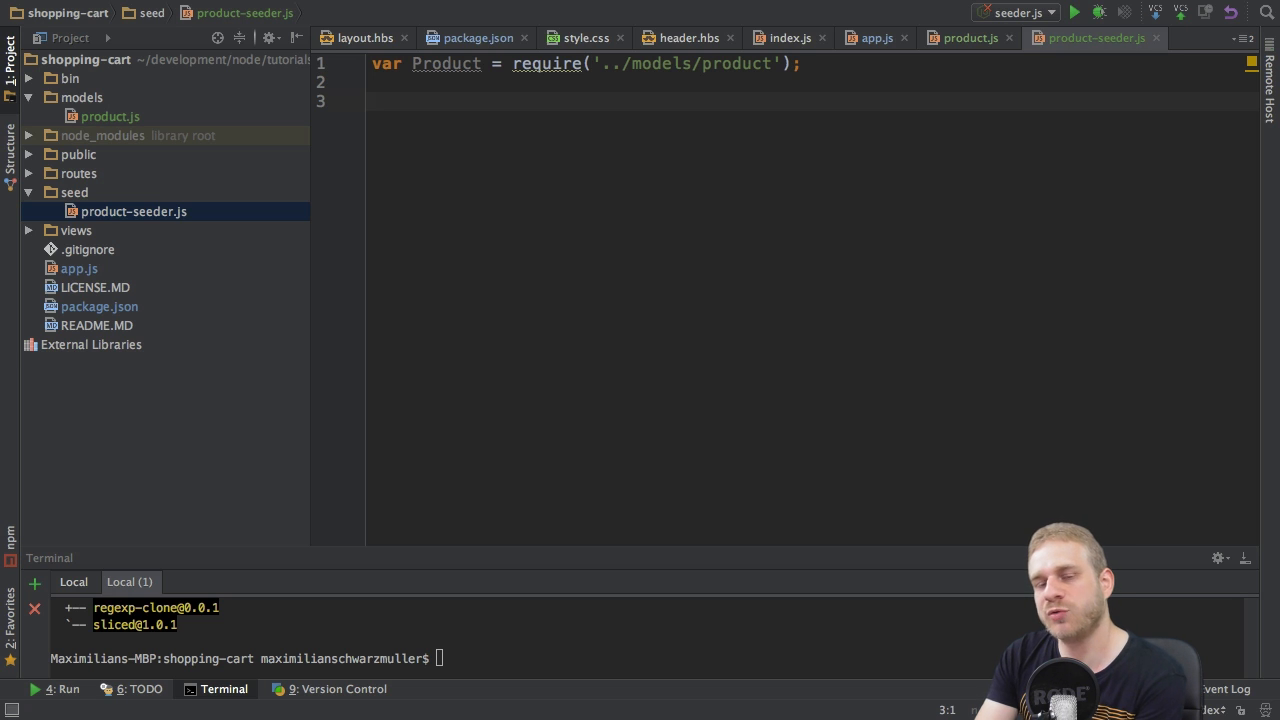
{"action": "mouse_move", "coordinate": [608, 324]}
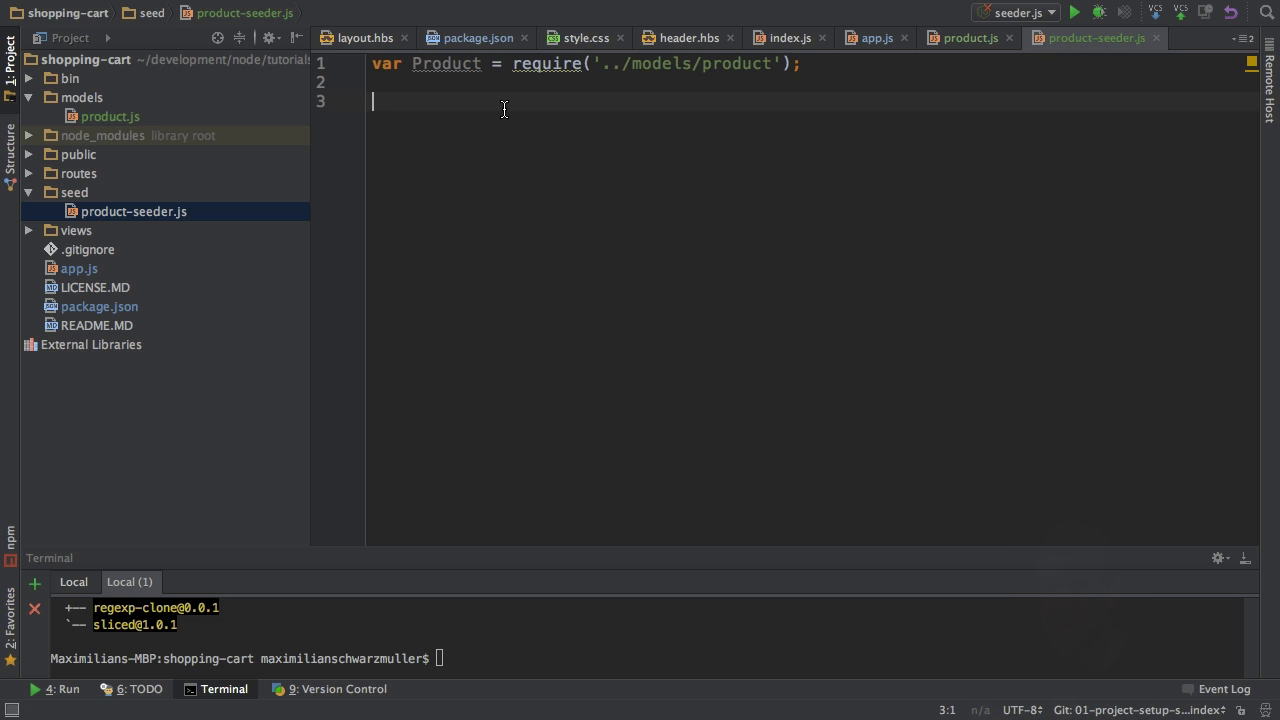
- Start a new Product with imagePath set to the Wikimedia Gothiccover.png URL
{"action": "type", "text": "var product"}
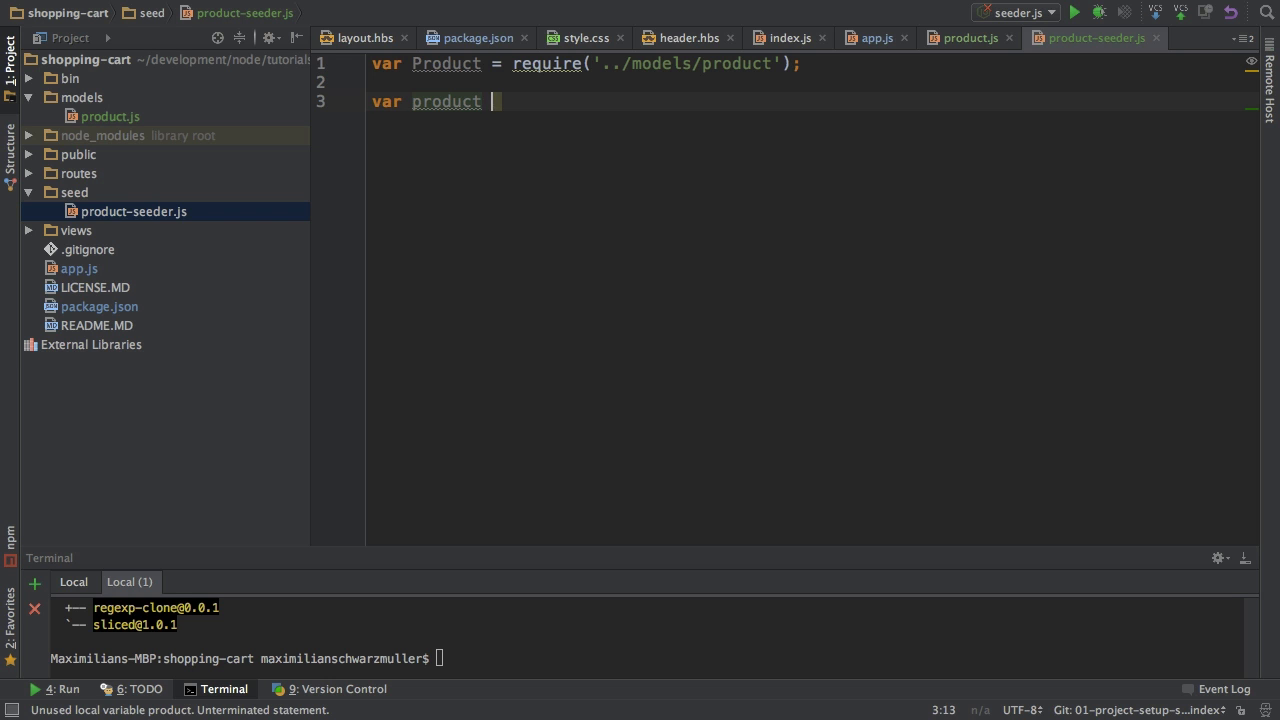
{"action": "type", "text": "= new Product();"}
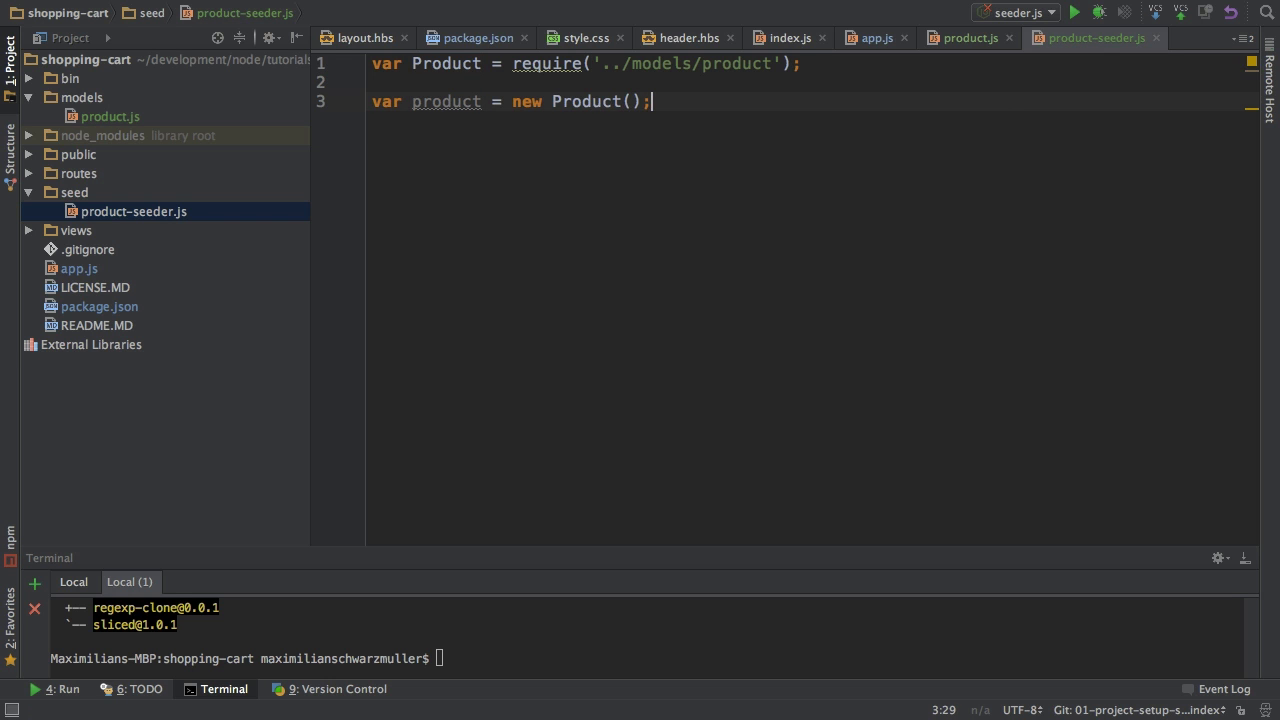
{"action": "type", "text": "{"}
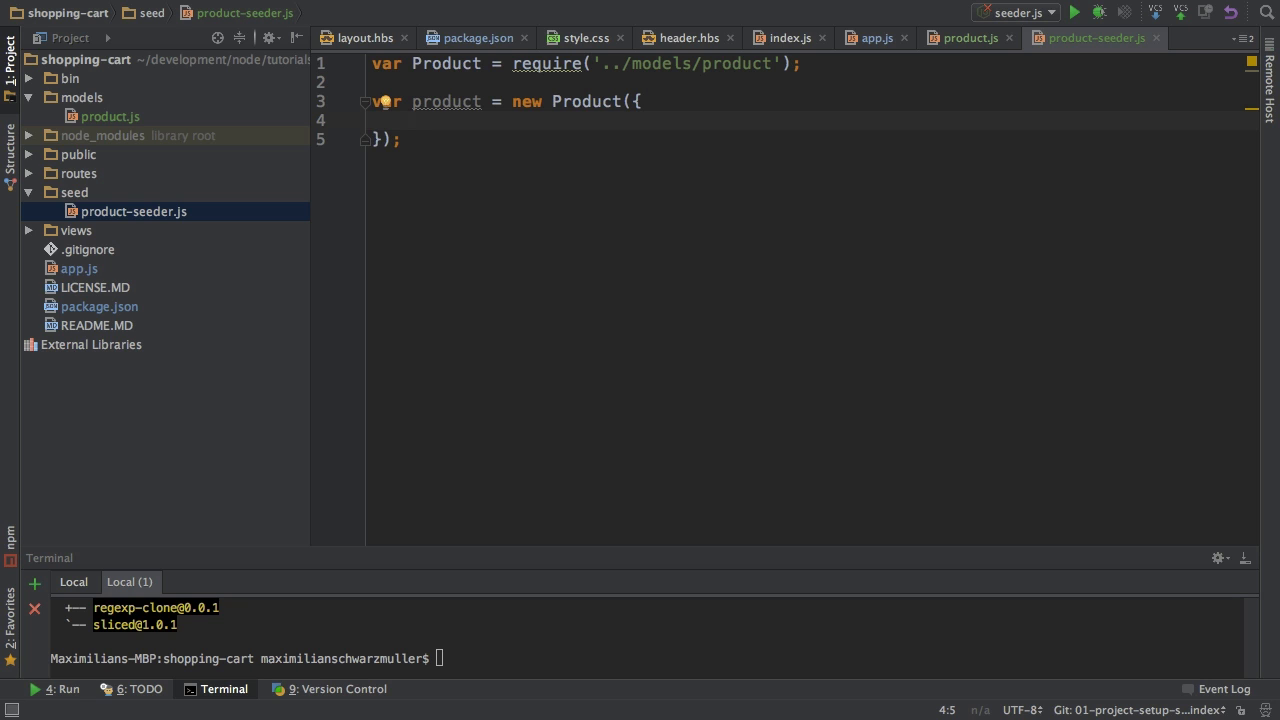
{"action": "type", "text": "imagePath:"}
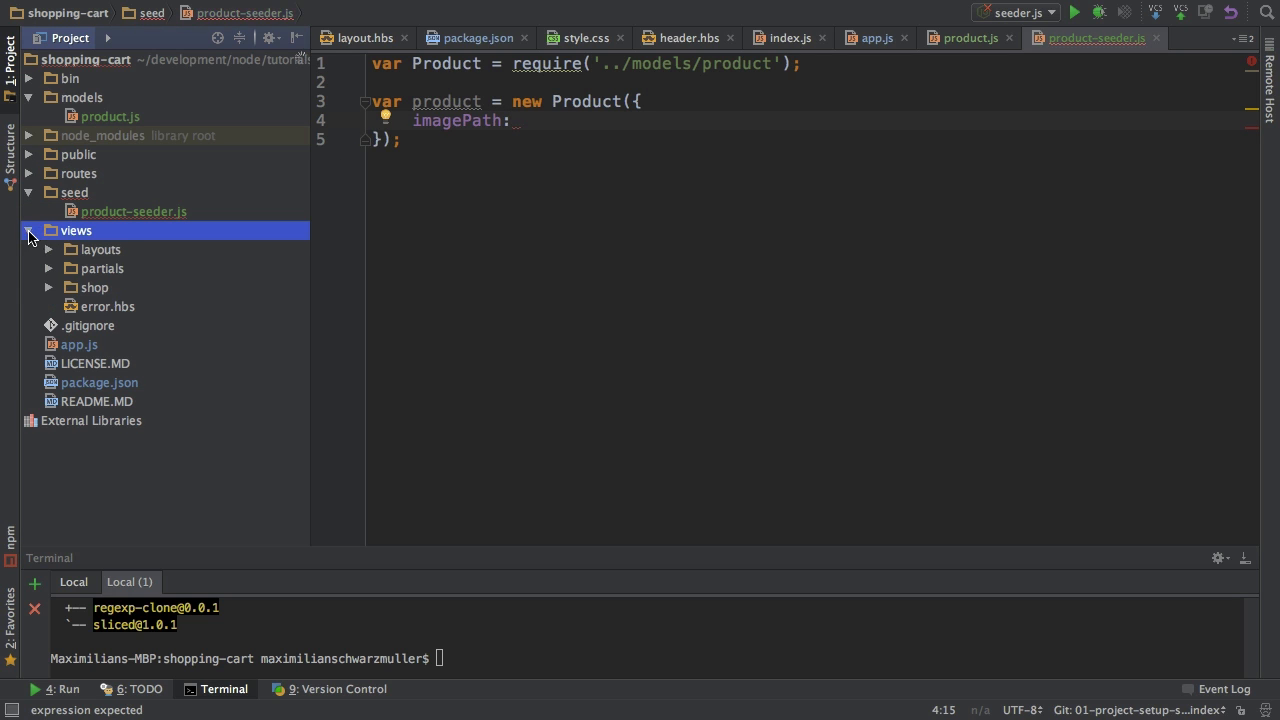
{"action": "left_click", "coordinate": [94, 288]}
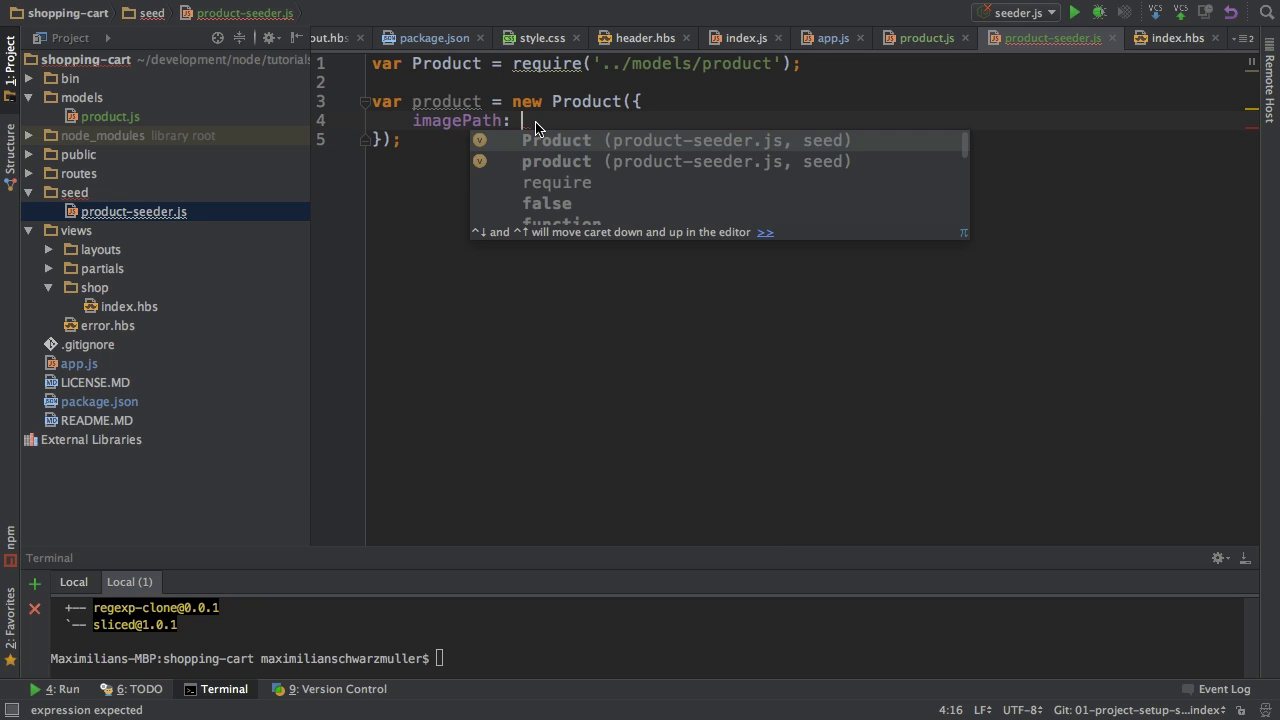
{"action": "type", "text": "'https://upload.wikimedia.org/wikipedia/en/5/5e/Gothiccover.png'"}
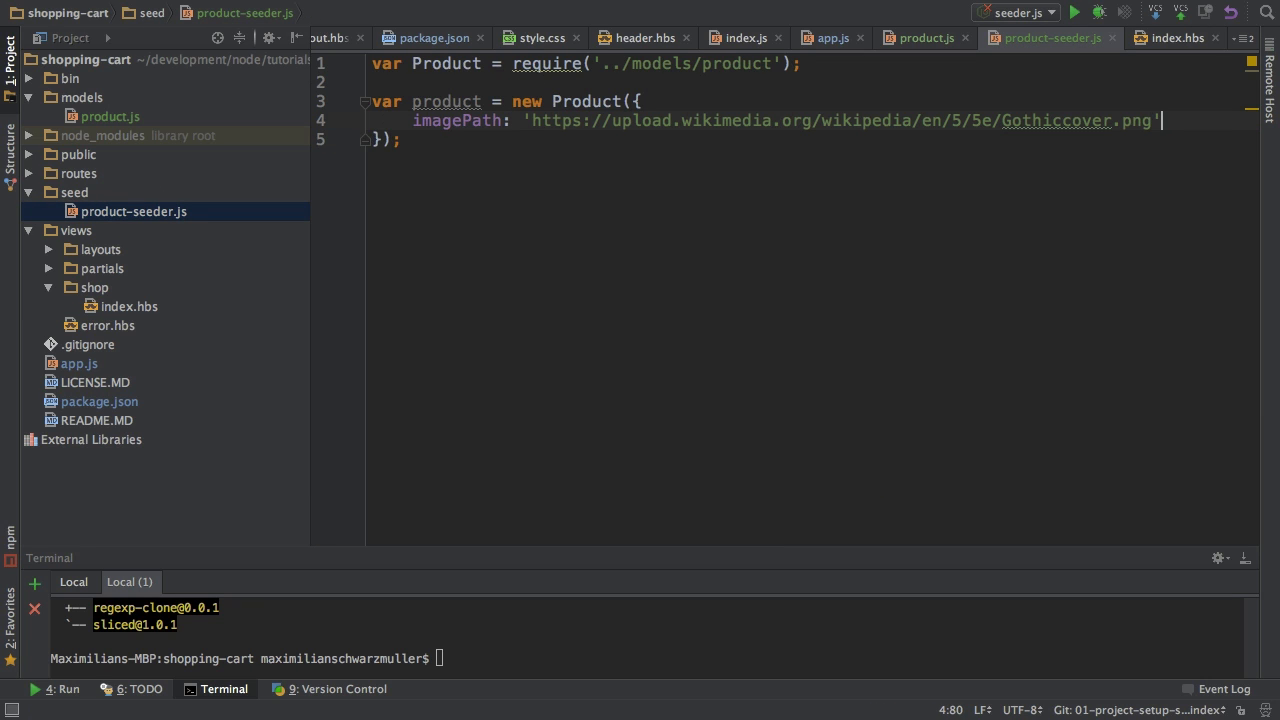
{"action": "key", "text": "Enter"}
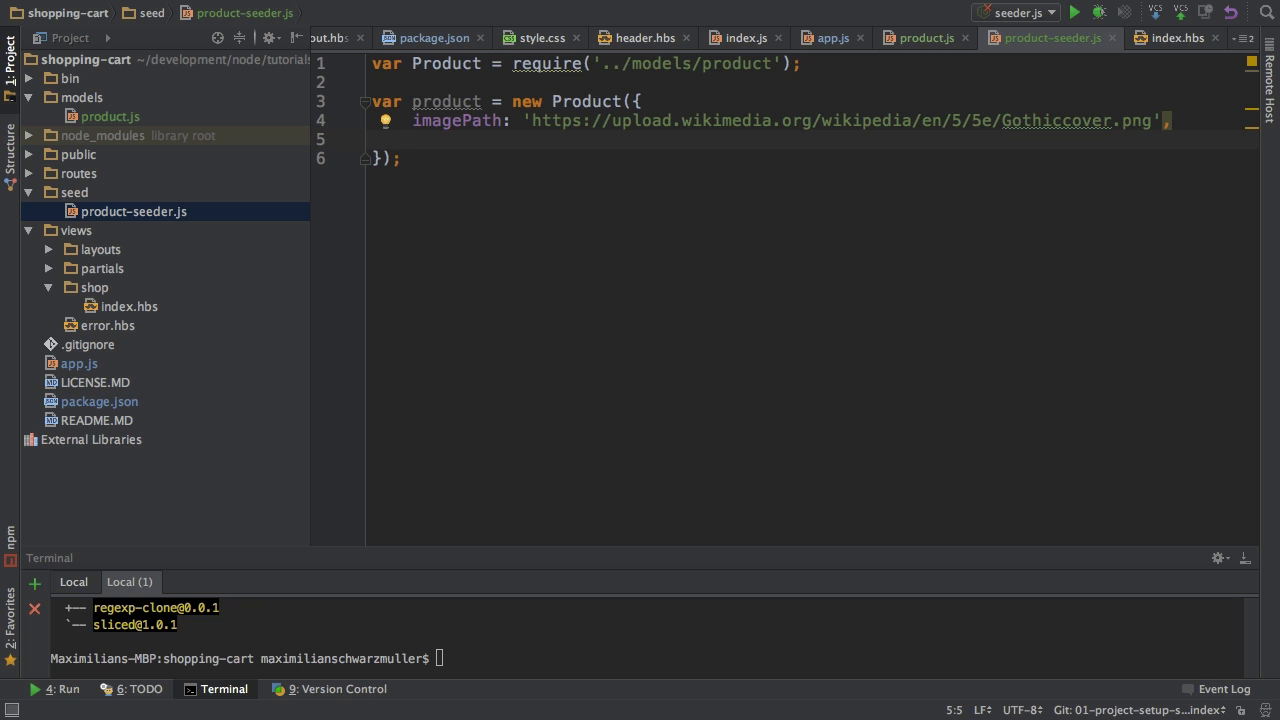
- Add title 'Gothic Video Game', description 'Awesome Game!!!!' and price 10 to the Product
{"action": "type", "text": "title: 'G'"}
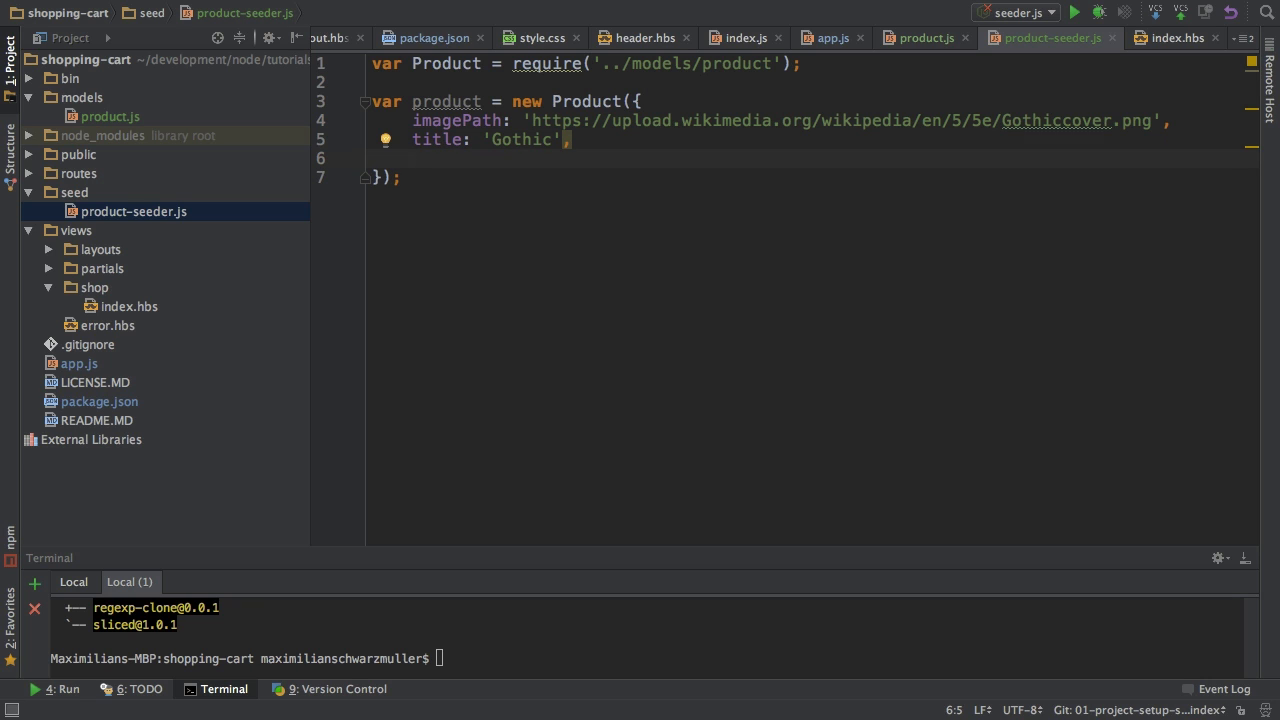
{"action": "type", "text": "Video Game"}
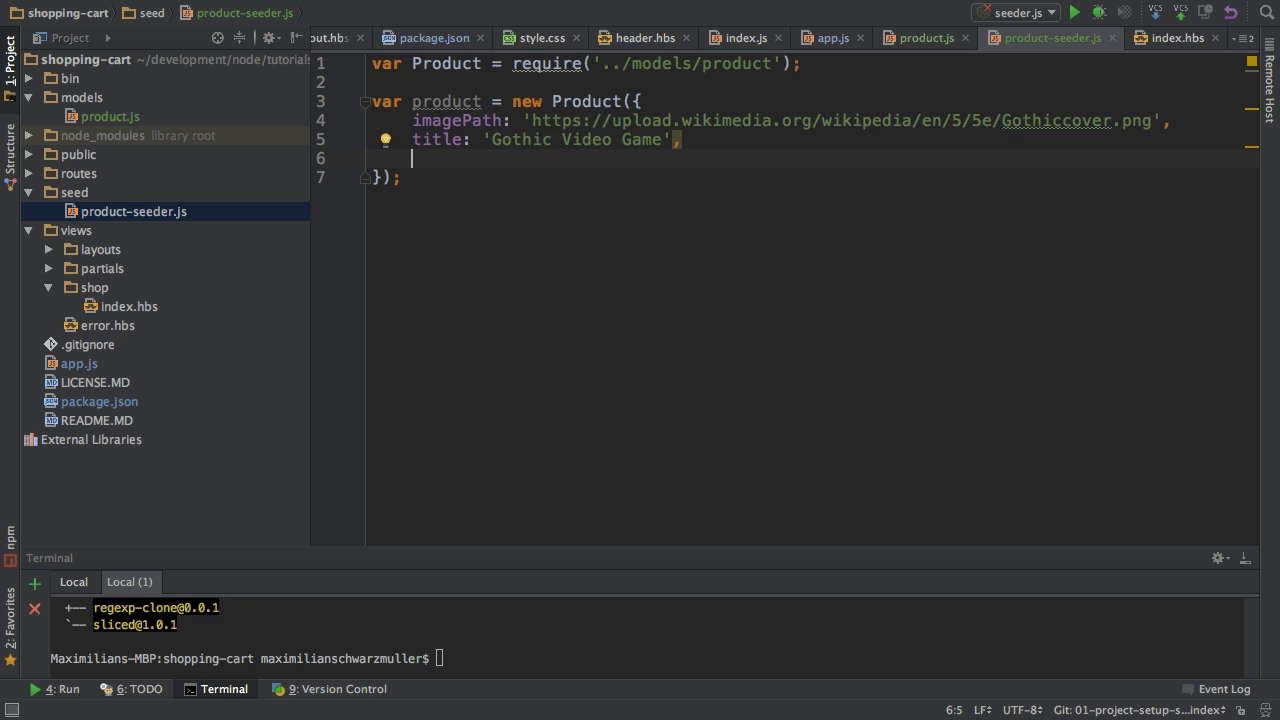
{"action": "type", "text": "description:"}
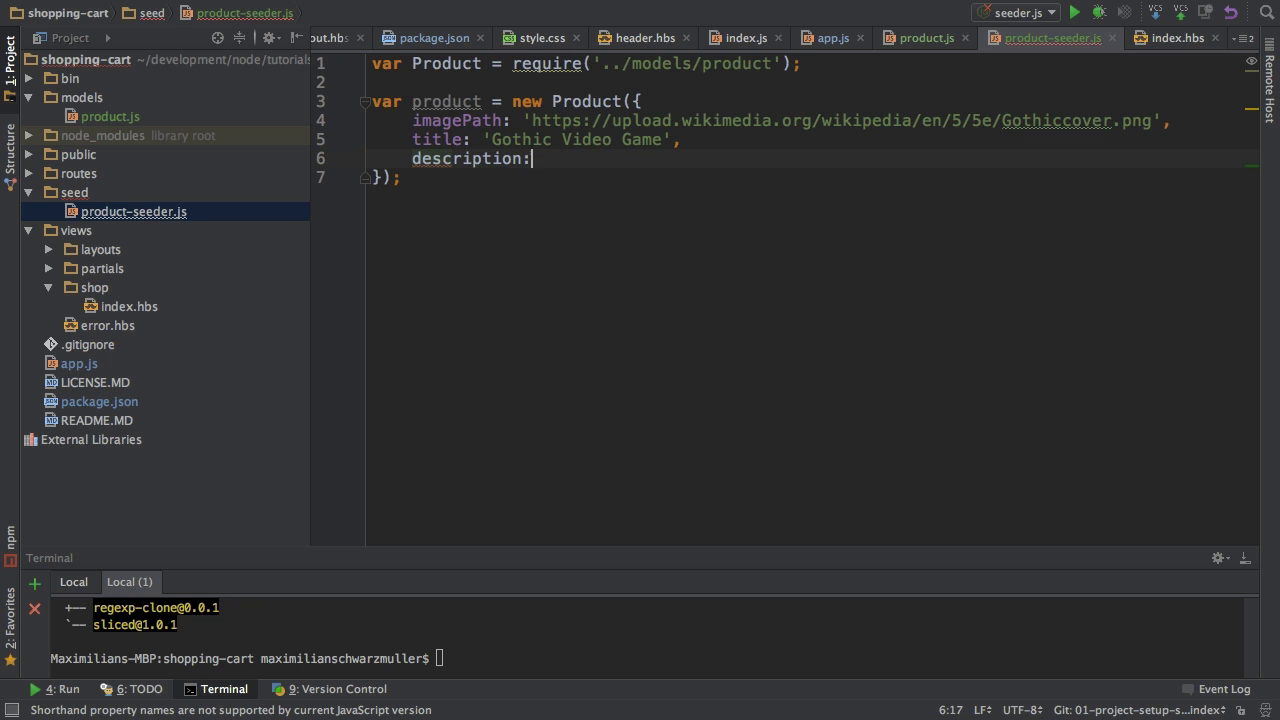
{"action": "type", "text": "'Awesome Ga"}
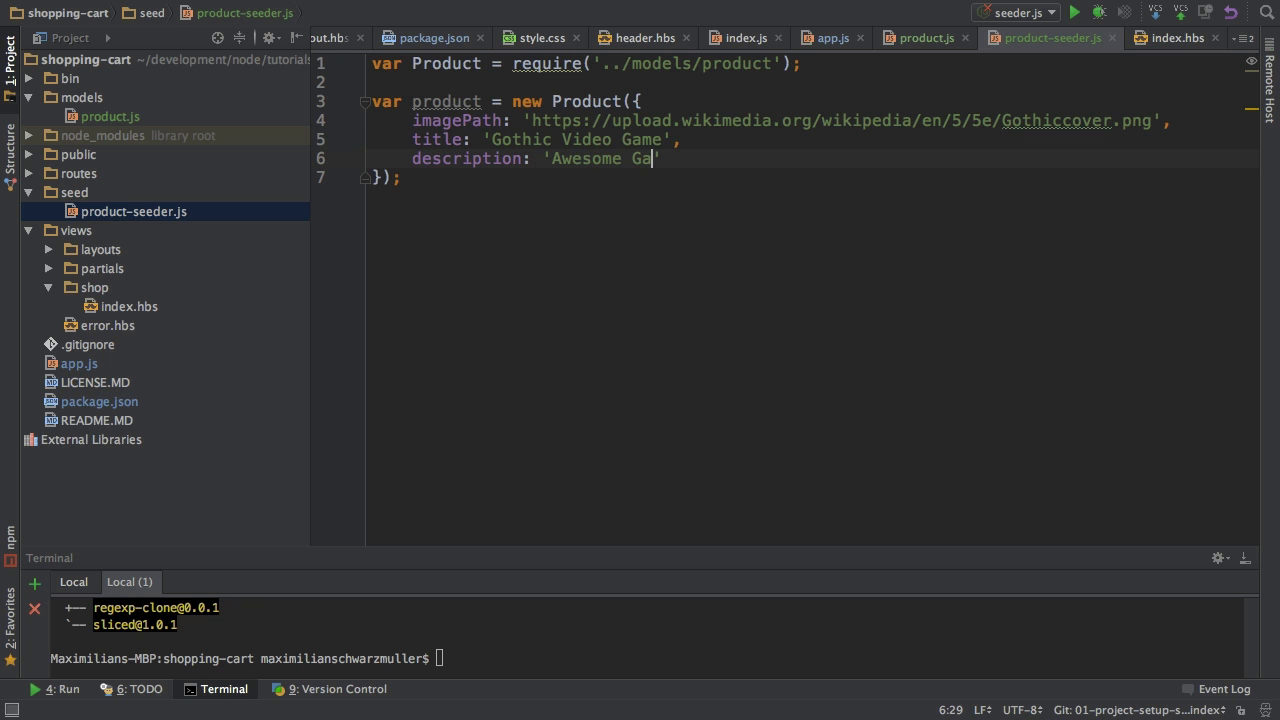
{"action": "type", "text": "me!!!"}
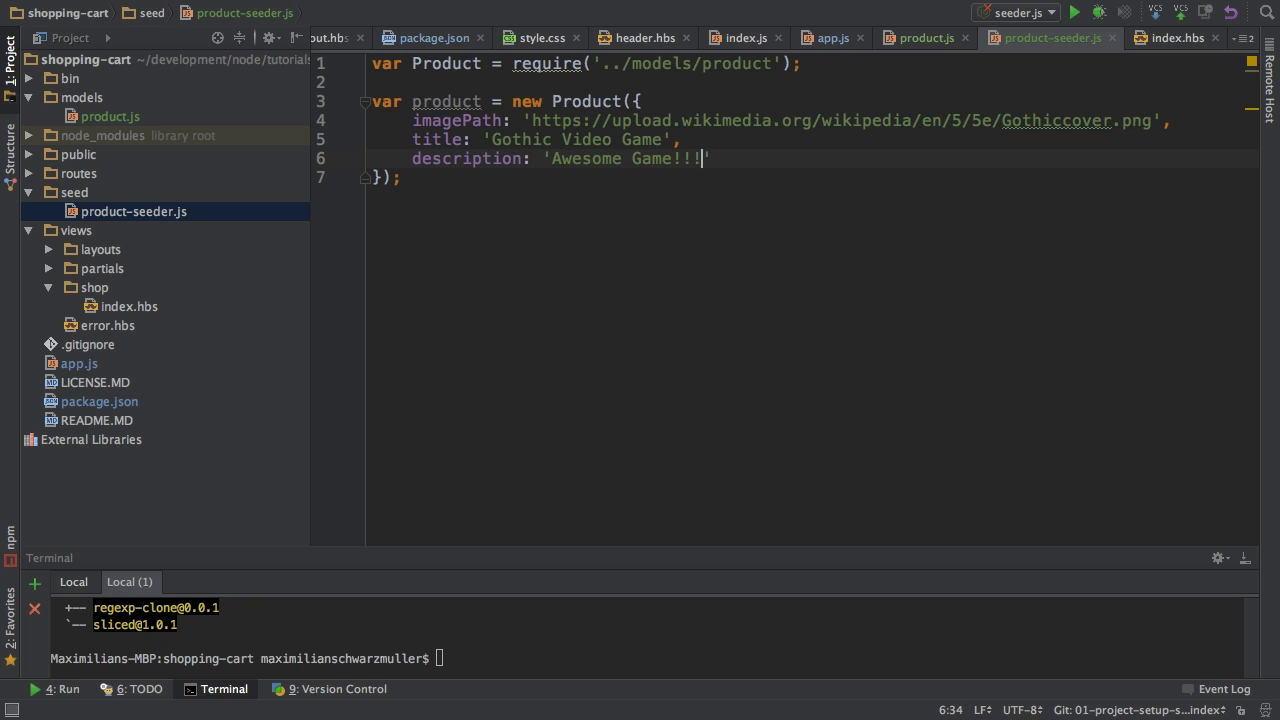
{"action": "type", "text": "!"}
{"action": "type", "text": "price:"}
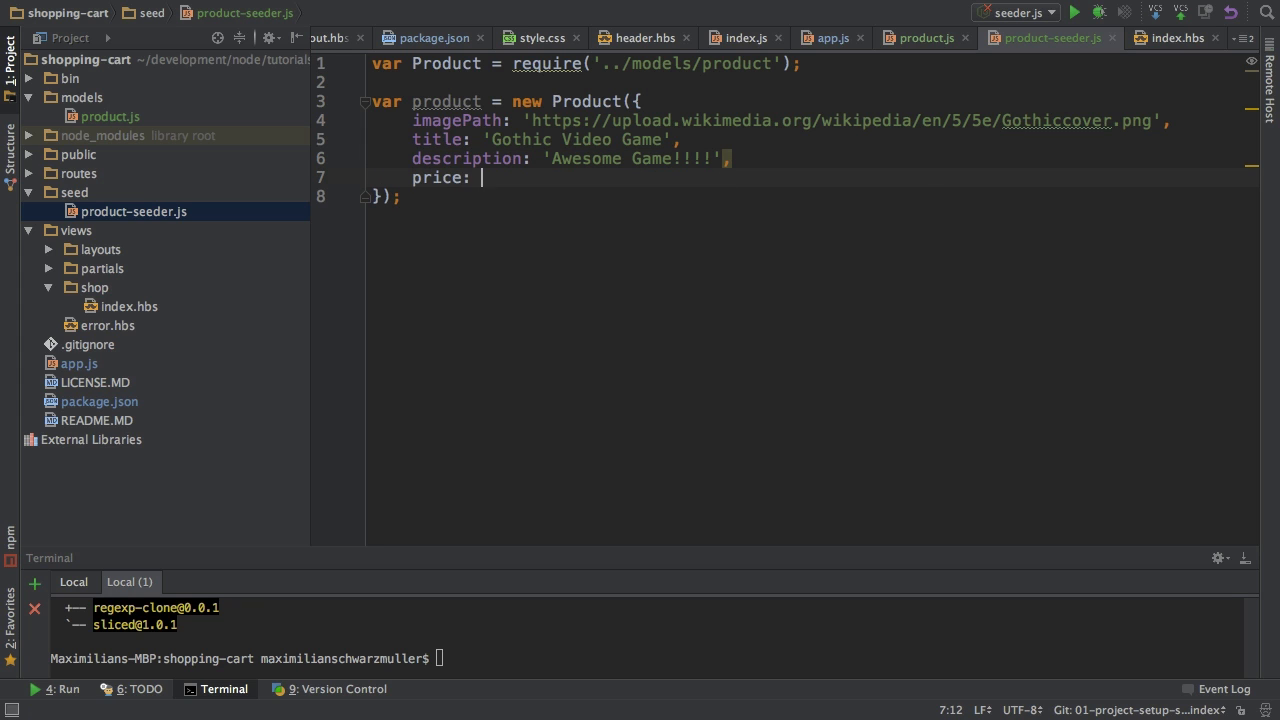
{"action": "type", "text": "1"}
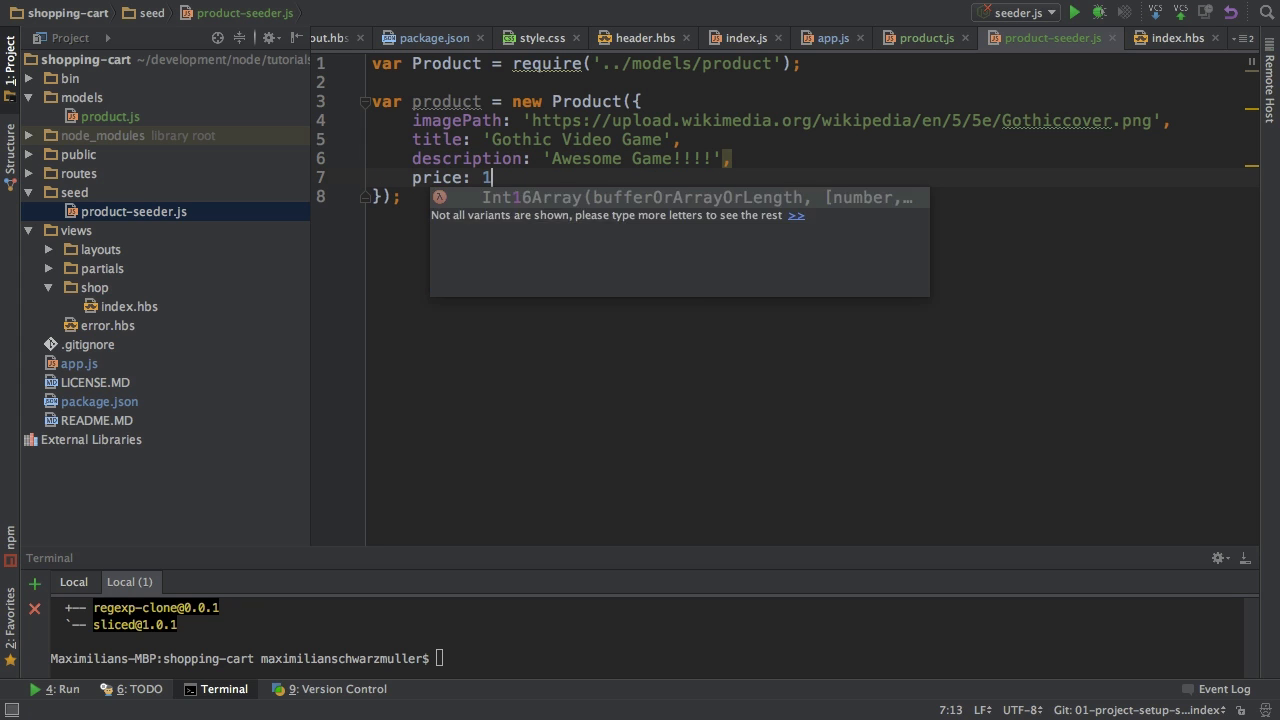
{"action": "type", "text": "0"}
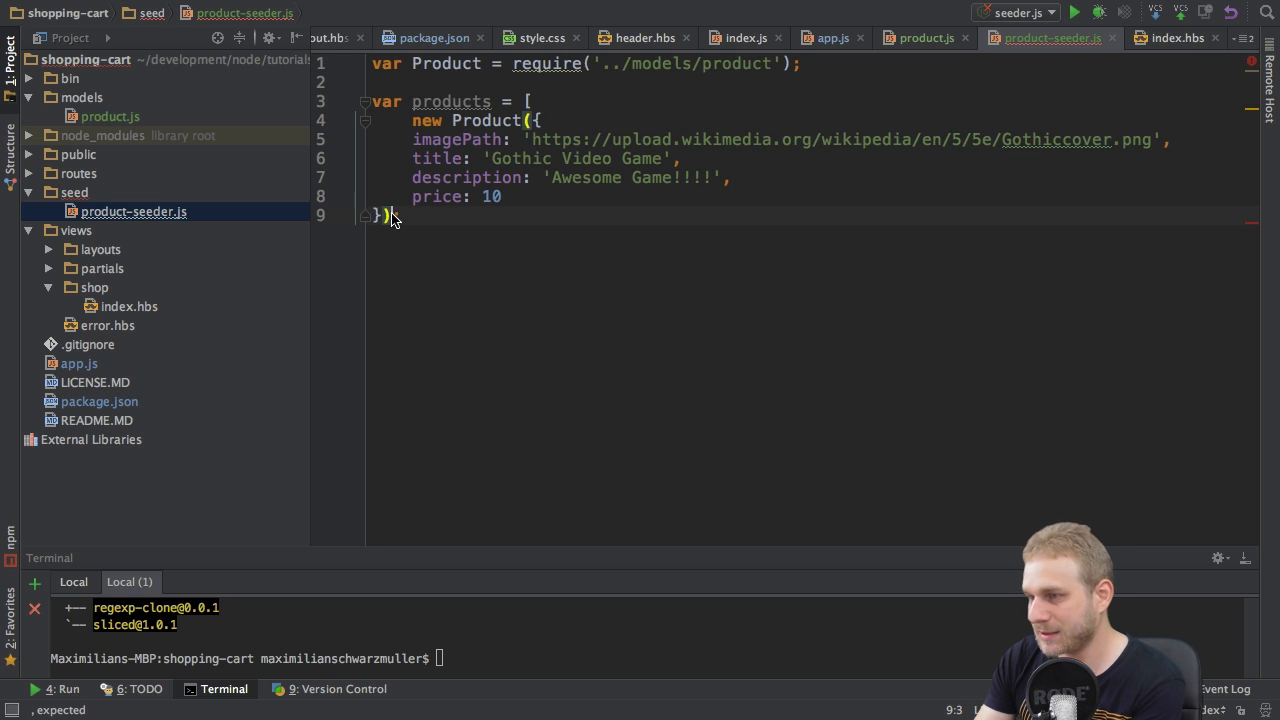
- Close the products array with ]; after the Product entries
{"action": "type", "text": "];"}
{"action": "type", "text": ","}
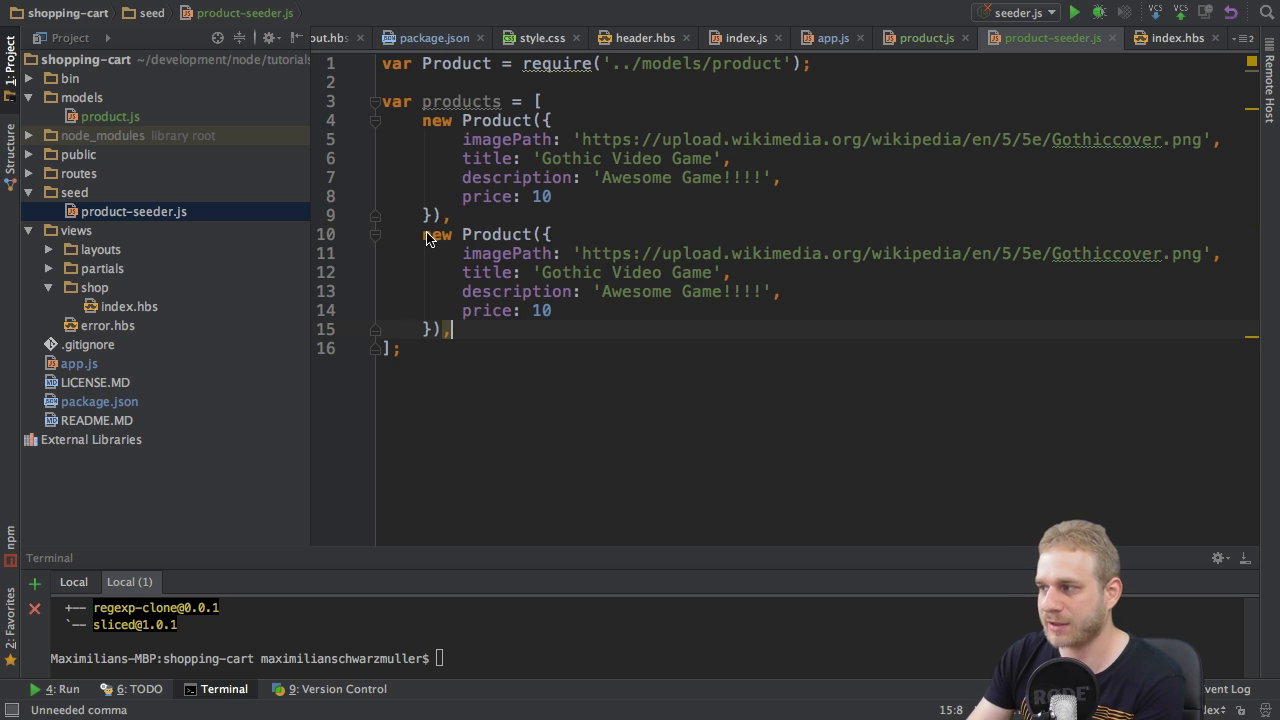
{"action": "mouse_move", "coordinate": [1060, 252]}
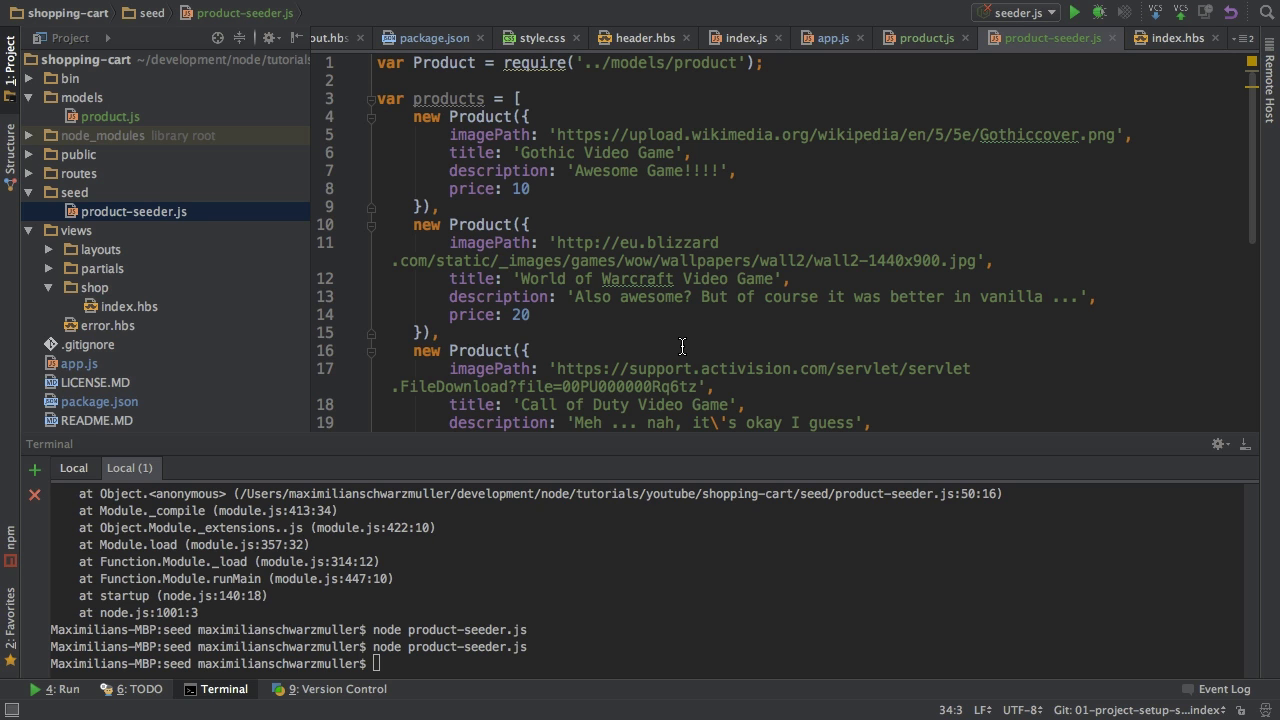
- Write a for loop from 0 to products.length that calls products[i].save() on each product
{"action": "scroll", "scroll_direction": "down", "scroll_amount": 3}
{"action": "type", "text": "for (var i = "}
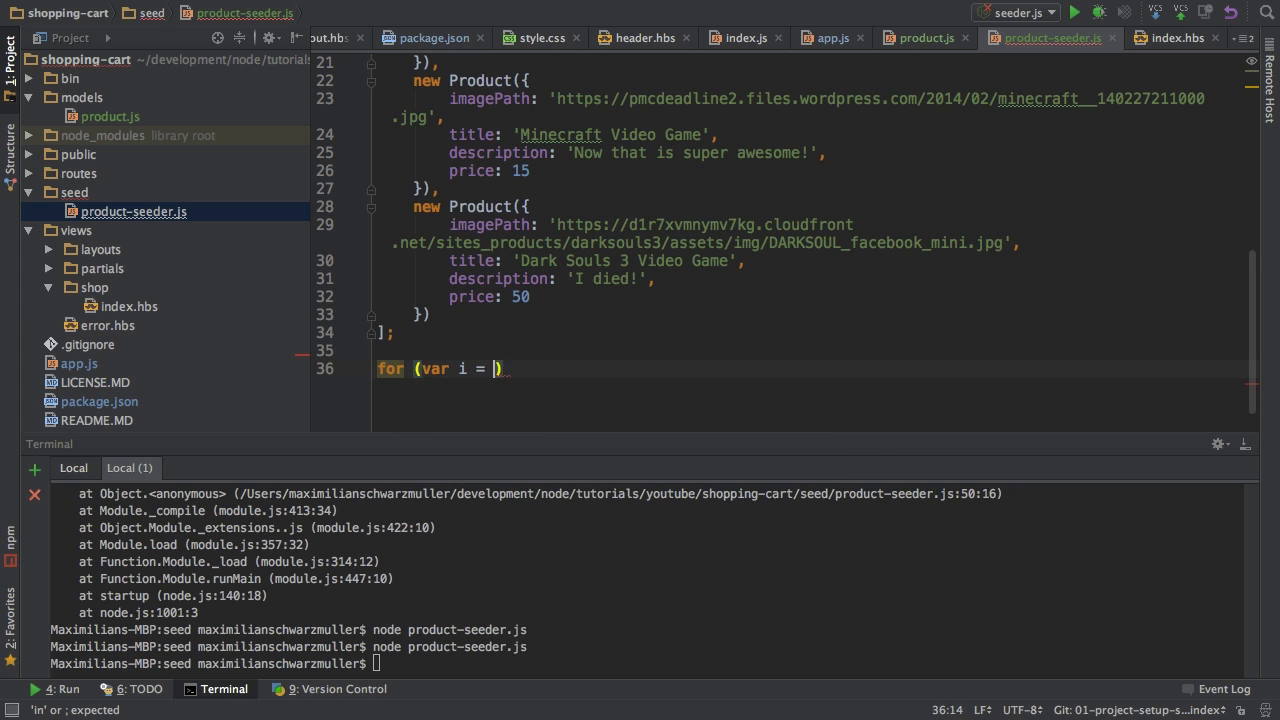
{"action": "type", "text": "0; i <"}
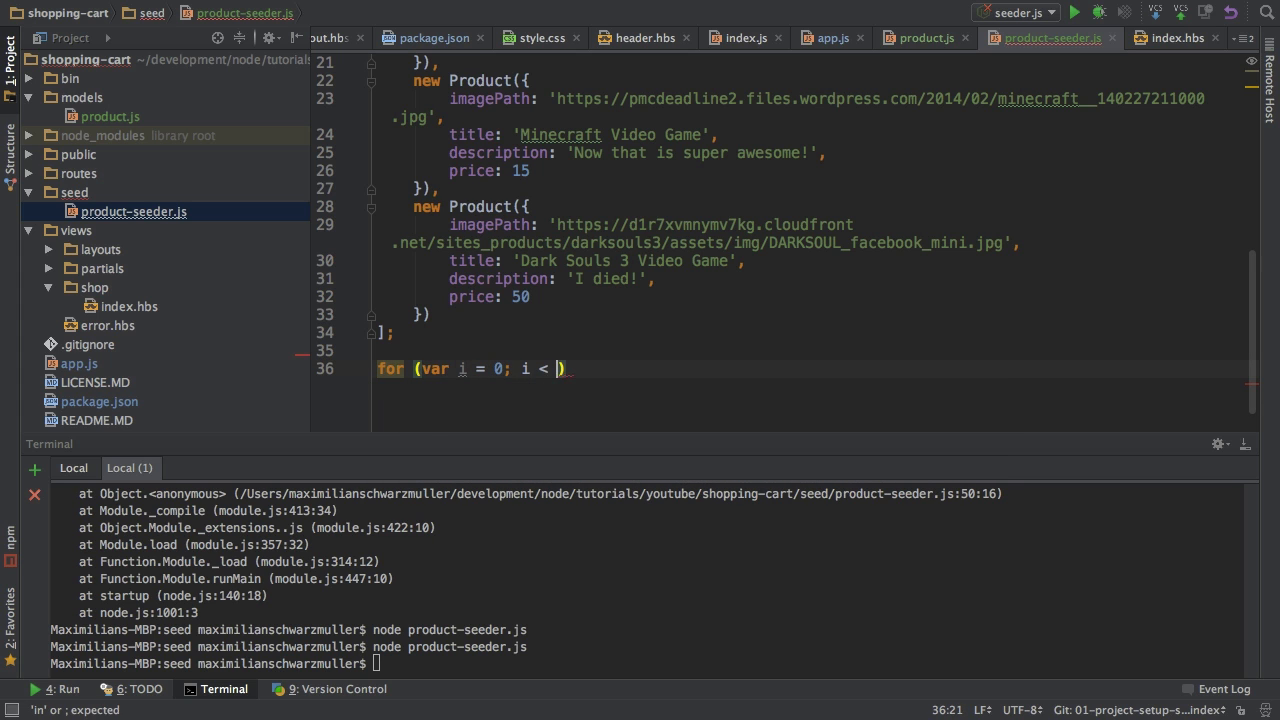
{"action": "type", "text": "products."}
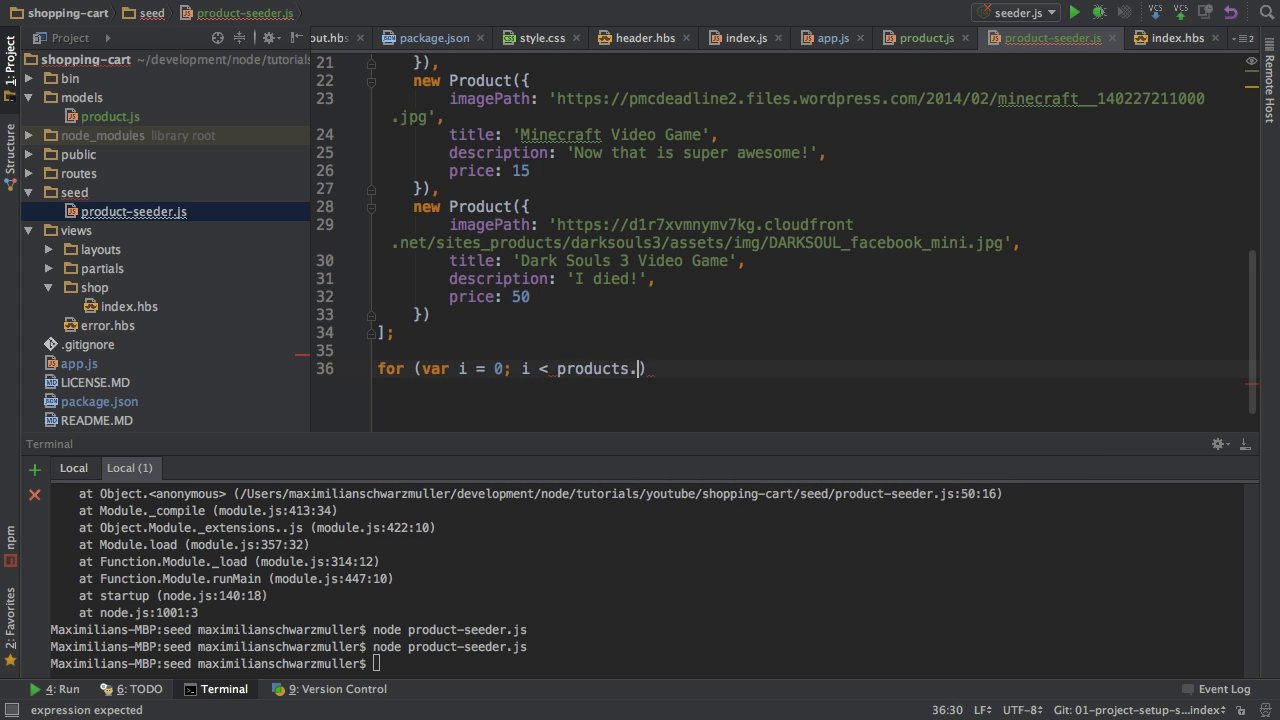
{"action": "type", "text": "length; i"}
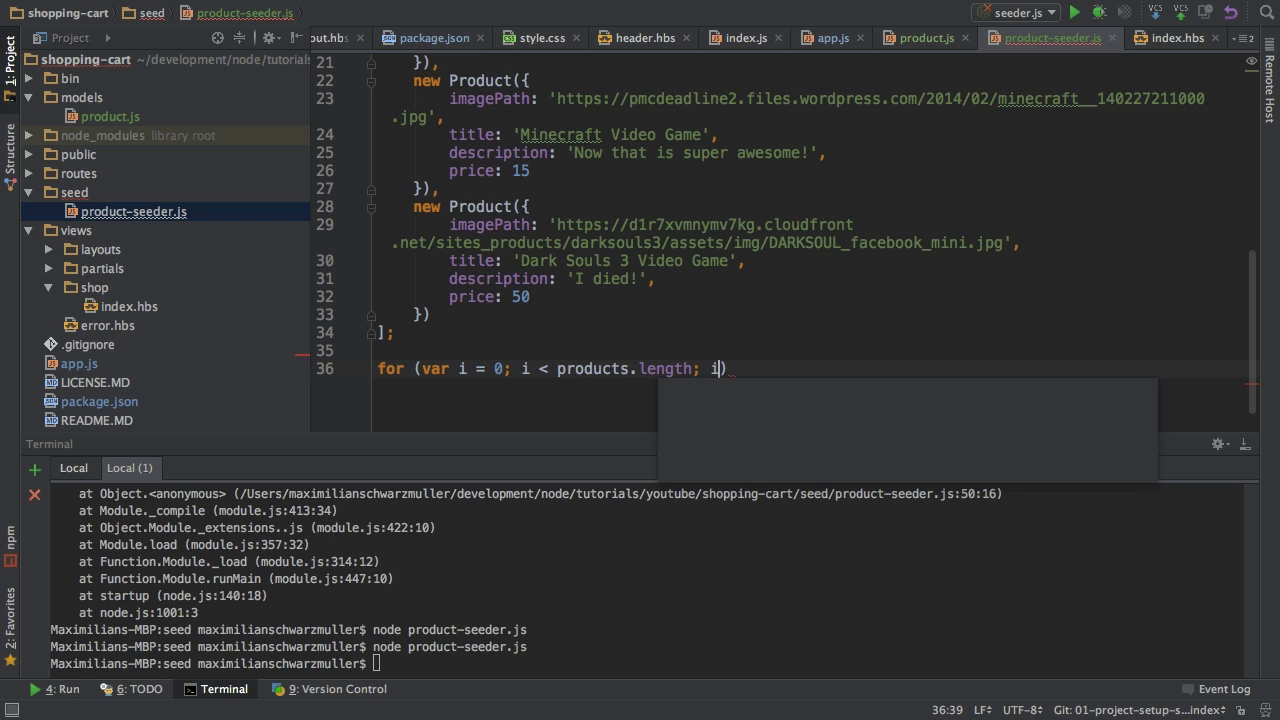
{"action": "type", "text": "++"}
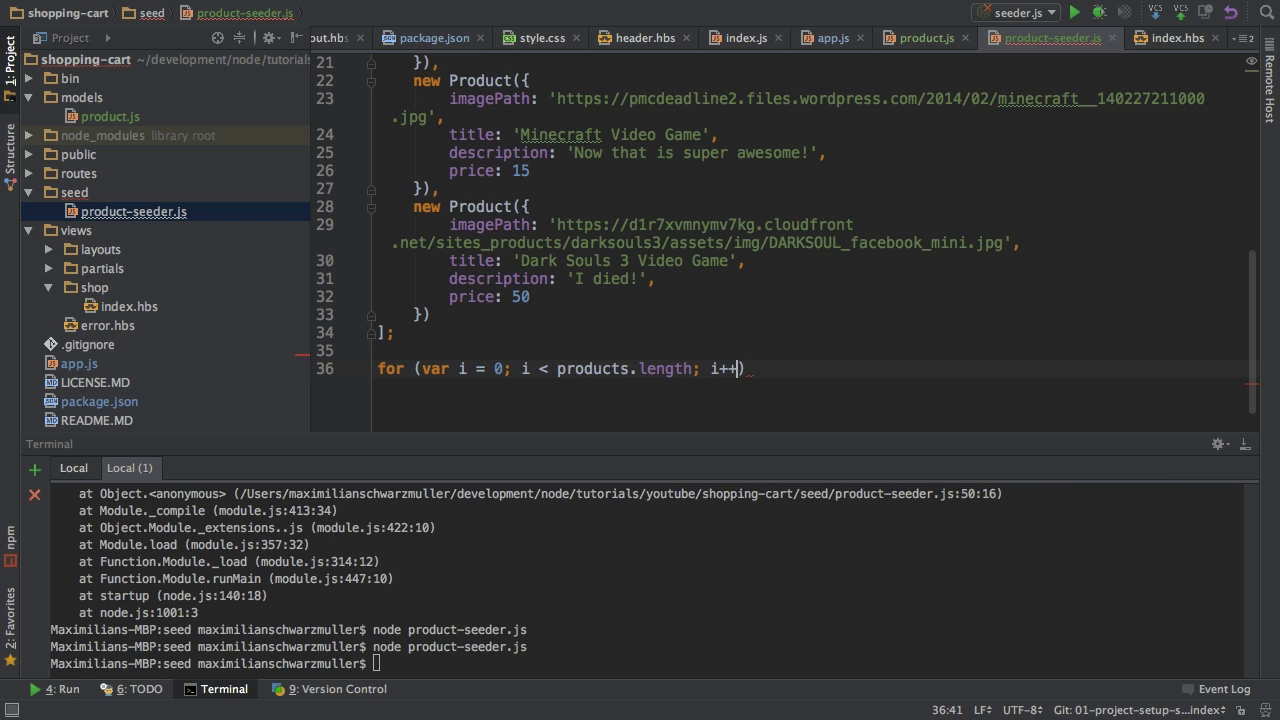
{"action": "type", "text": "{"}
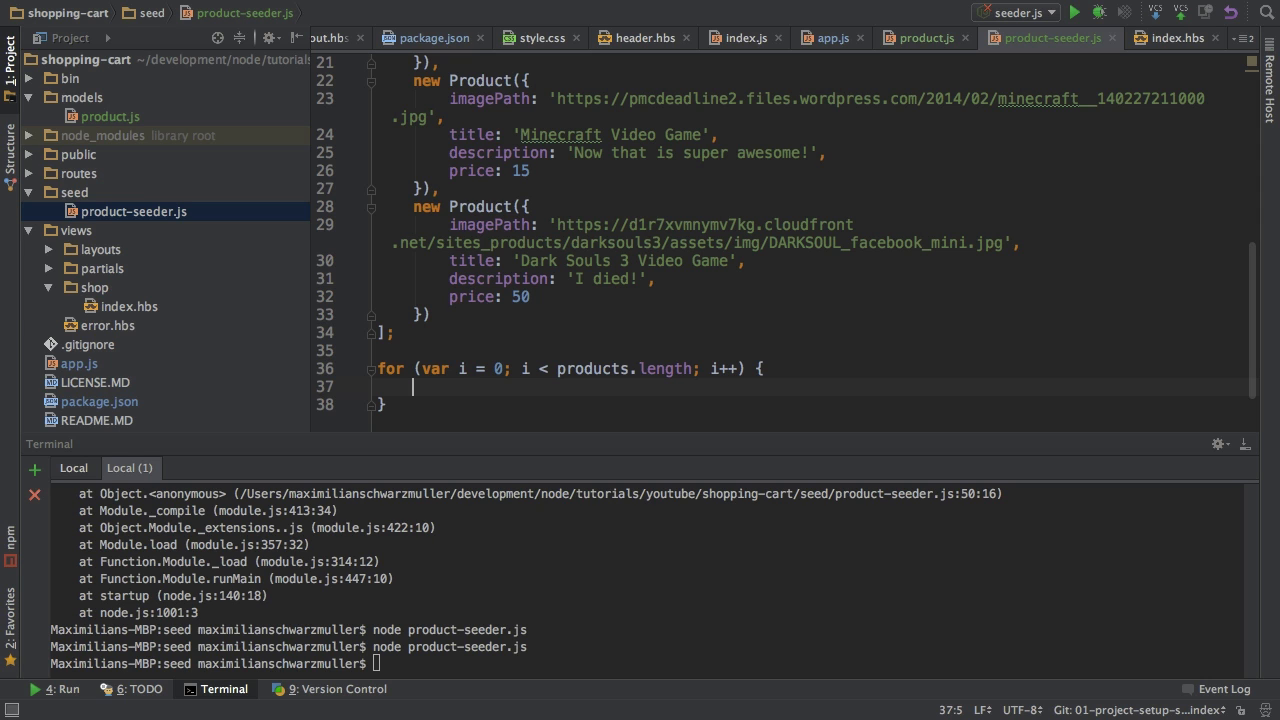
{"action": "type", "text": "pr"}
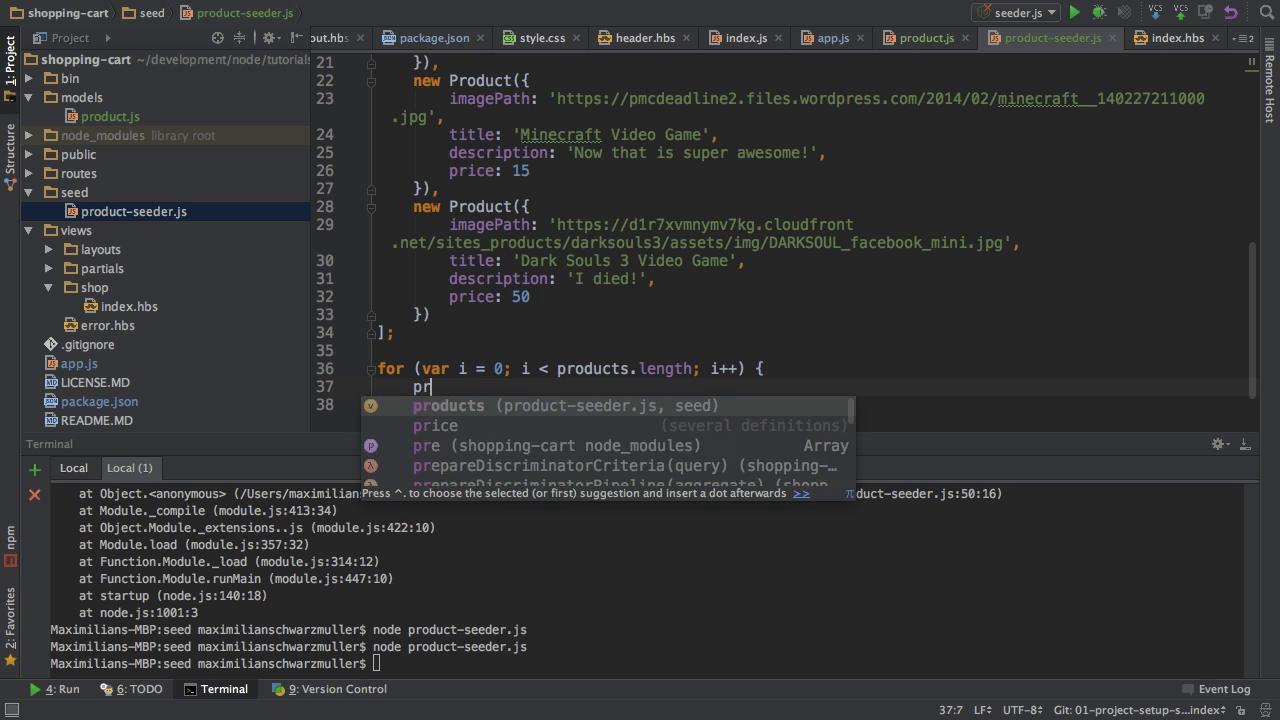
{"action": "type", "text": "oducts[i]"}
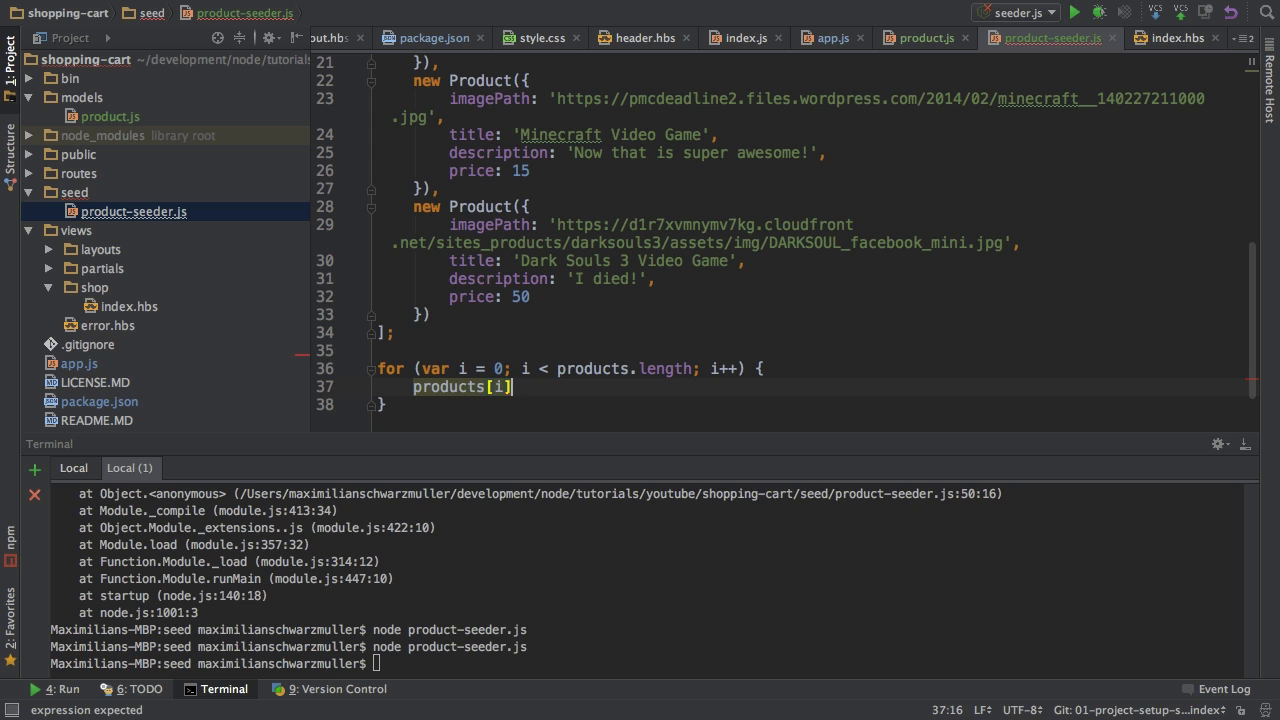
{"action": "type", "text": ".save();"}
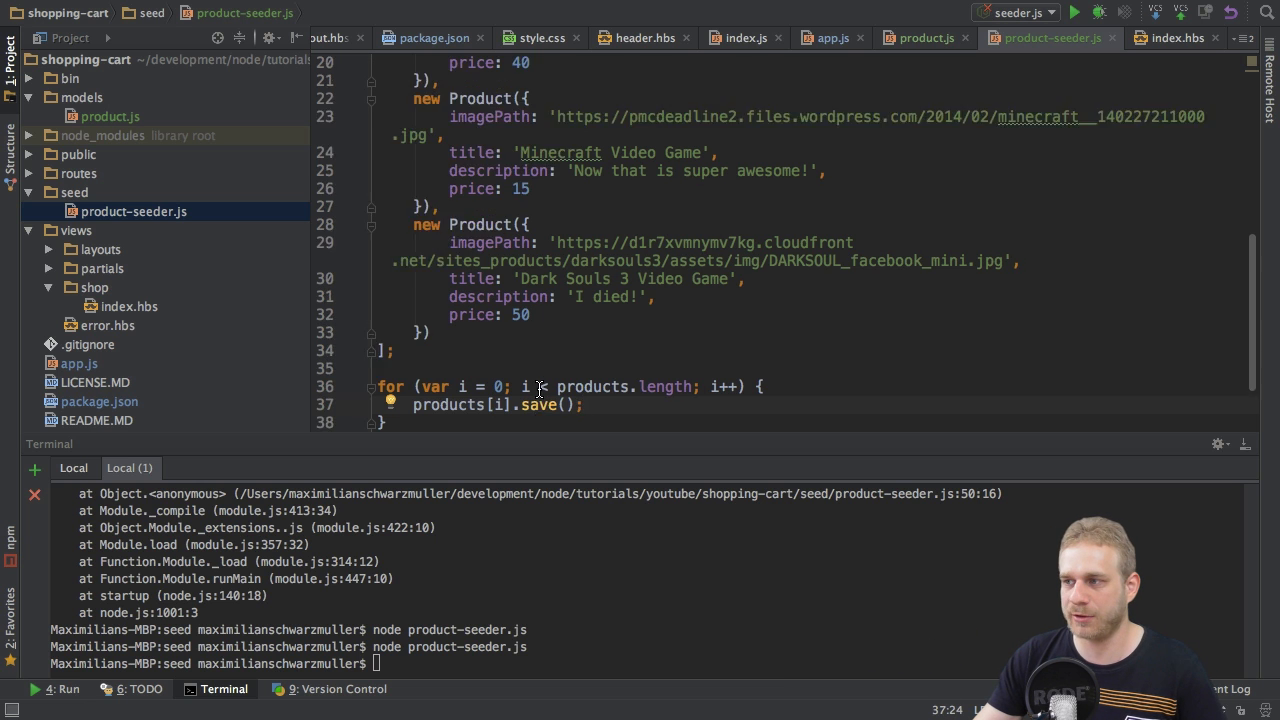
{"action": "scroll", "scroll_direction": "down", "scroll_amount": 3}
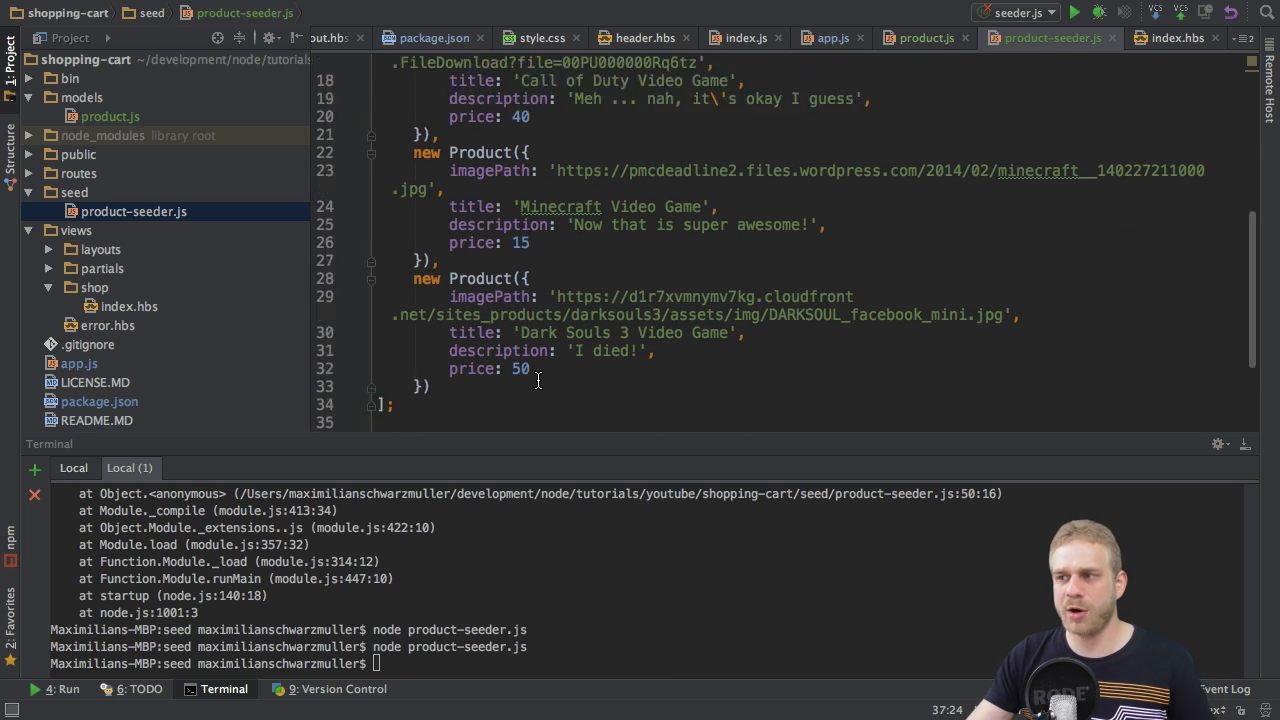
{"action": "scroll", "scroll_direction": "up", "scroll_amount": 3}
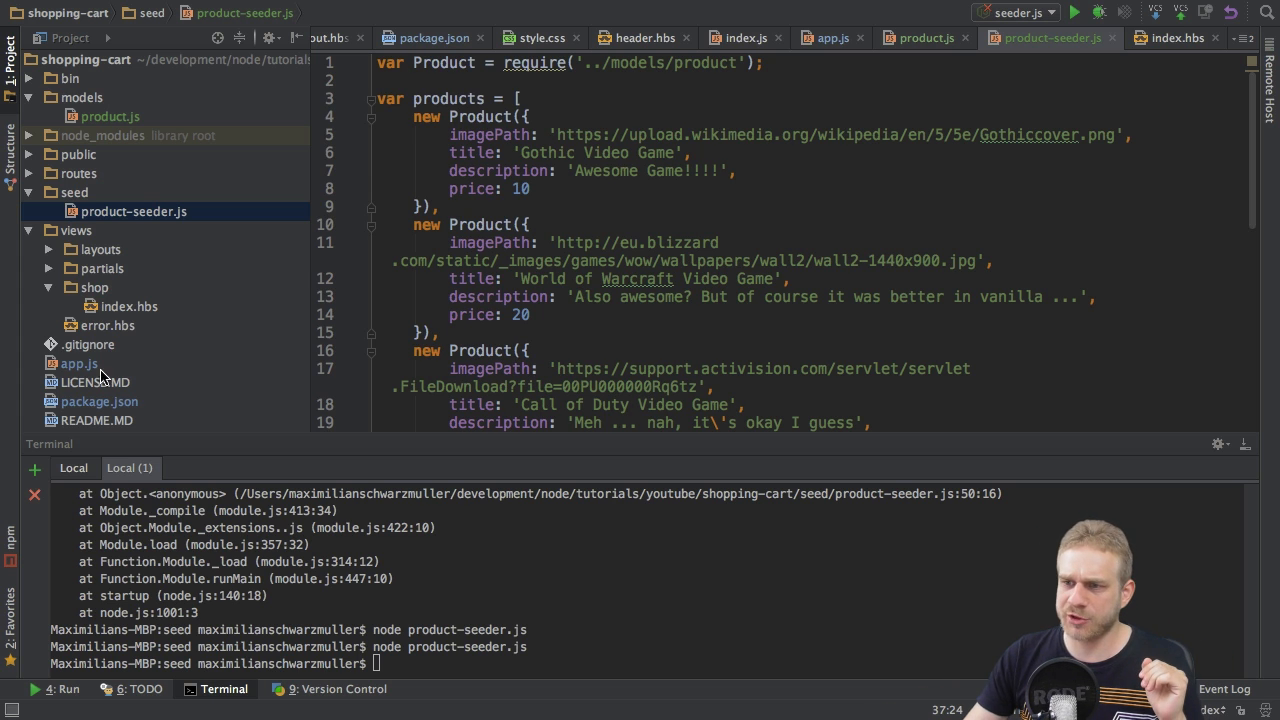
{"action": "left_click", "coordinate": [80, 364]}
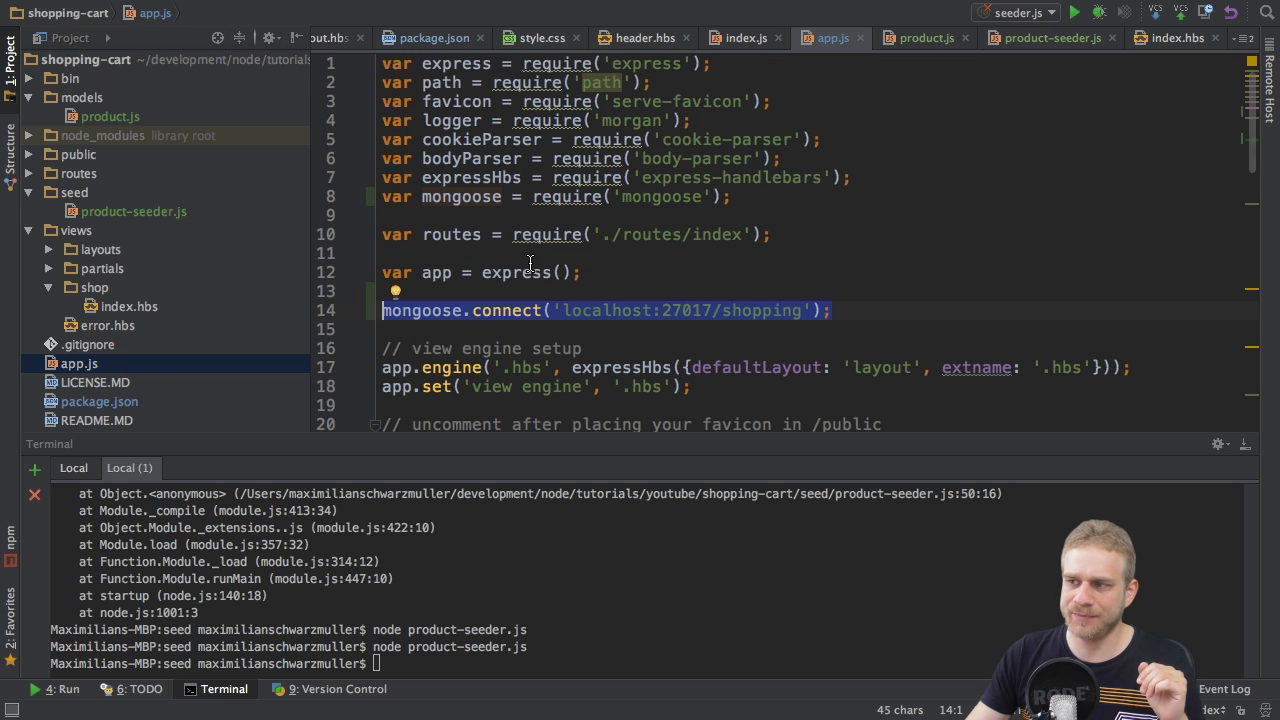
{"action": "left_click", "coordinate": [132, 212]}
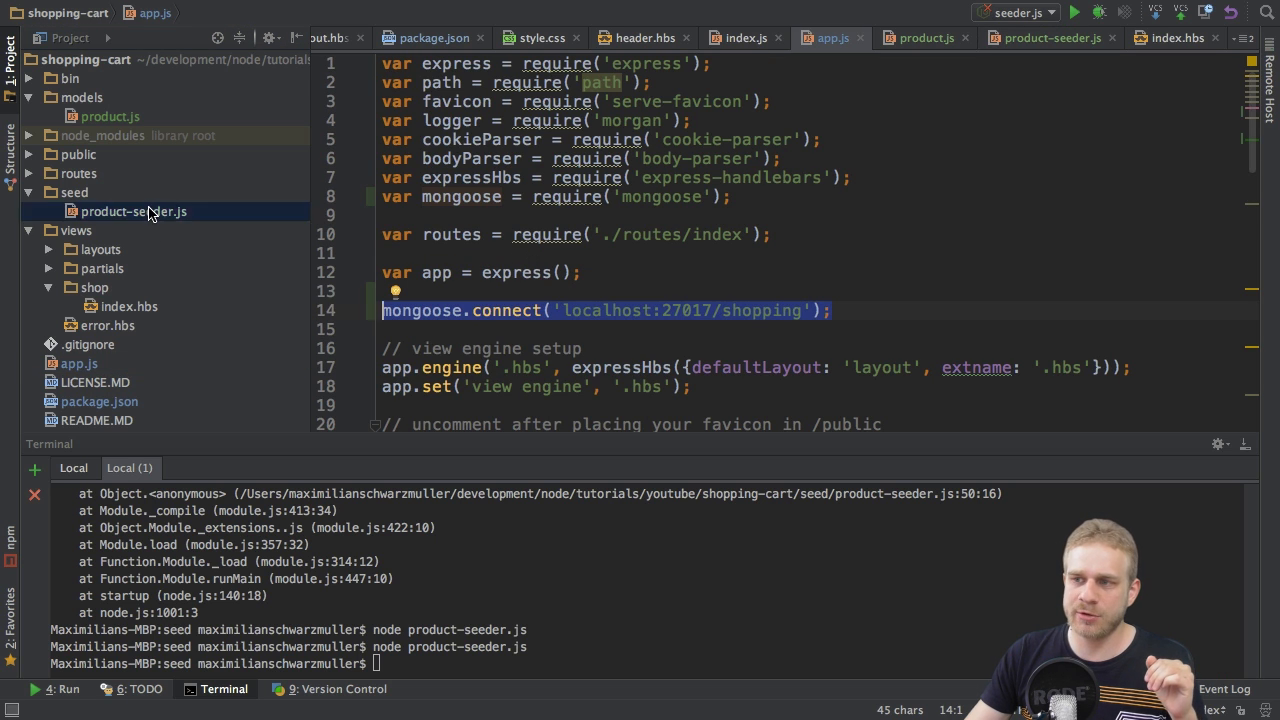
{"action": "left_click", "coordinate": [1046, 38]}
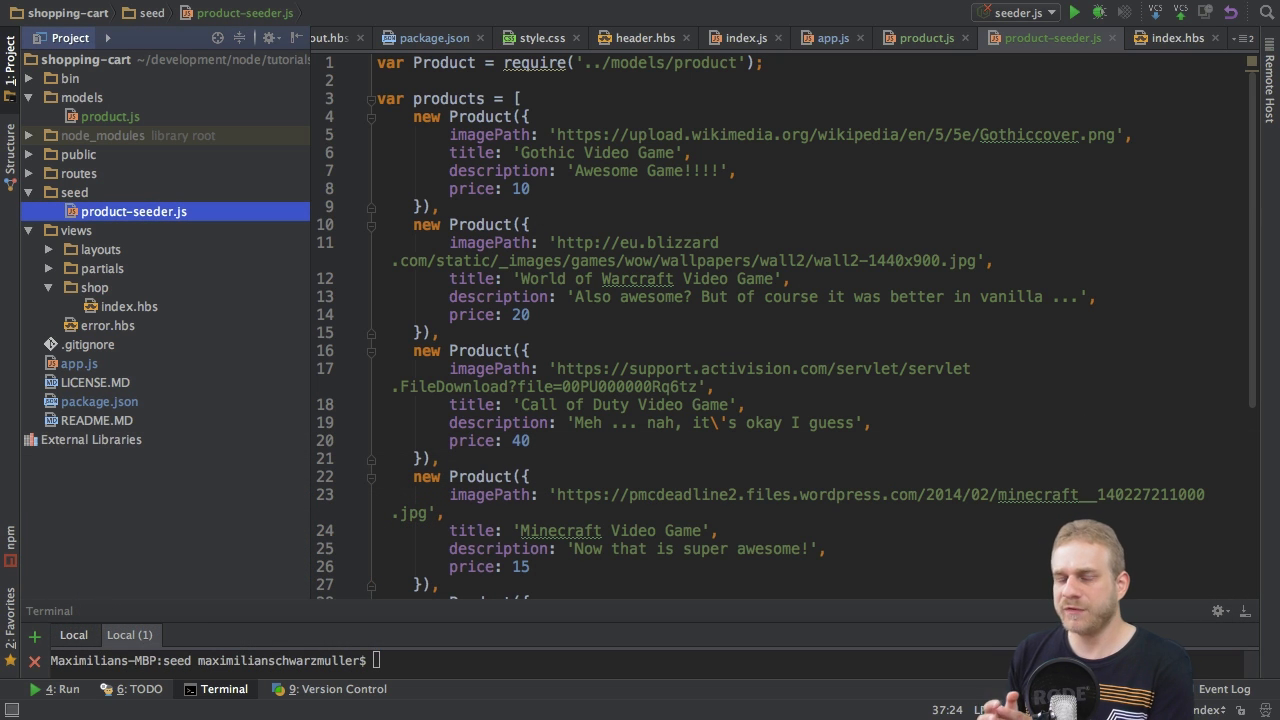
{"action": "mouse_move", "coordinate": [704, 212]}
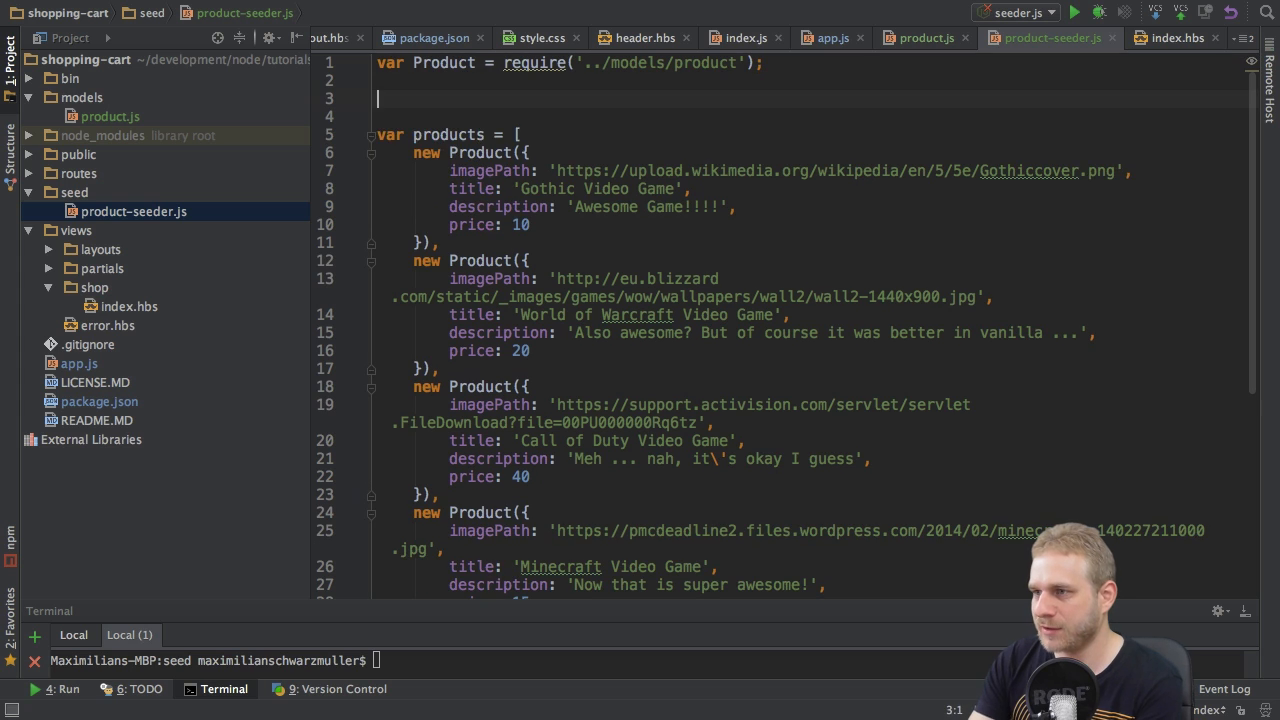
- Require mongoose in the seeder and bring over the localhost:27017/shopping connect line from app.js
{"action": "type", "text": "var mongoose"}
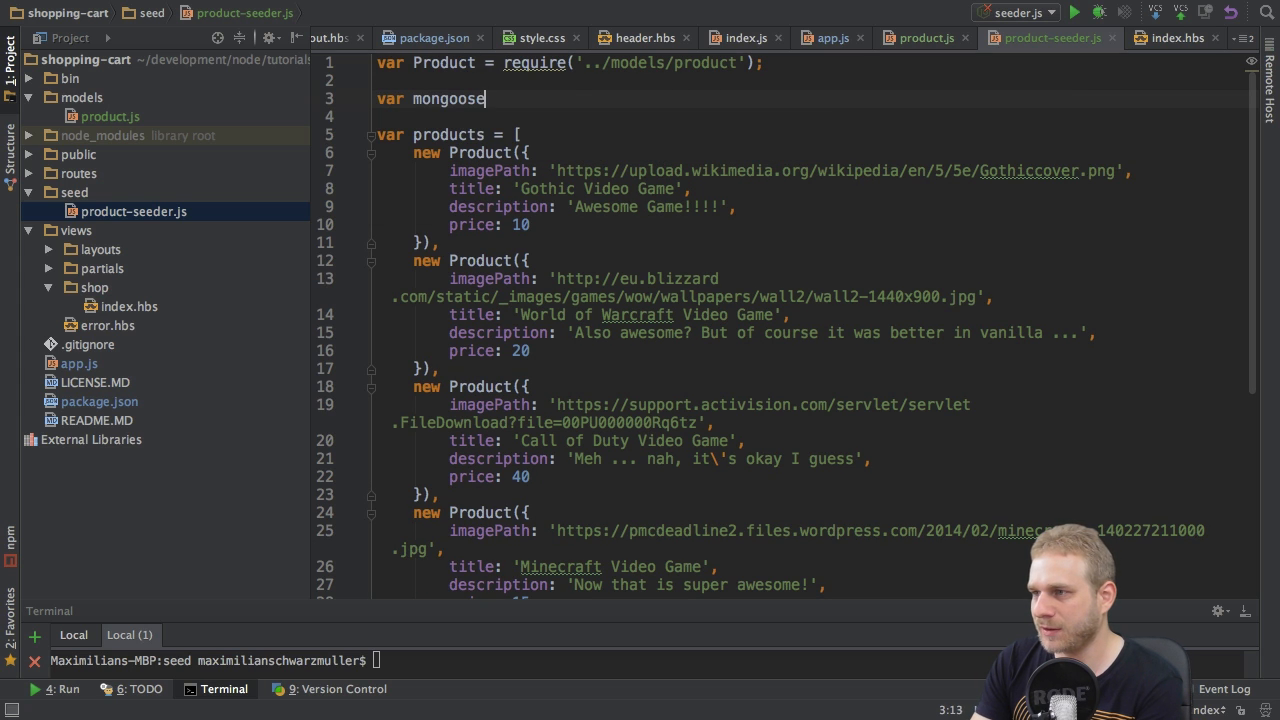
{"action": "type", "text": "= require('mongoose');"}
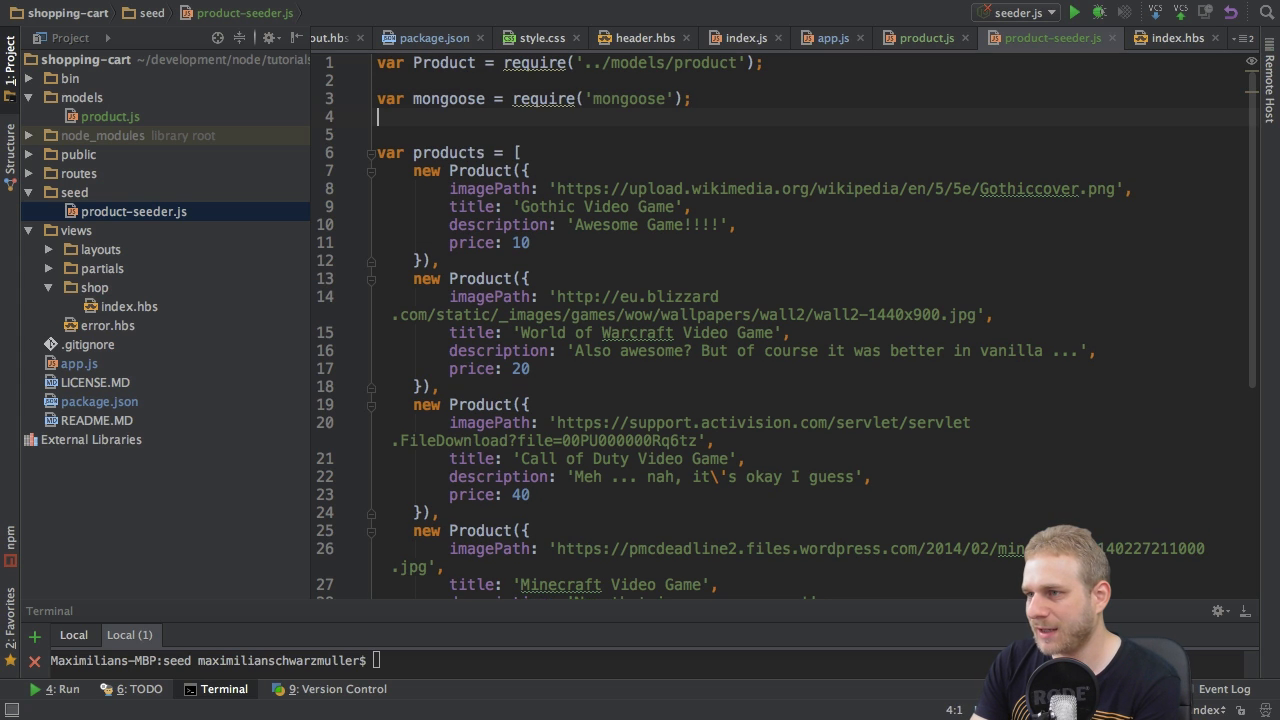
{"action": "left_click", "coordinate": [832, 38]}
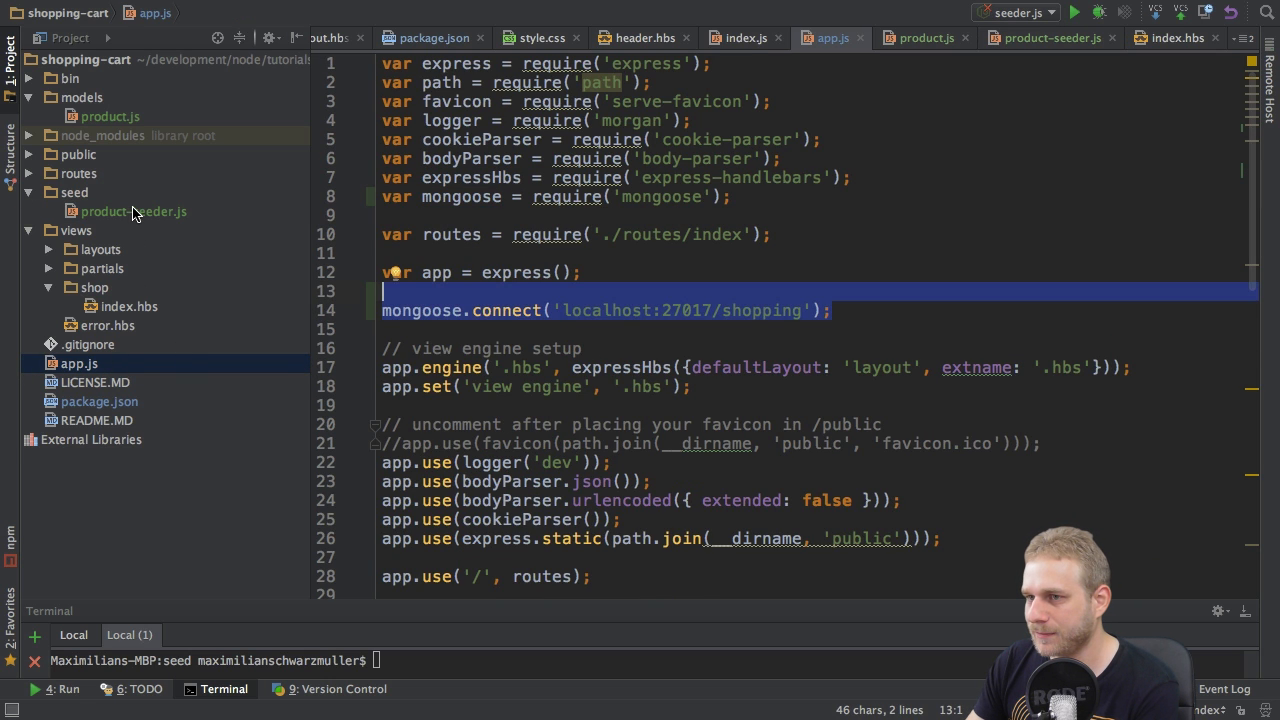
{"action": "left_click", "coordinate": [134, 212]}
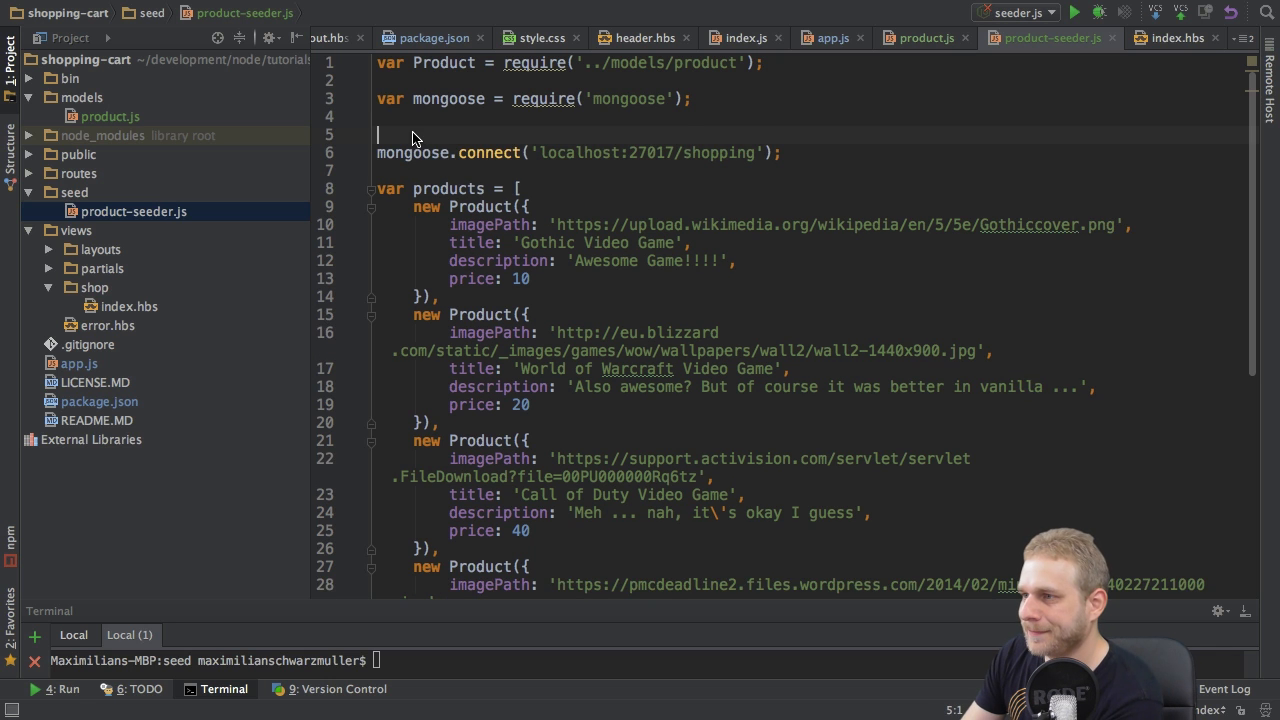
- Add mongoose.disconnect() after the save loop at the end of the seeder
{"action": "scroll", "scroll_direction": "down", "scroll_amount": 3}
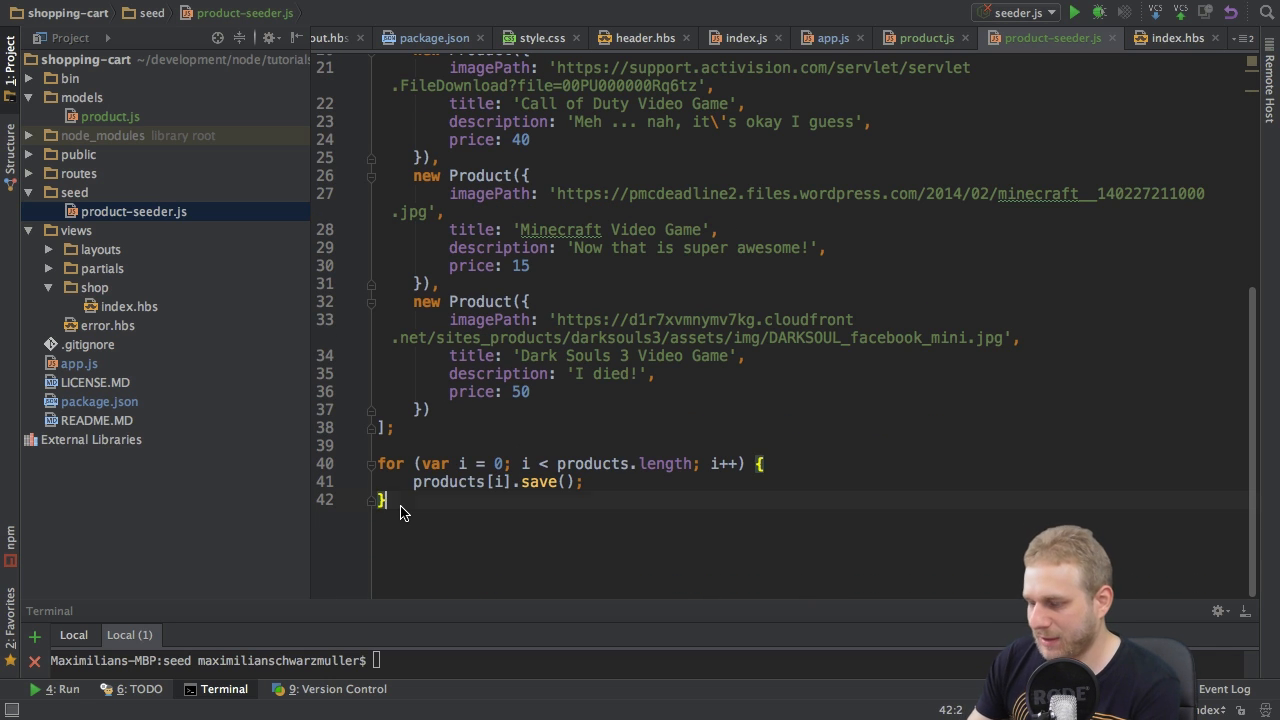
{"action": "type", "text": "mongoose."}
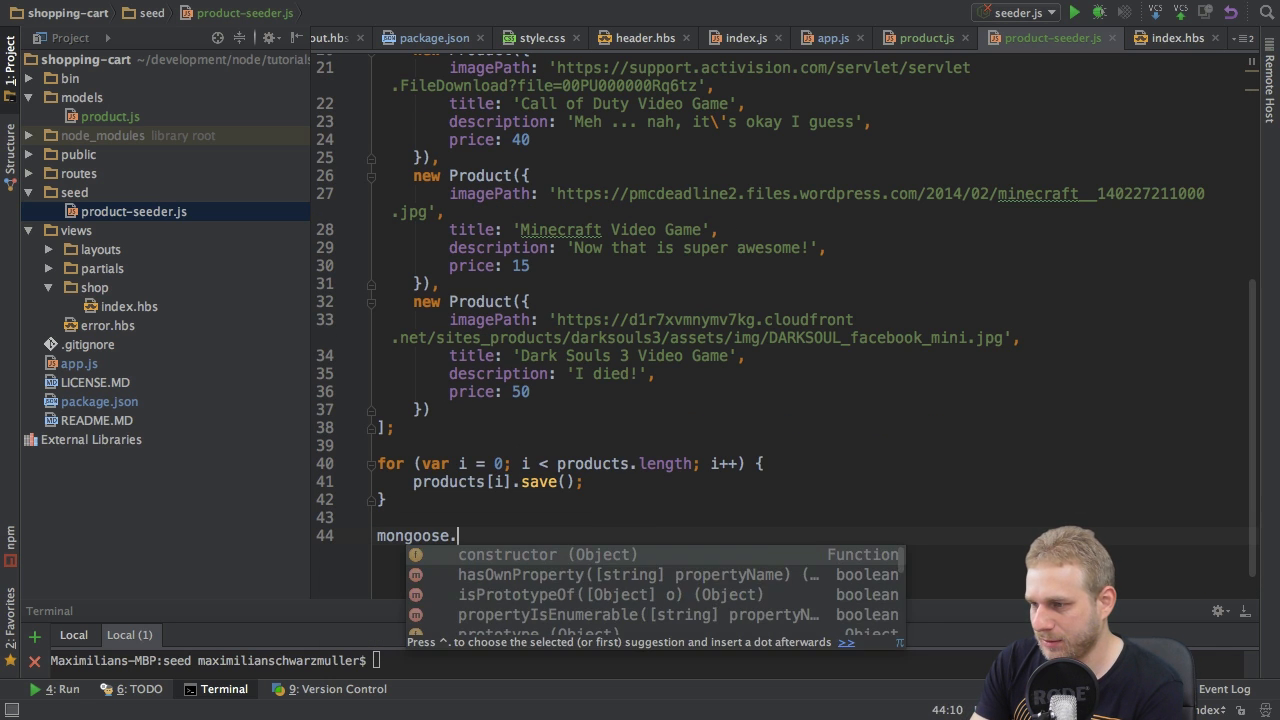
{"action": "type", "text": "disconnect();"}
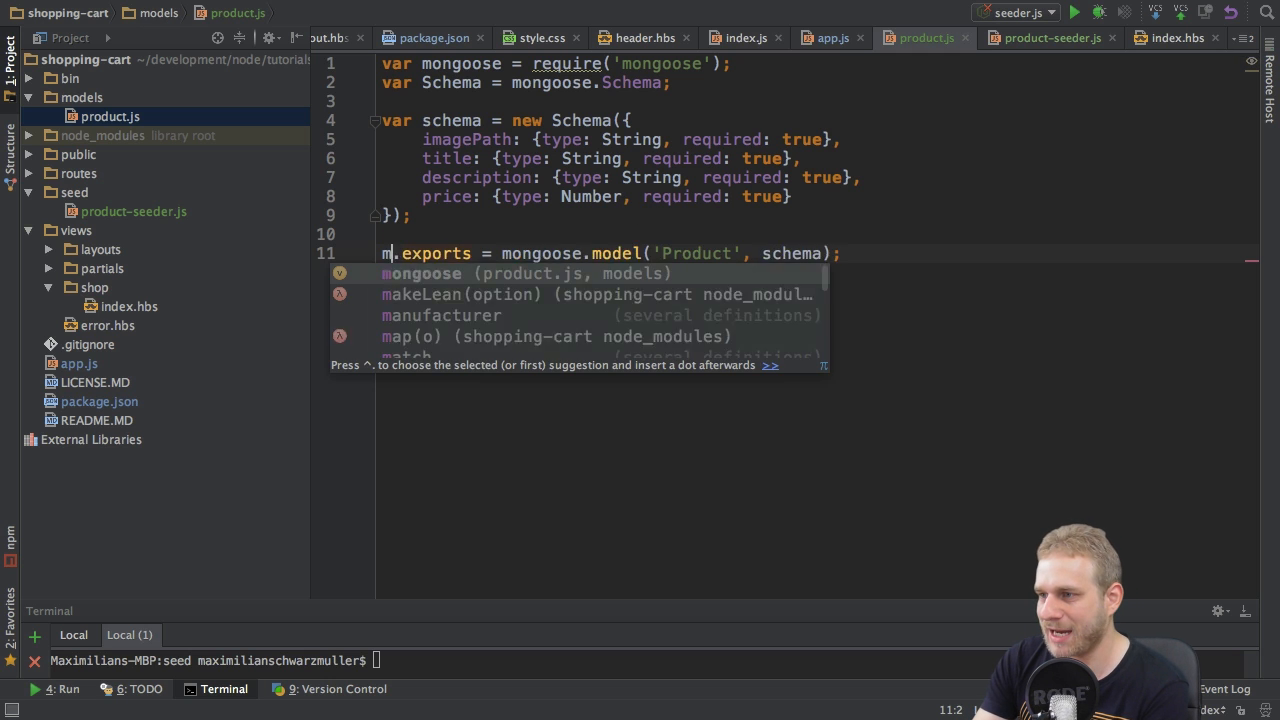
- Complete module.exports = mongoose.model('Product', schema) in product.js and return to the seeder
{"action": "type", "text": "odule"}
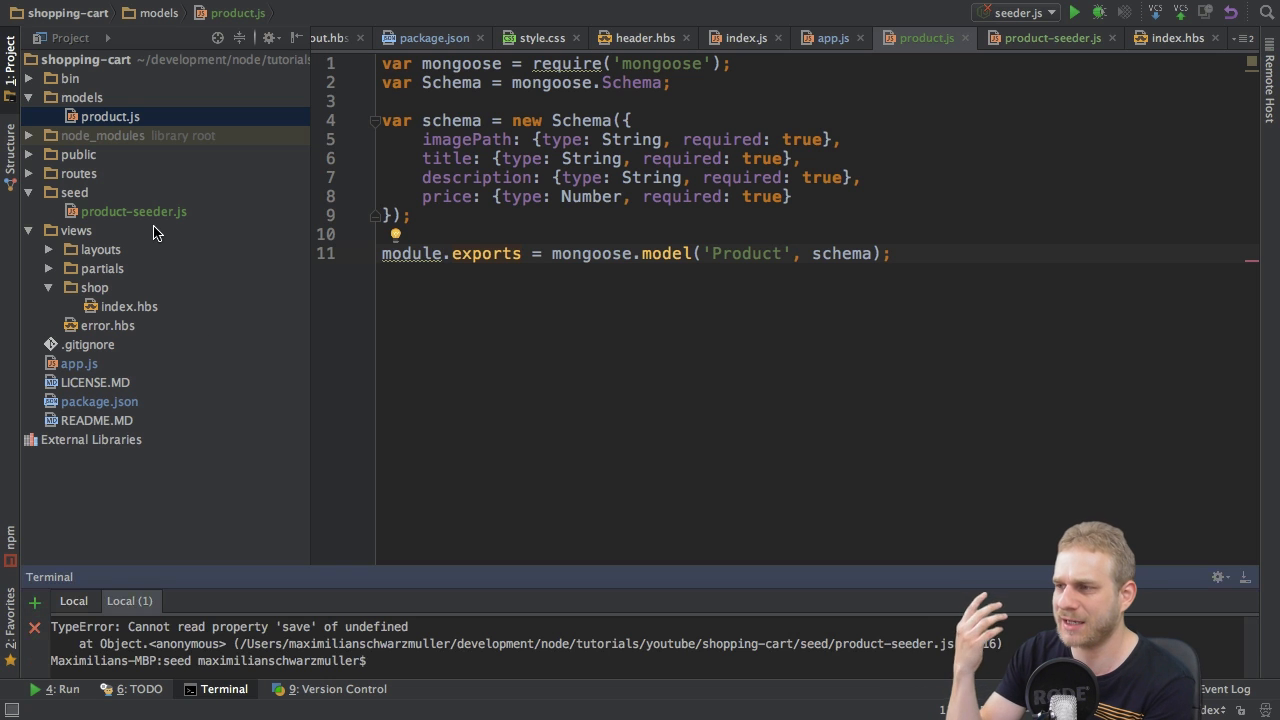
{"action": "left_click", "coordinate": [1050, 38]}
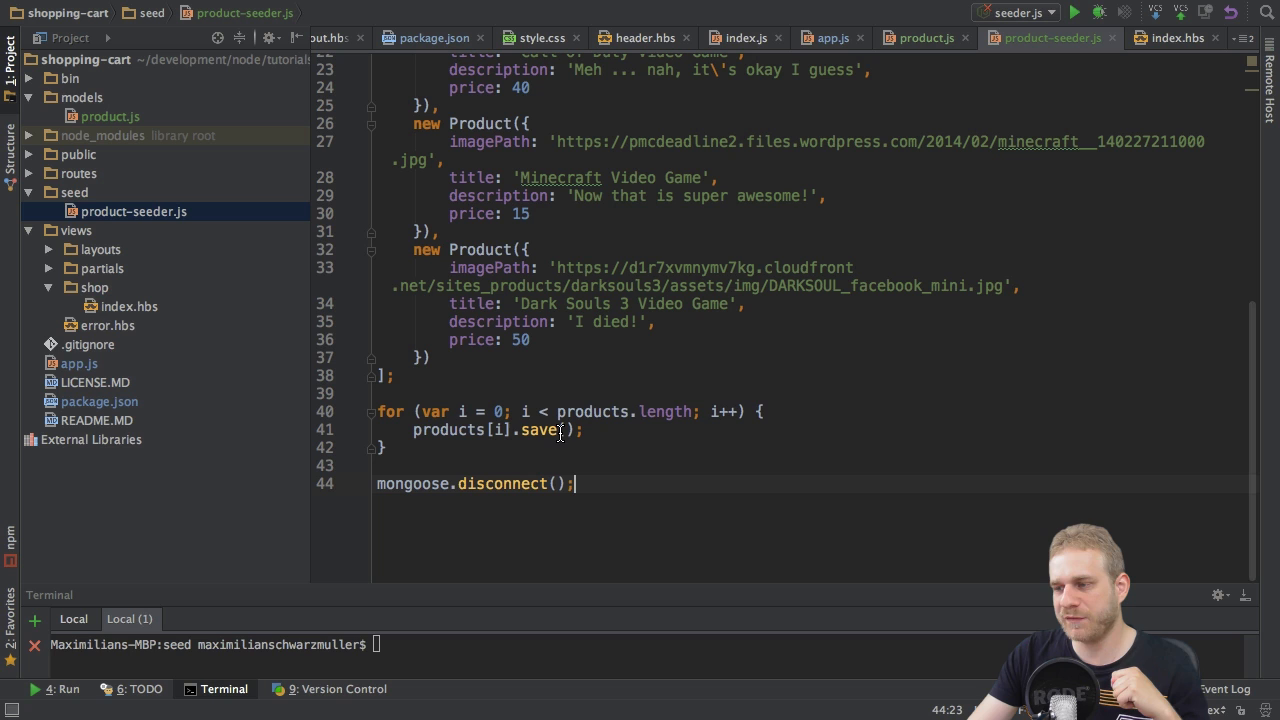
{"action": "mouse_move", "coordinate": [544, 504]}
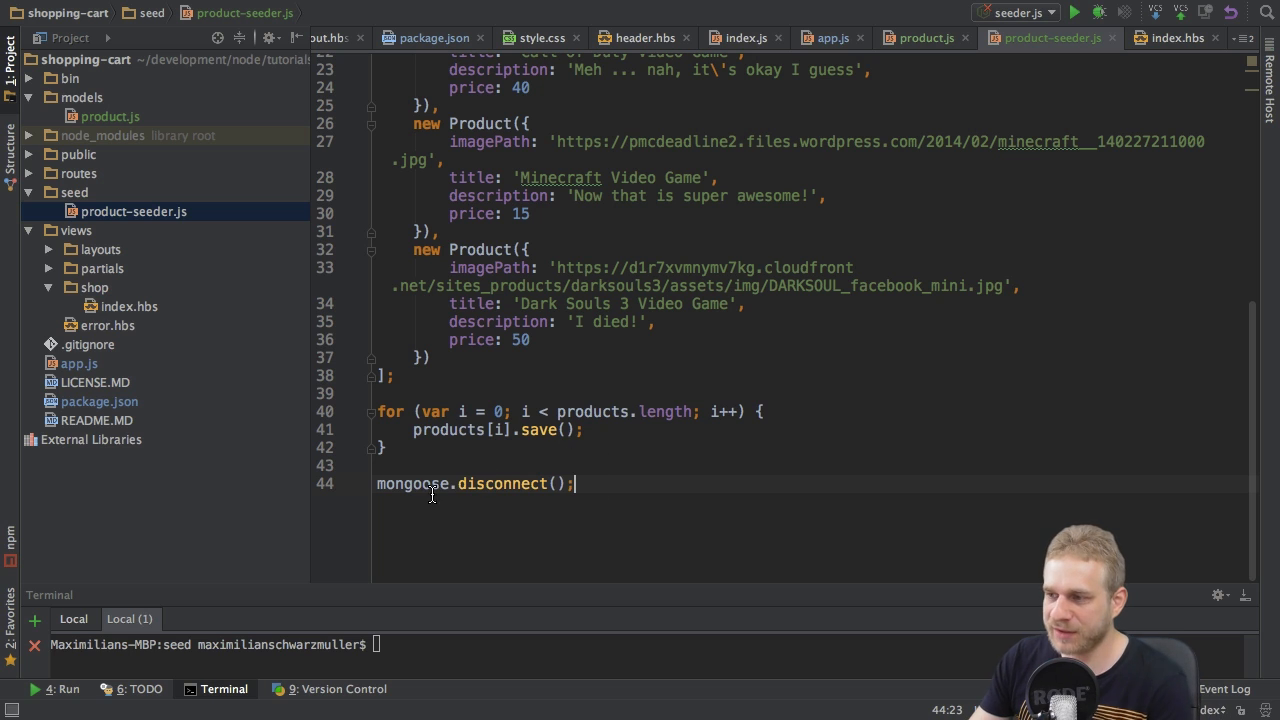
- Delete the trailing mongoose.disconnect() line so the seeder ends with the save loop
{"action": "triple_click", "coordinate": [476, 484]}
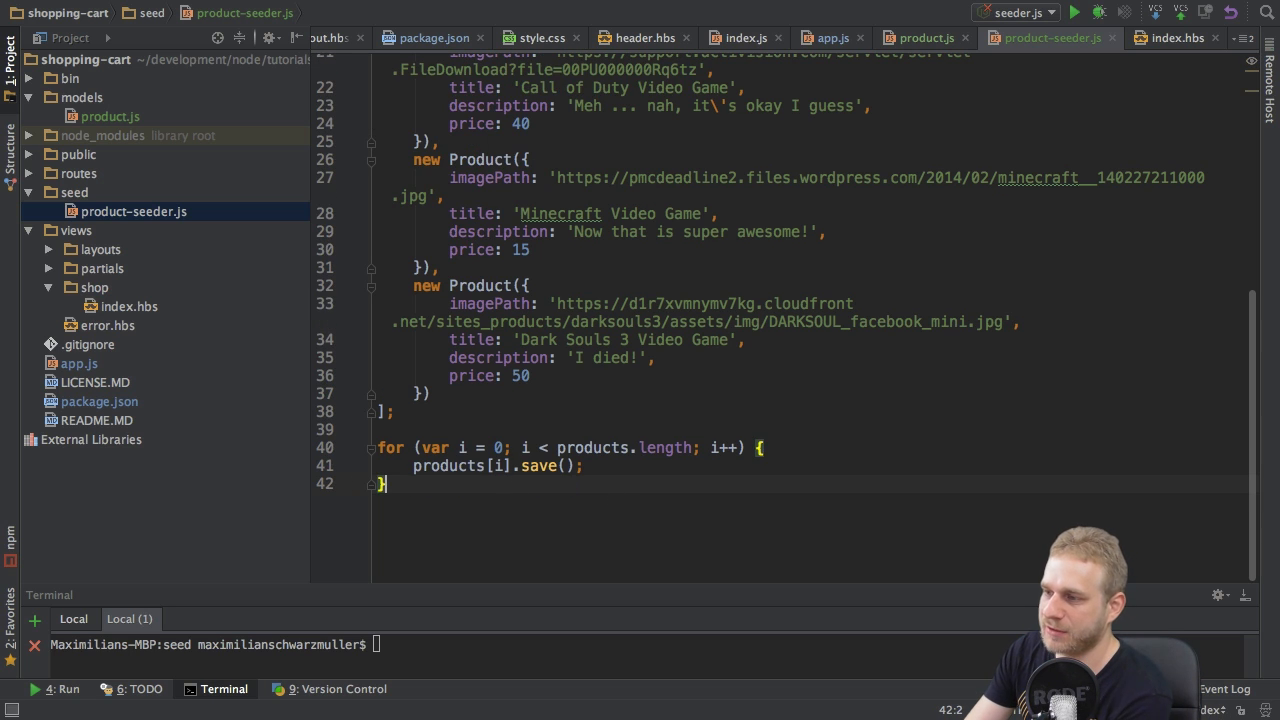
{"action": "type", "text": "fun"}
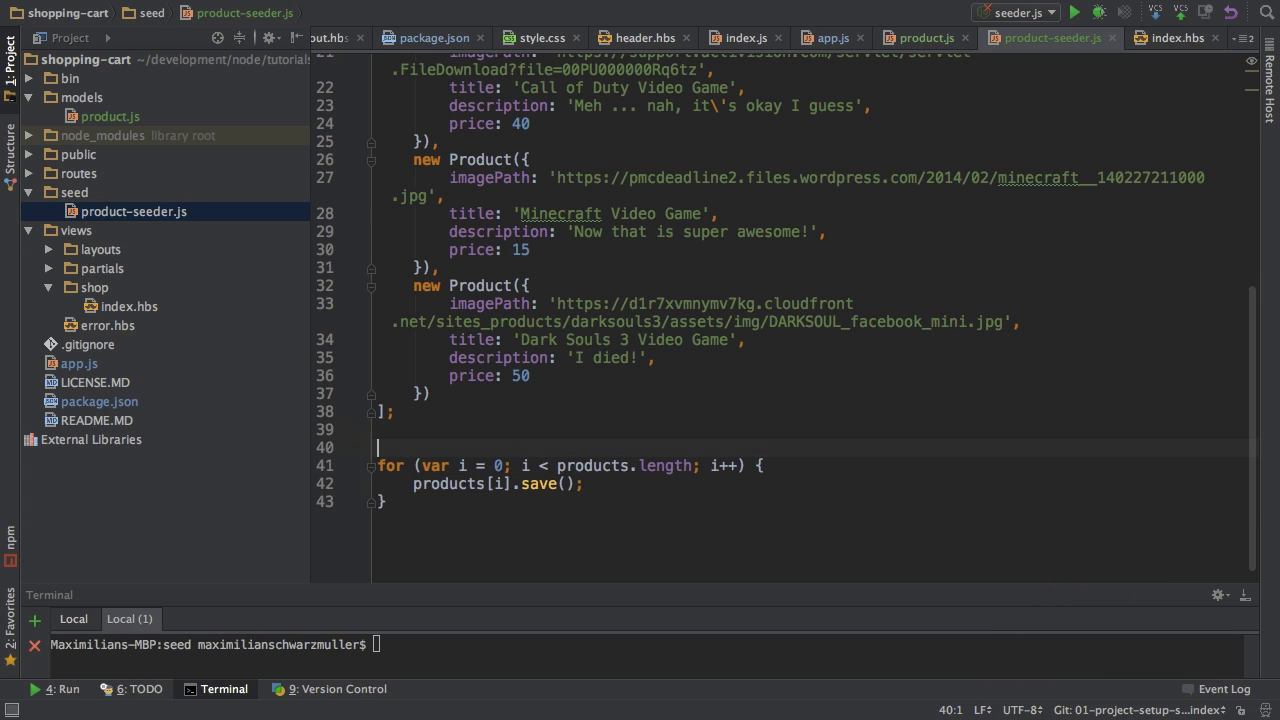
- Declare var done = 0 and give save() a function(err, result) callback
{"action": "type", "text": "var done"}
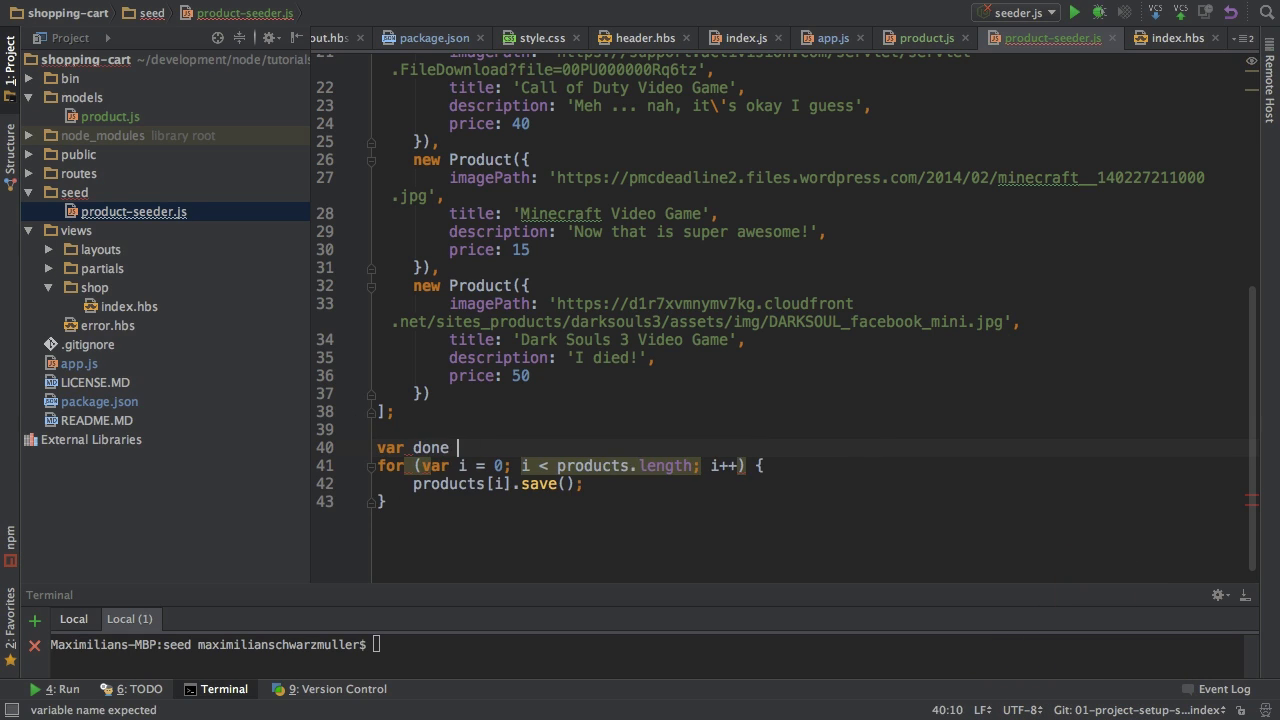
{"action": "type", "text": "= 0;"}
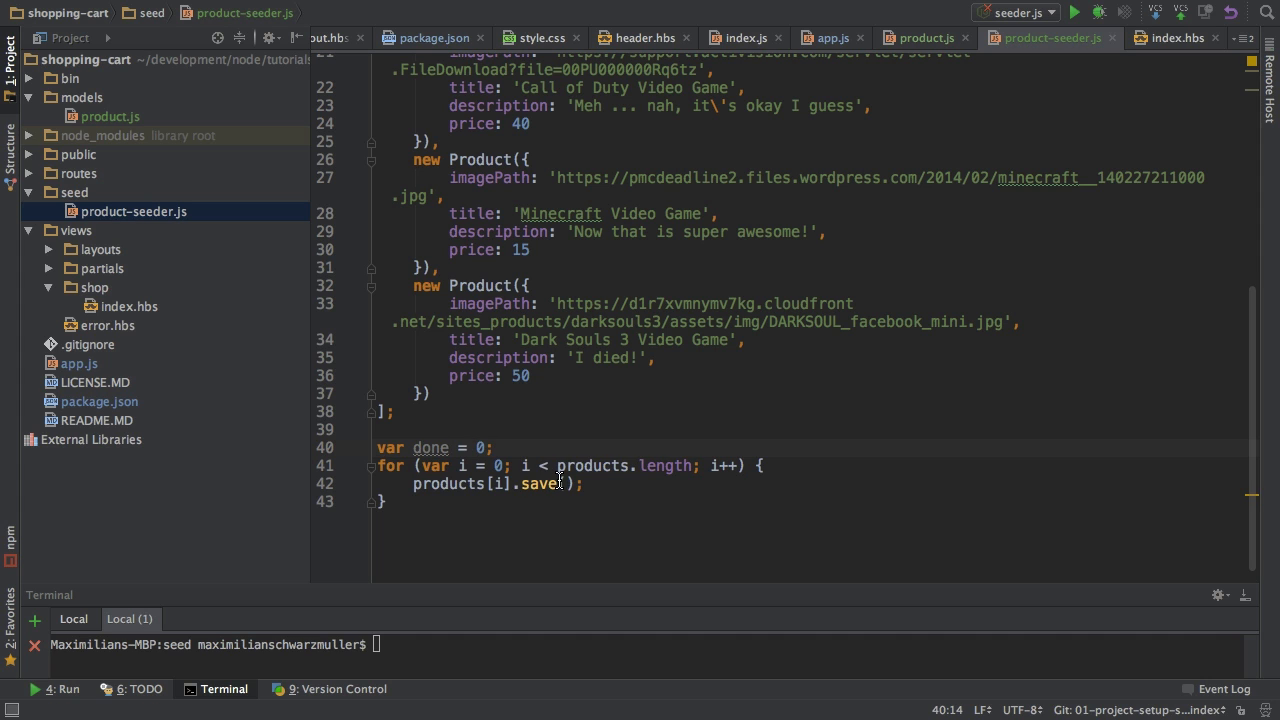
{"action": "type", "text": "function()"}
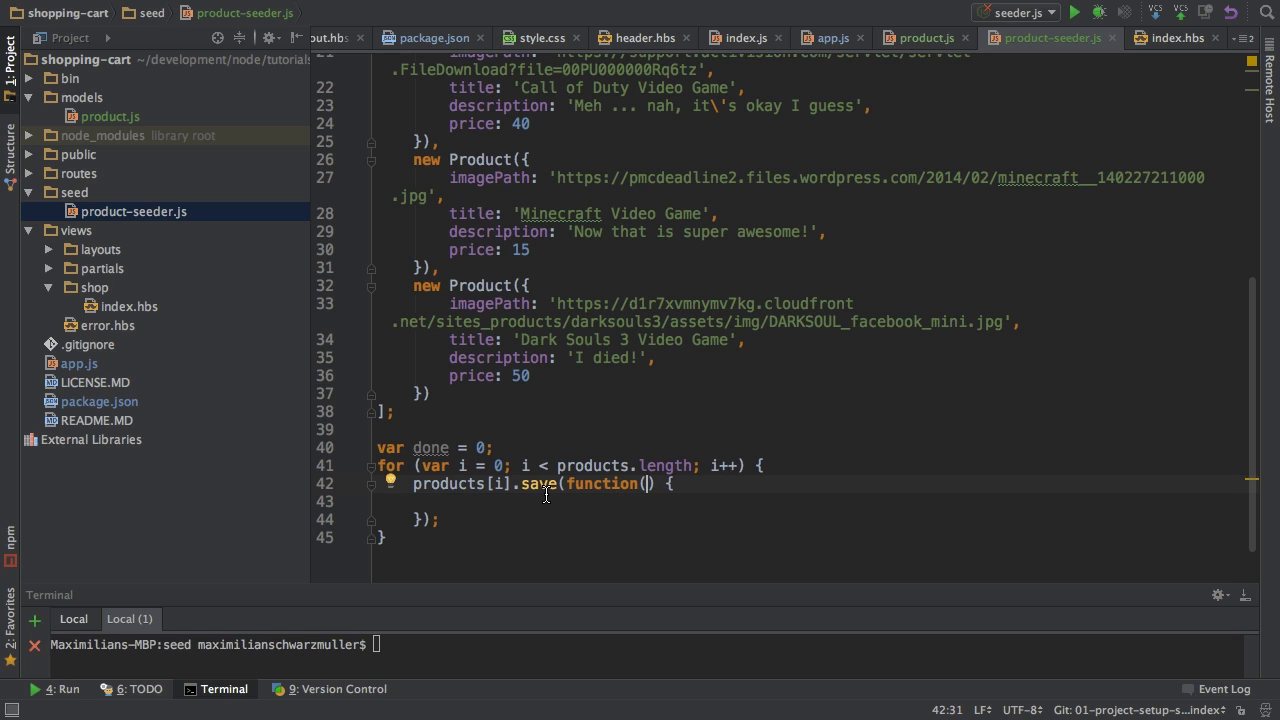
{"action": "type", "text": "err, result"}
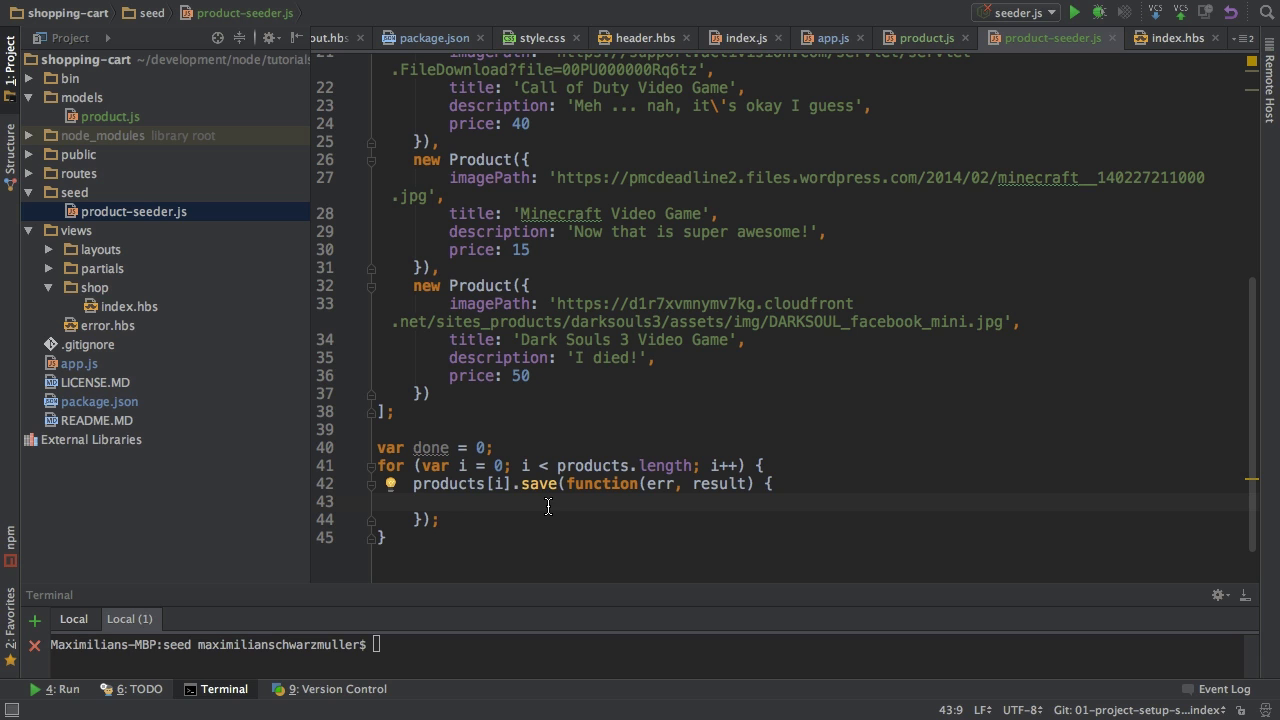
- In the callback increment done and call exit() when done === products.length
{"action": "type", "text": "done++"}
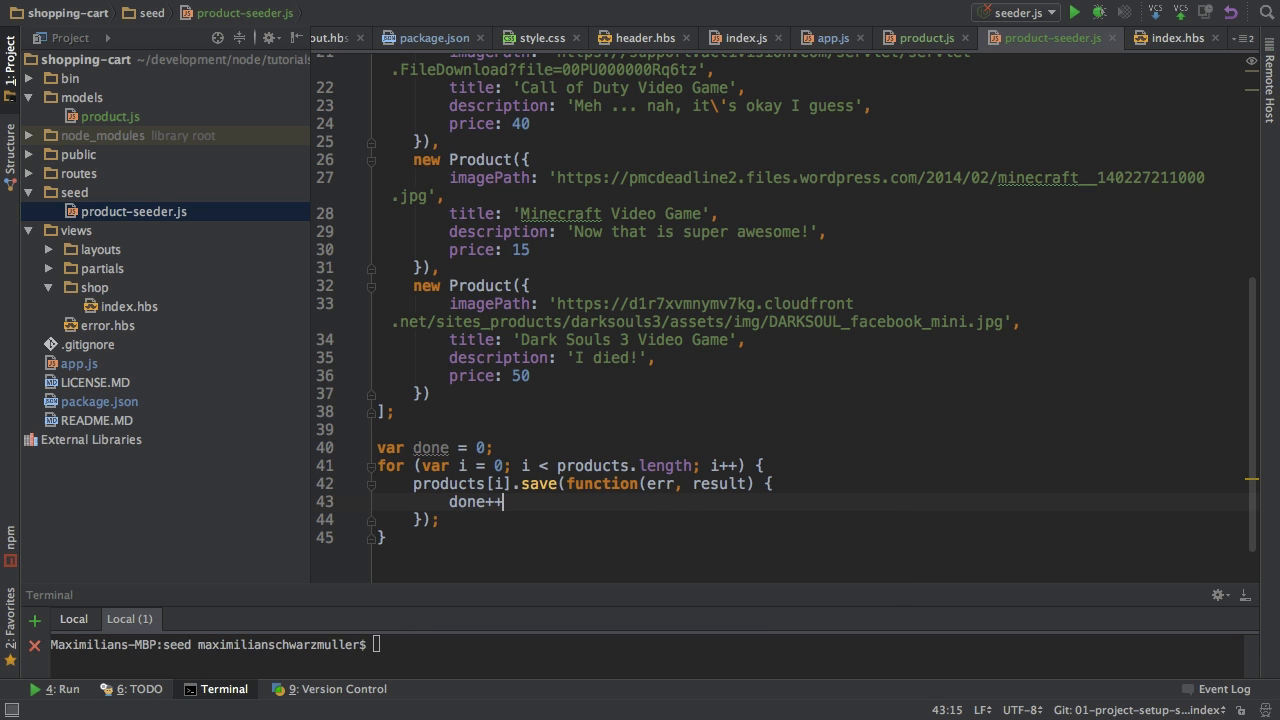
{"action": "type", "text": "if (done === products.length) {"}
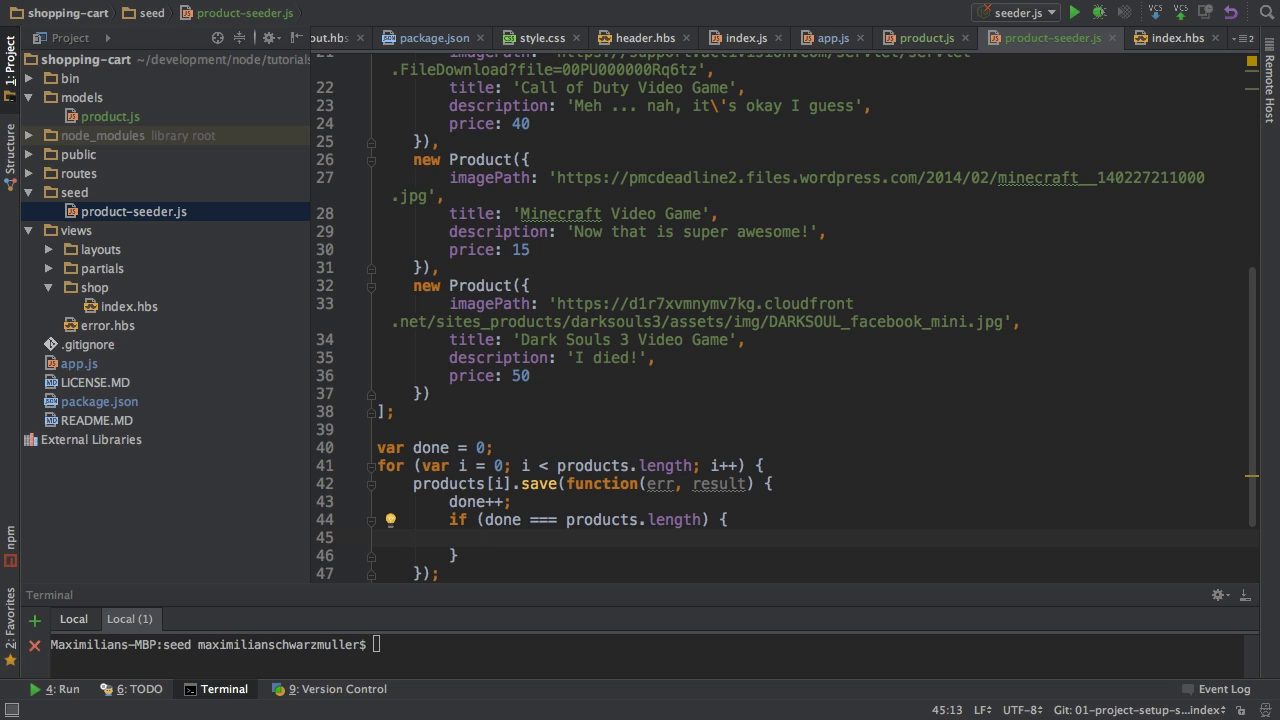
{"action": "mouse_move", "coordinate": [508, 540]}
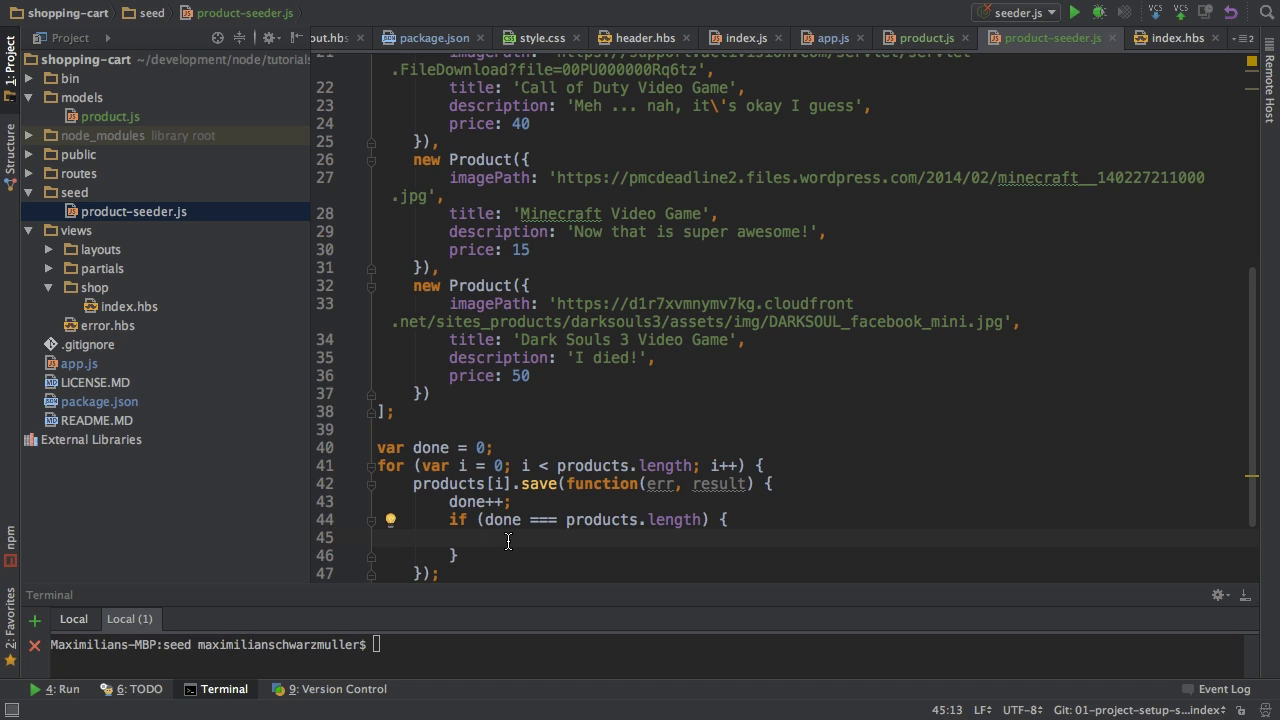
{"action": "mouse_move", "coordinate": [510, 500]}
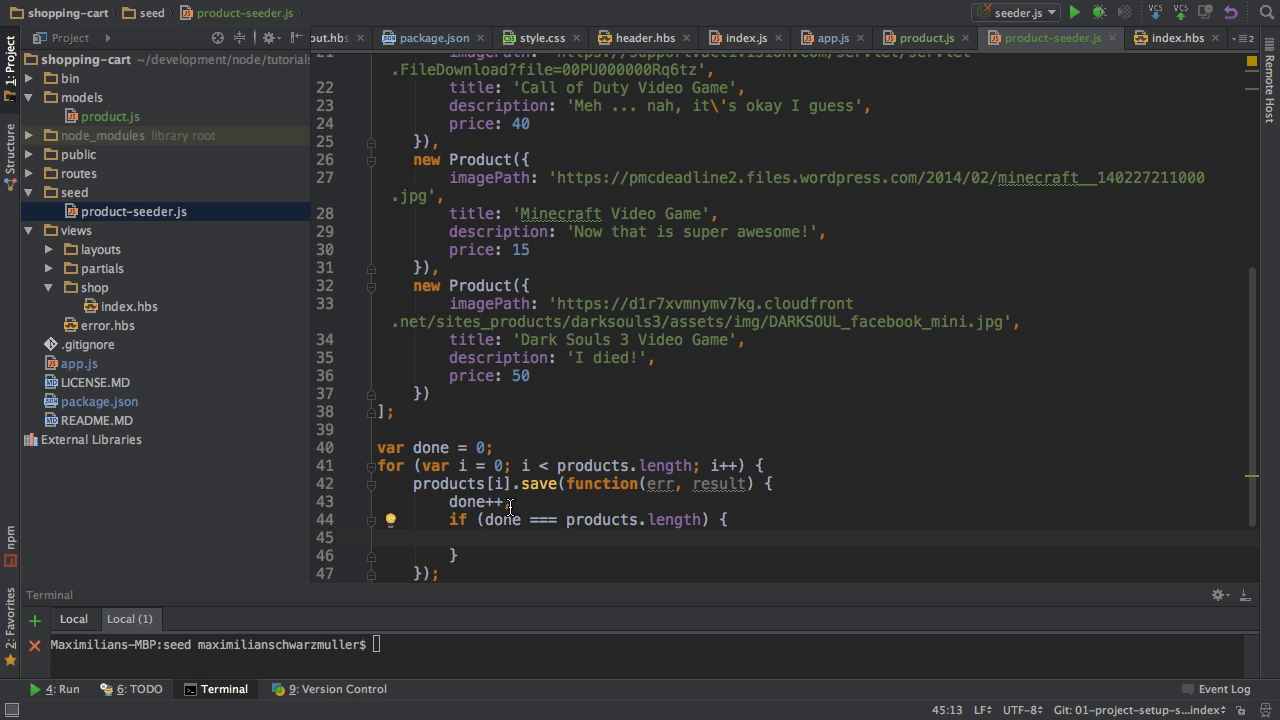
{"action": "mouse_move", "coordinate": [770, 568]}
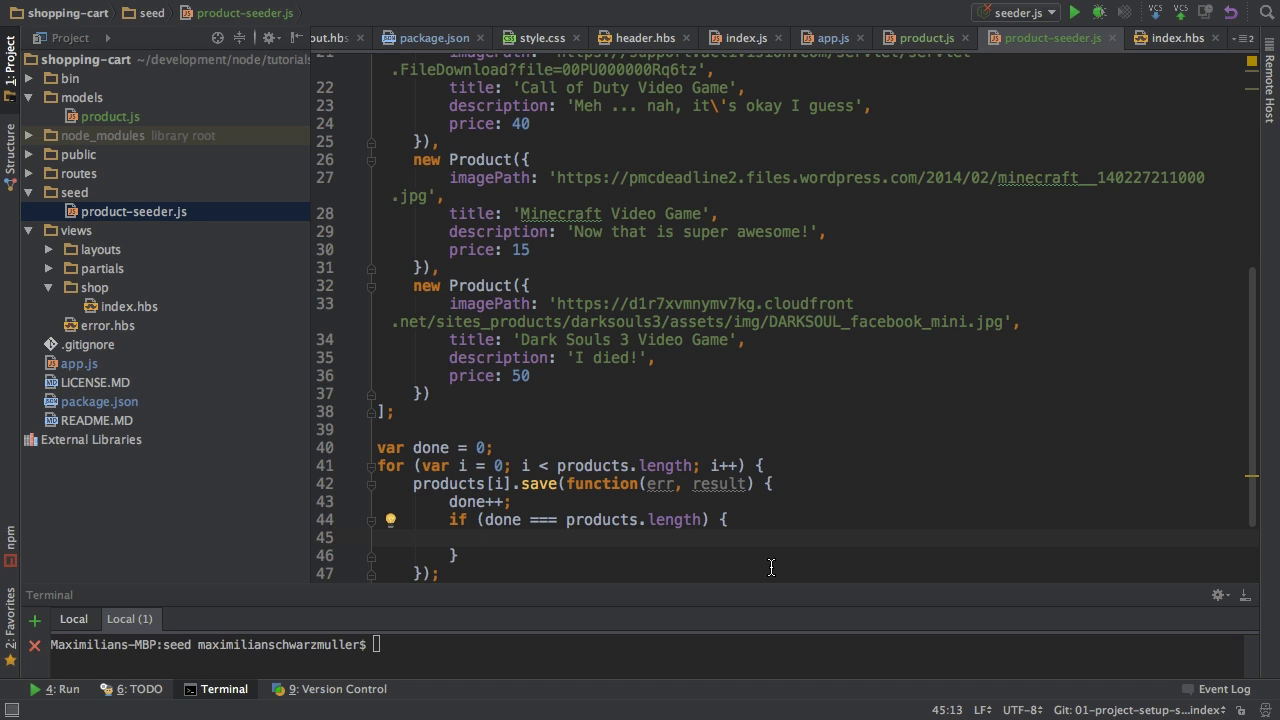
{"action": "mouse_move", "coordinate": [684, 542]}
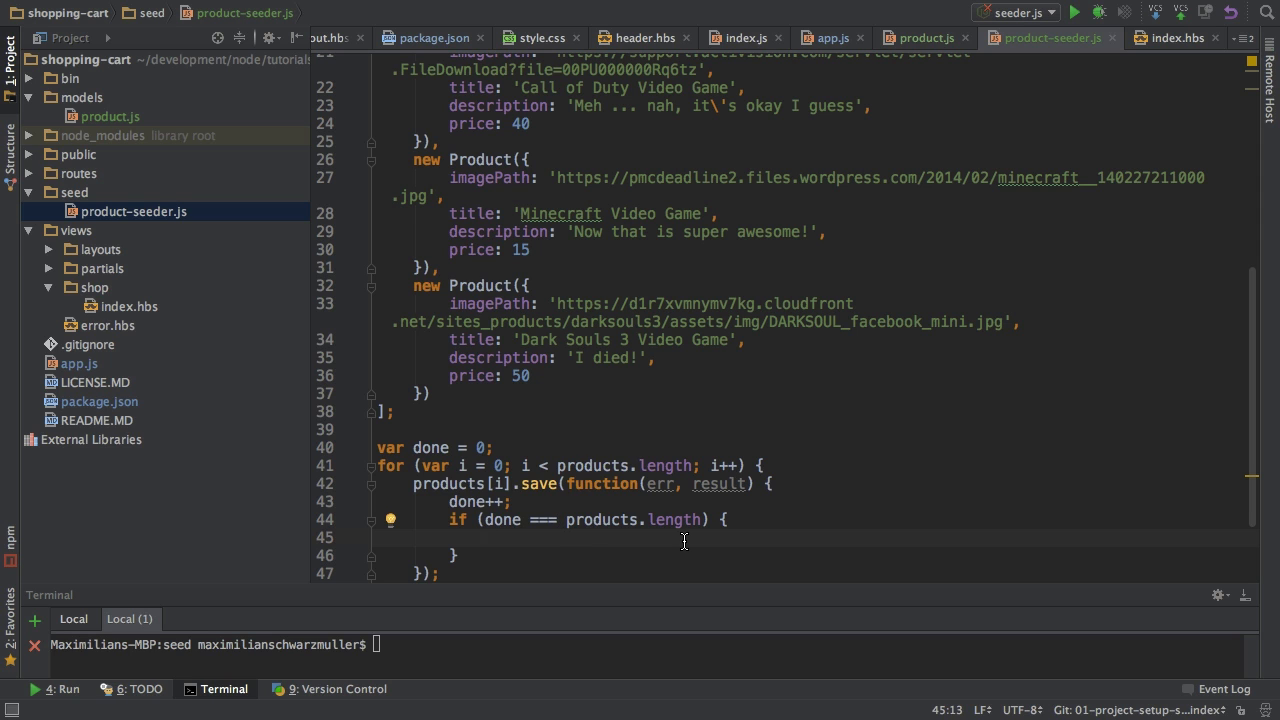
{"action": "type", "text": "exit();"}
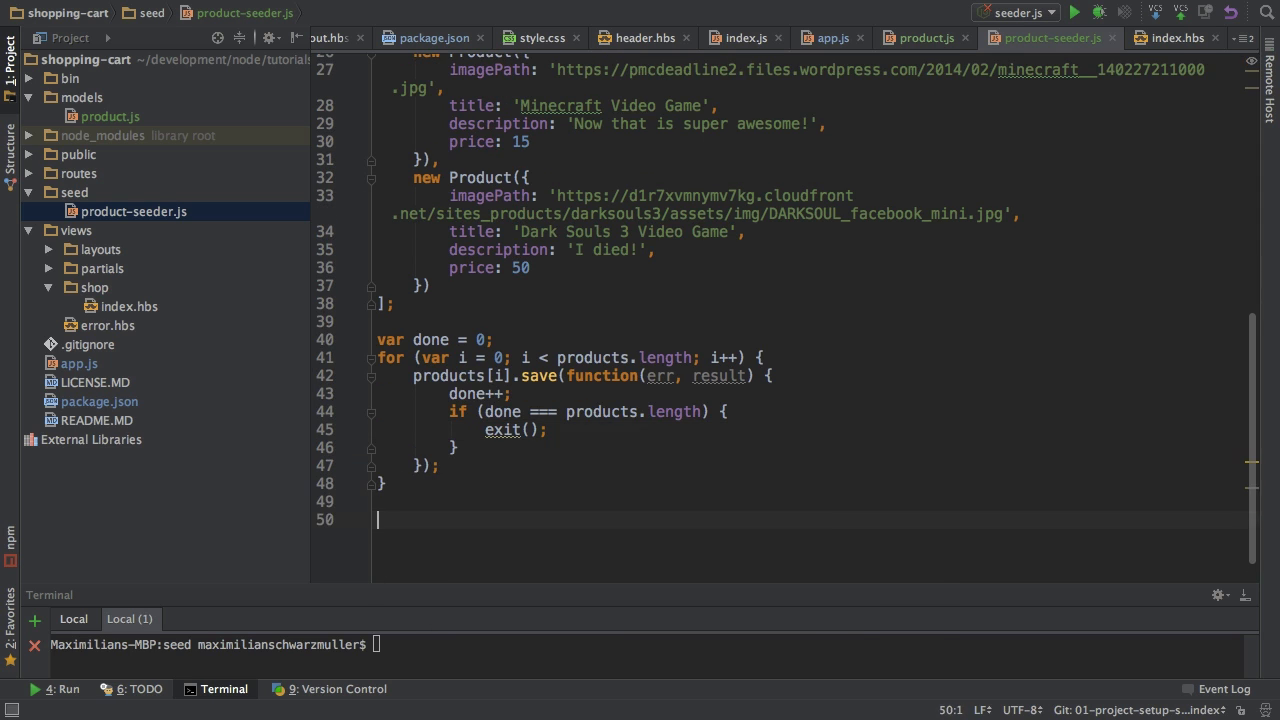
- Define function exit() at the bottom that calls mongoose.disconnect()
{"action": "type", "text": "function ex"}
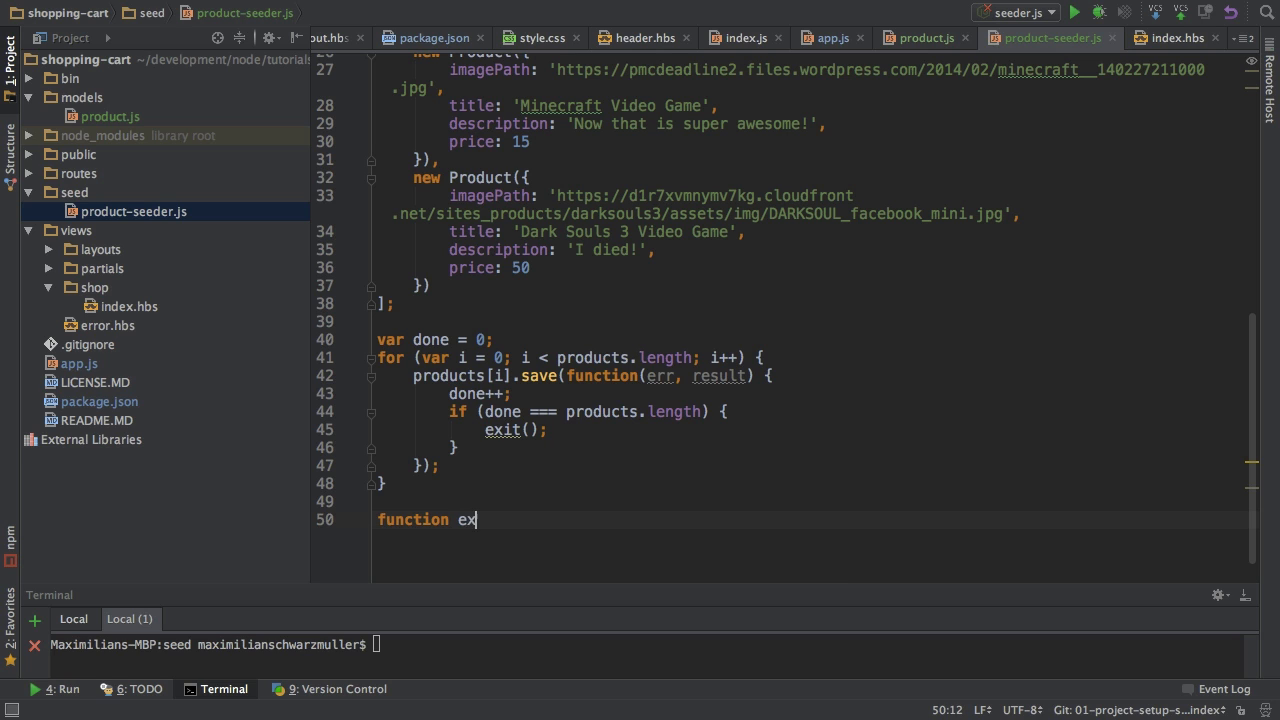
{"action": "type", "text": "it() {}"}
{"action": "type", "text": "mongoose.disconnect();"}
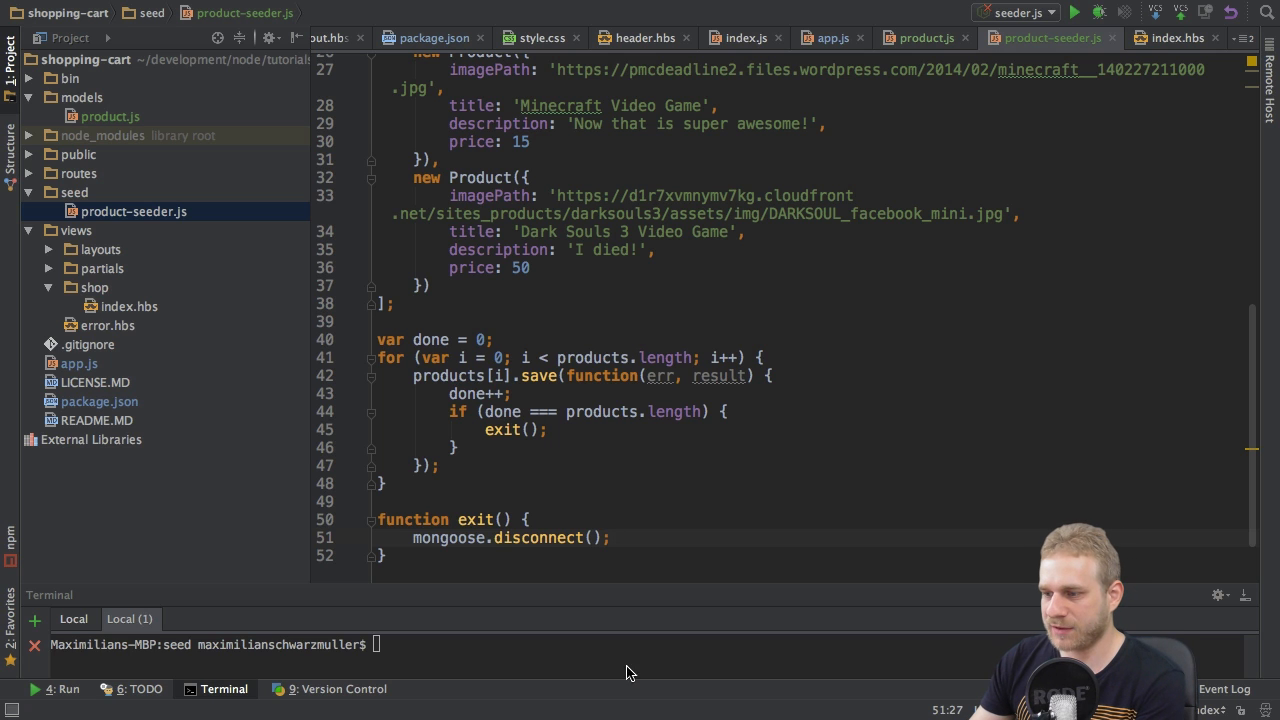
{"action": "type", "text": "n"}
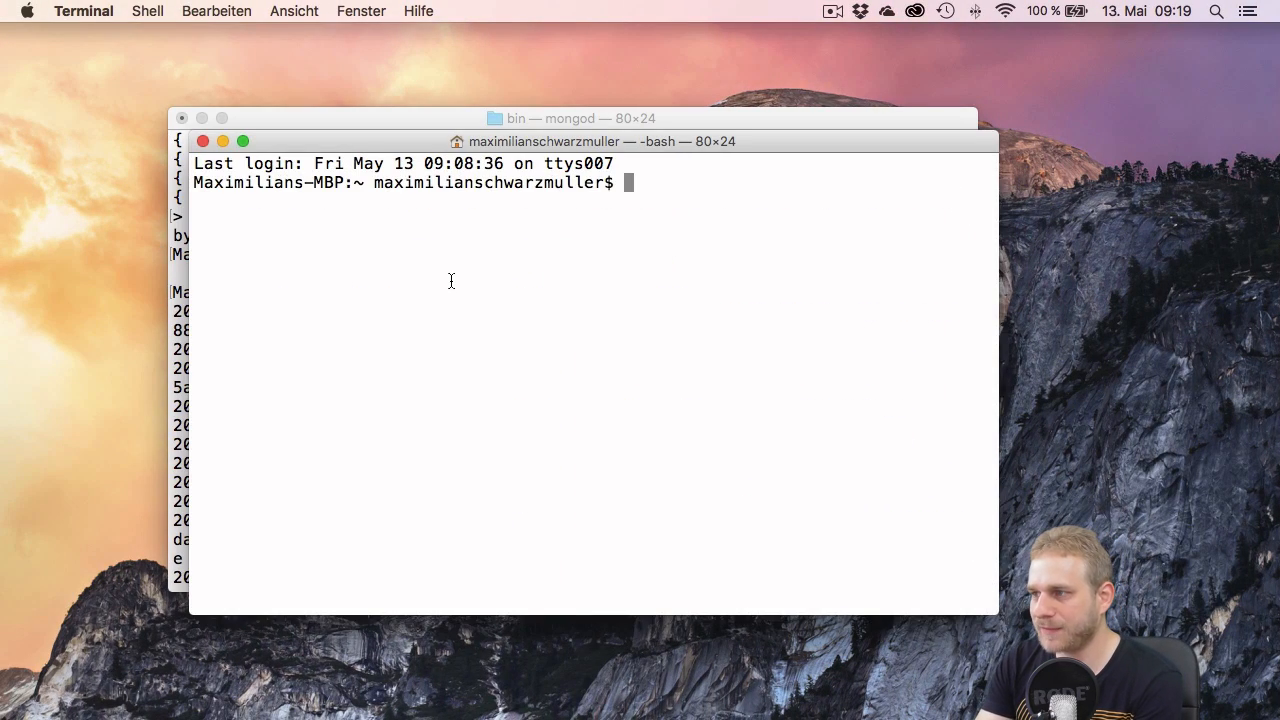
- Change into development/shared/mongodb/bin/ and launch ./mongo
{"action": "type", "text": "cd development/s"}
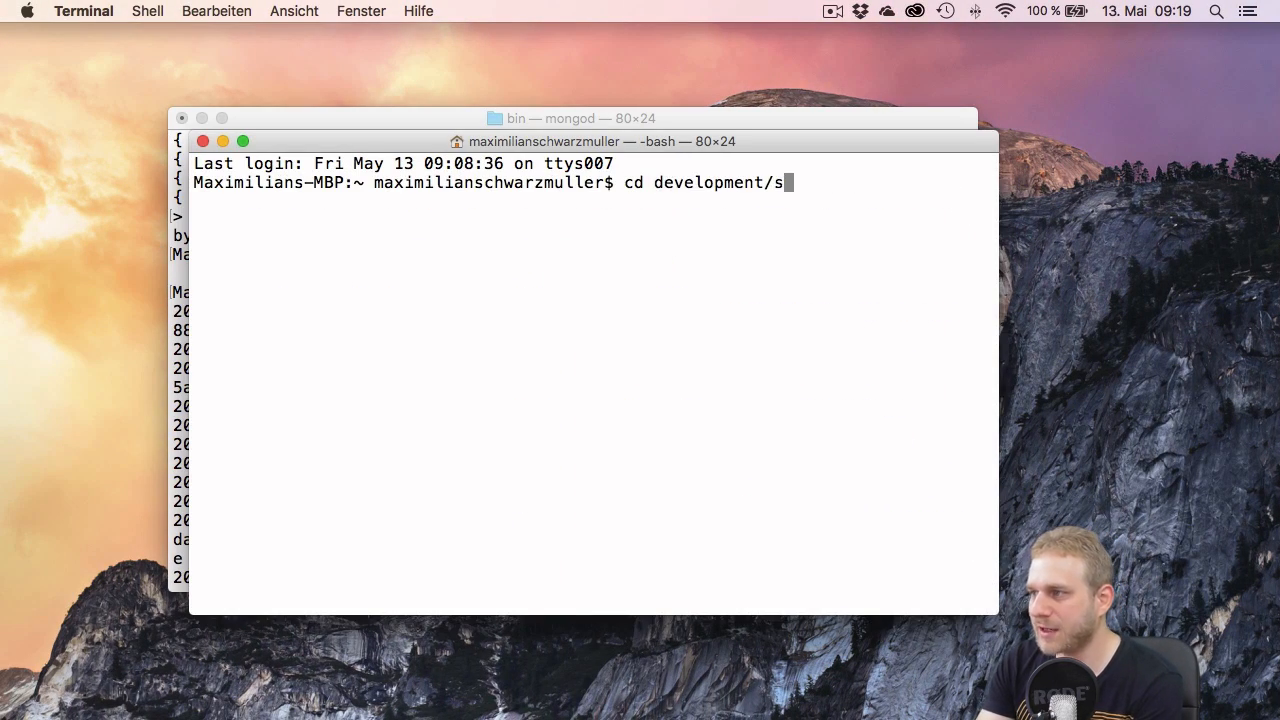
{"action": "type", "text": "hared/mongodb/bin/"}
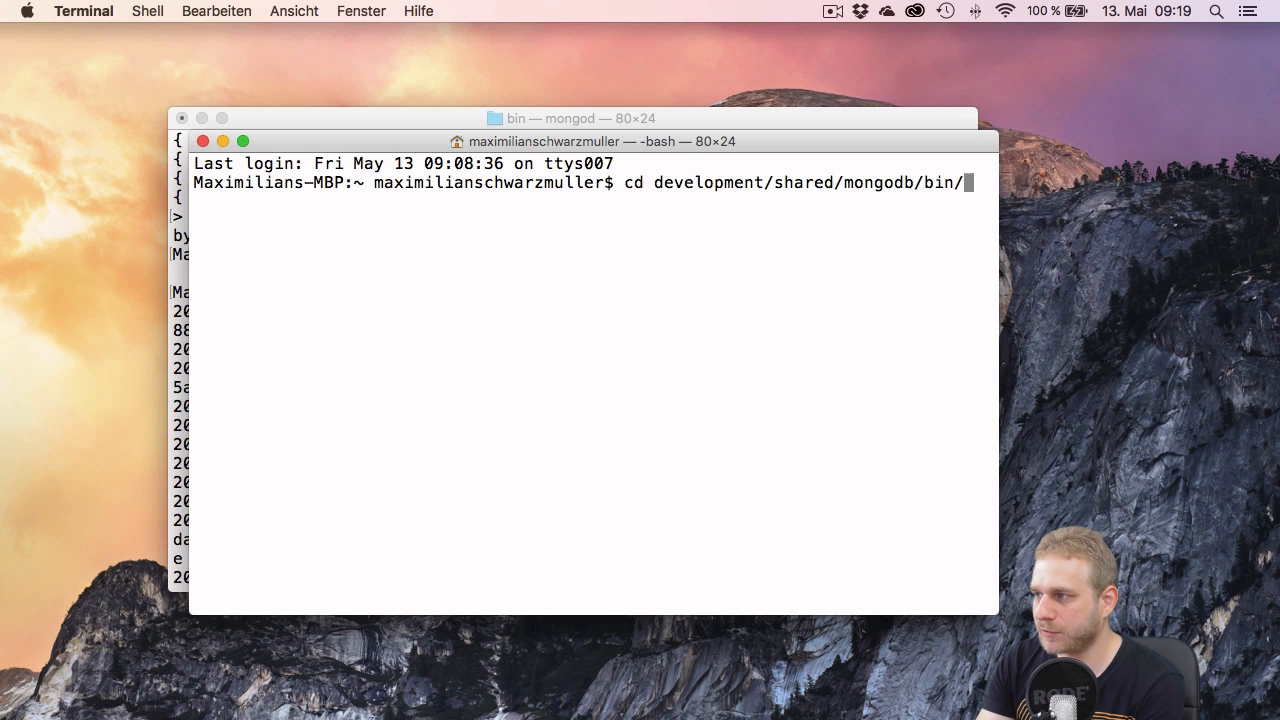
{"action": "type", "text": "./mongo"}
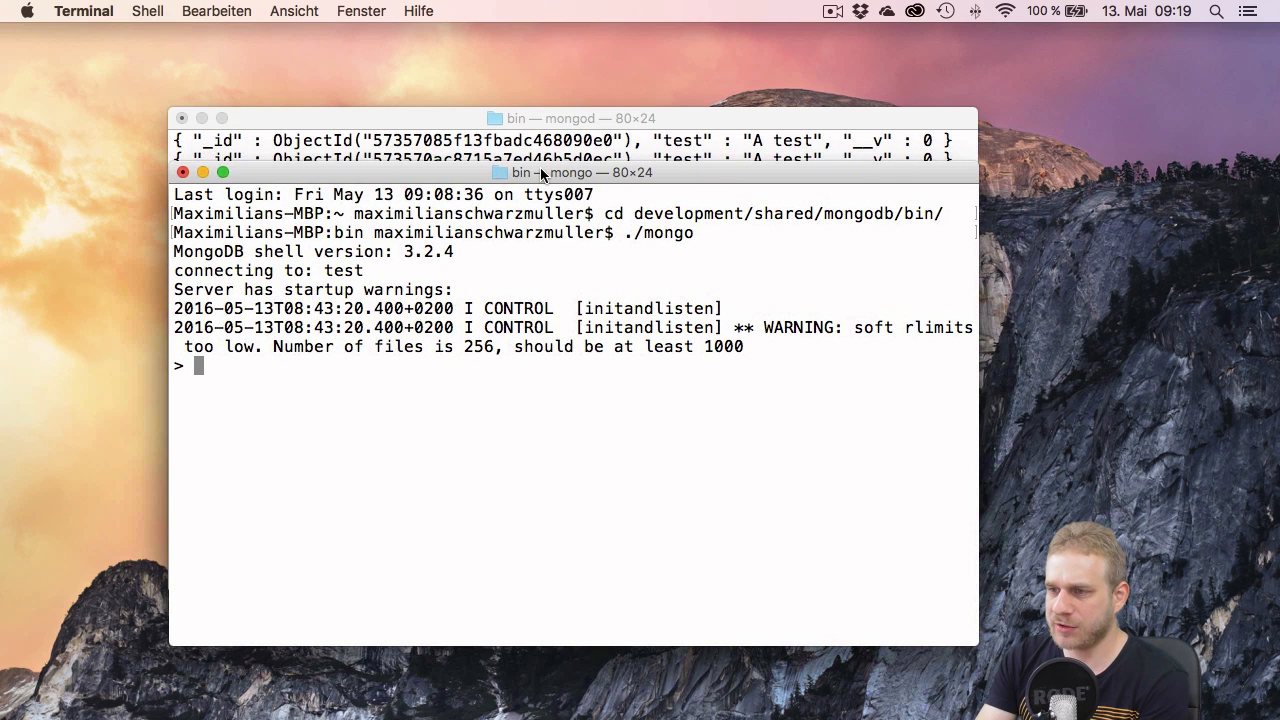
- Switch to the shopping database and run db.products.find() to list the five seeded games
{"action": "type", "text": "use shooping"}
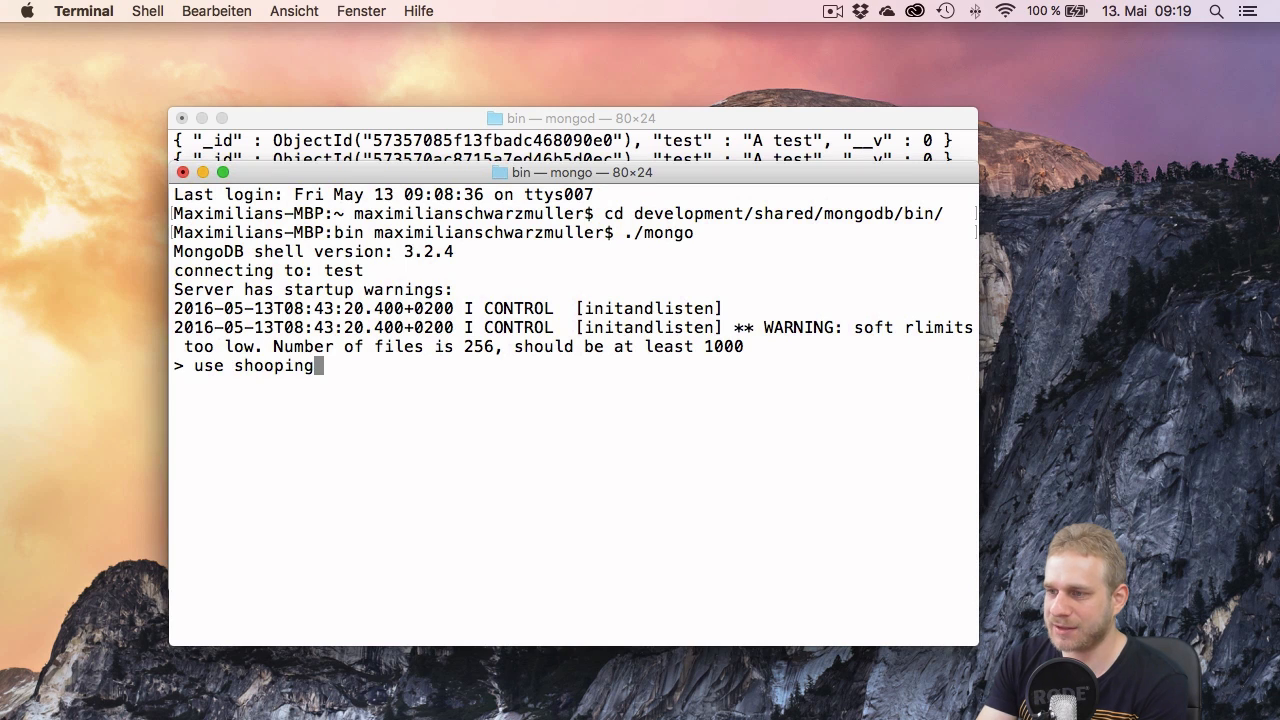
{"action": "key", "text": "BackSpace"}
{"action": "type", "text": "db."}
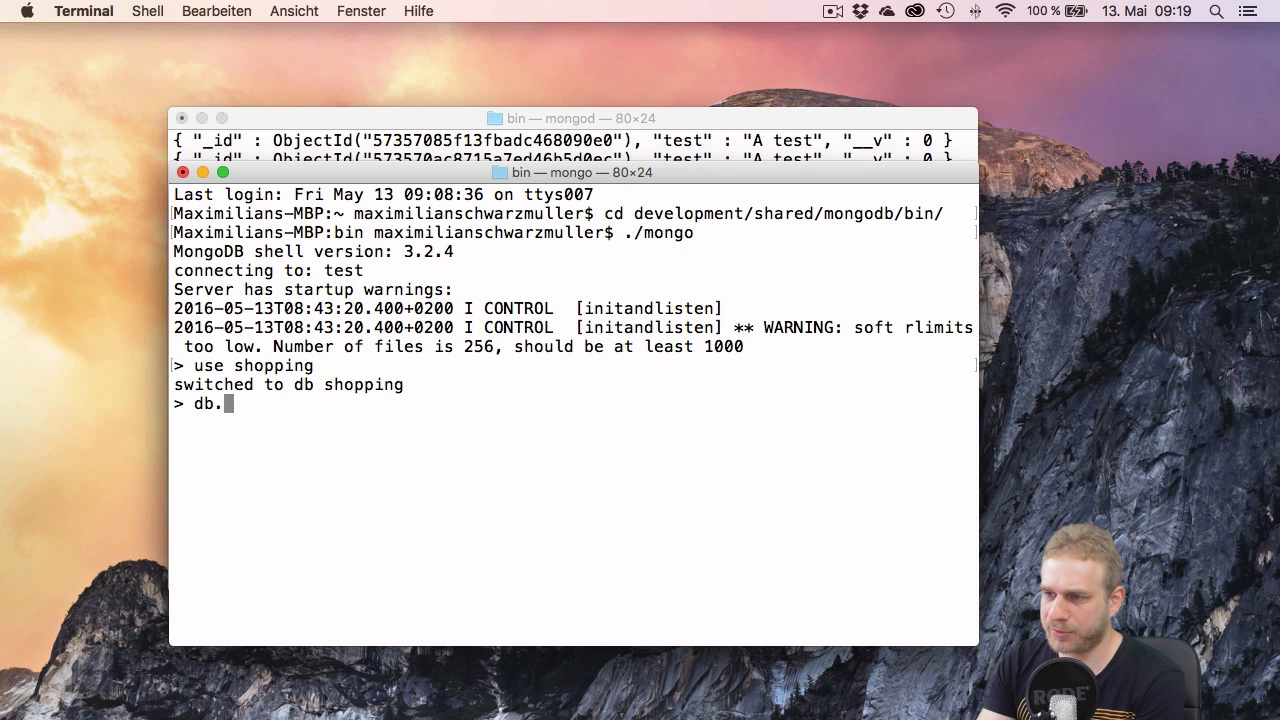
{"action": "type", "text": "products."}
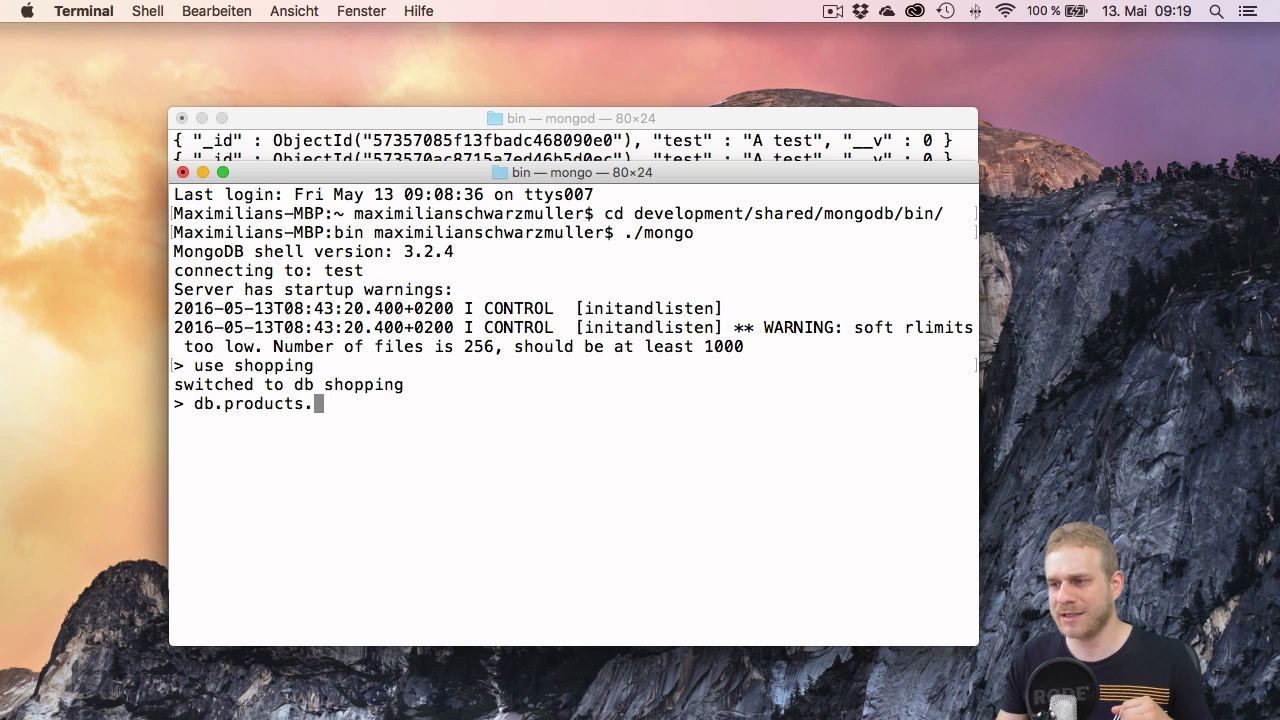
{"action": "type", "text": "find("}
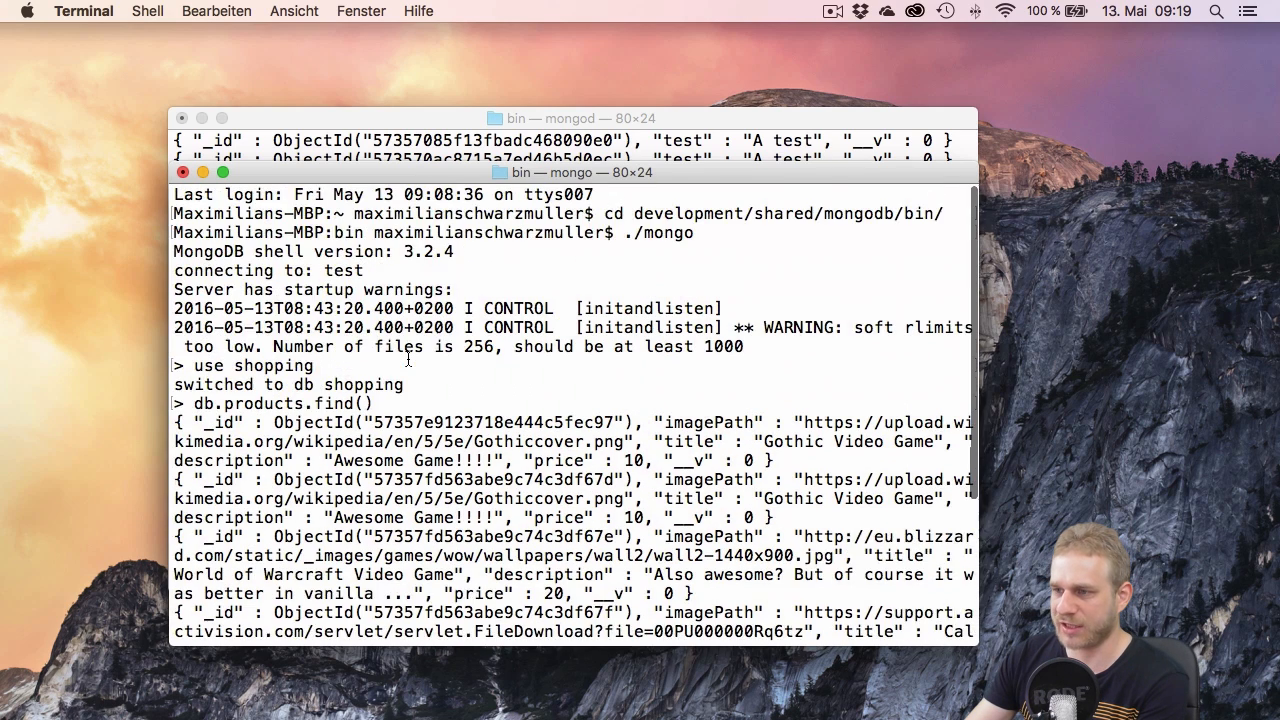
{"action": "scroll", "scroll_direction": "down", "scroll_amount": 3}
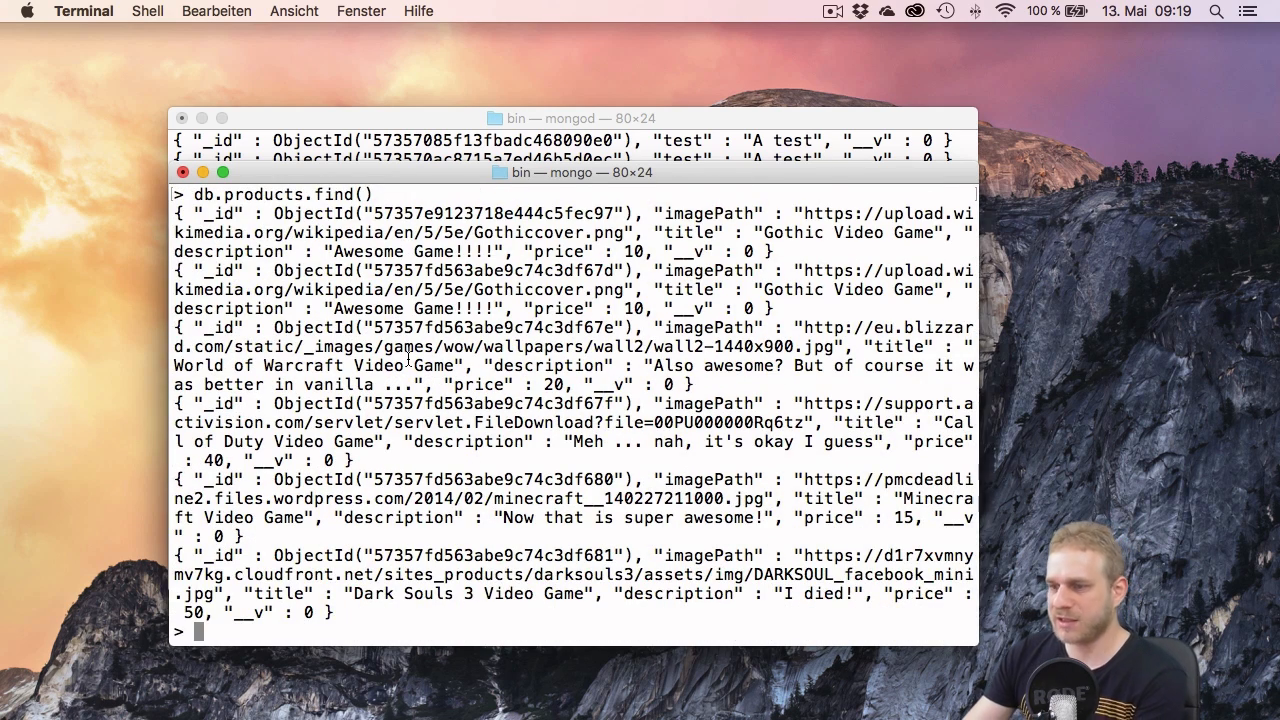